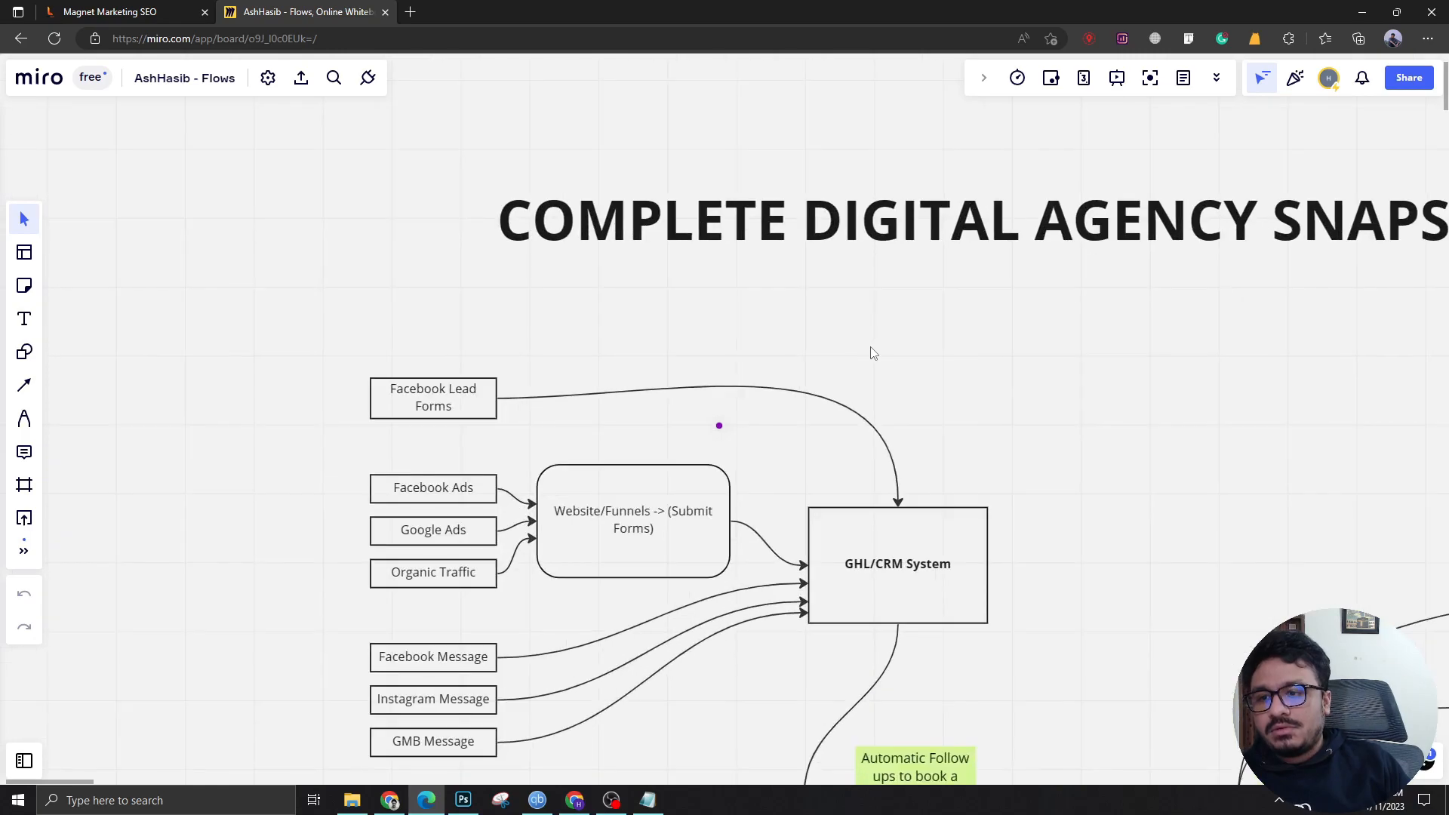
# Point out the Facebook Lead Forms source box and the GHL/CRM System box it feeds into.
pyautogui.scroll(-3)
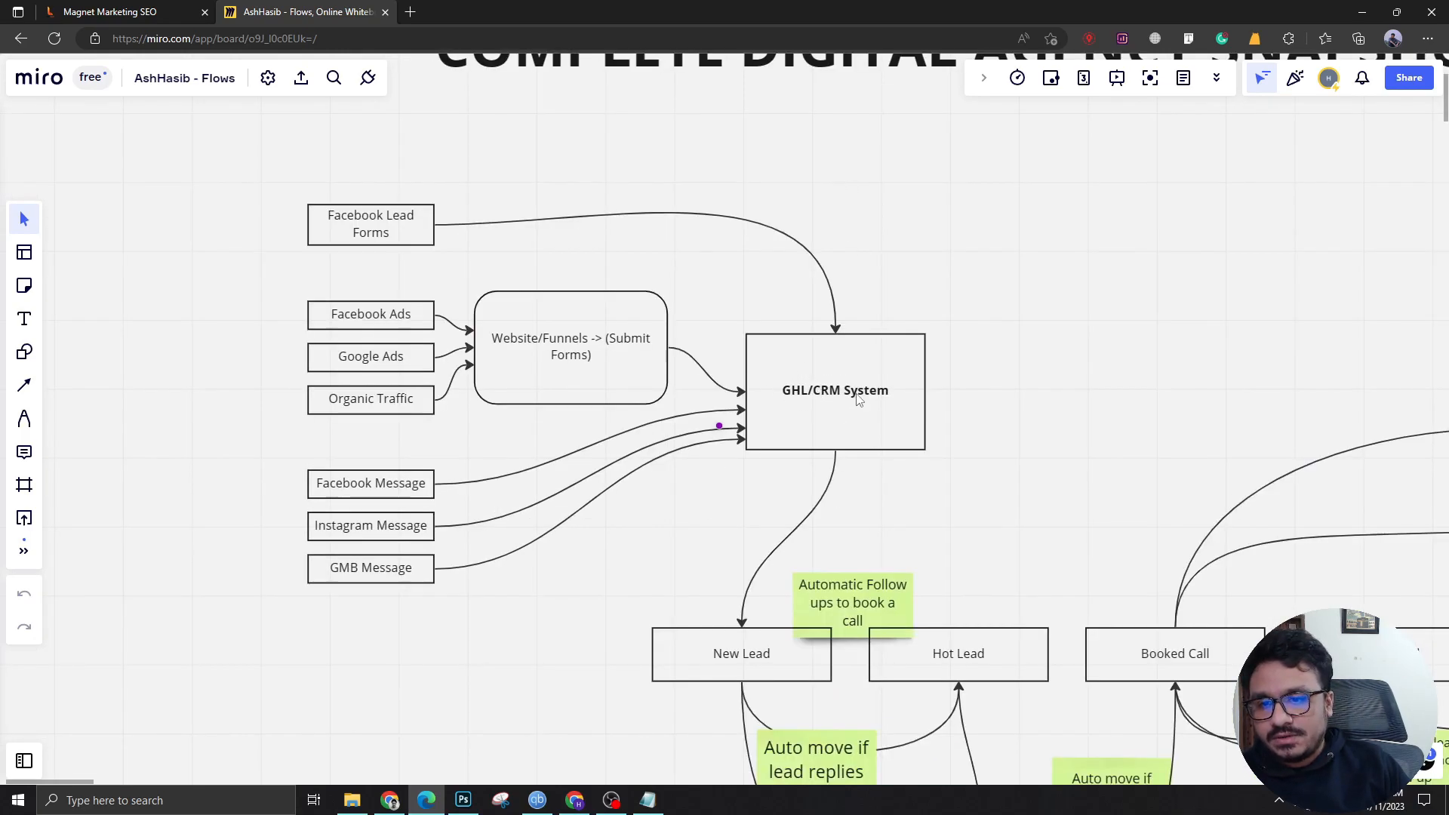
pyautogui.moveTo(950, 400)
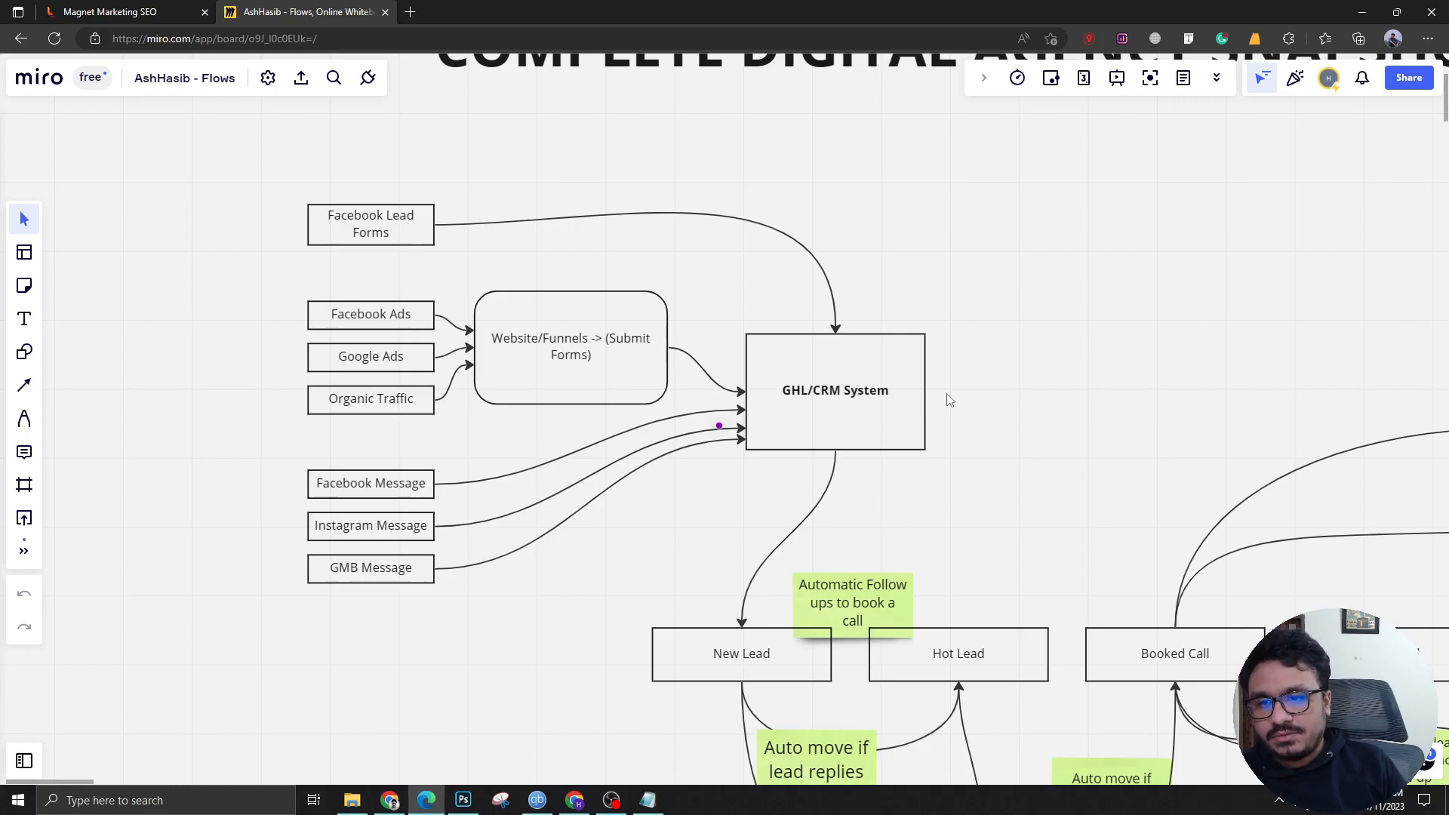
pyautogui.click(370, 224)
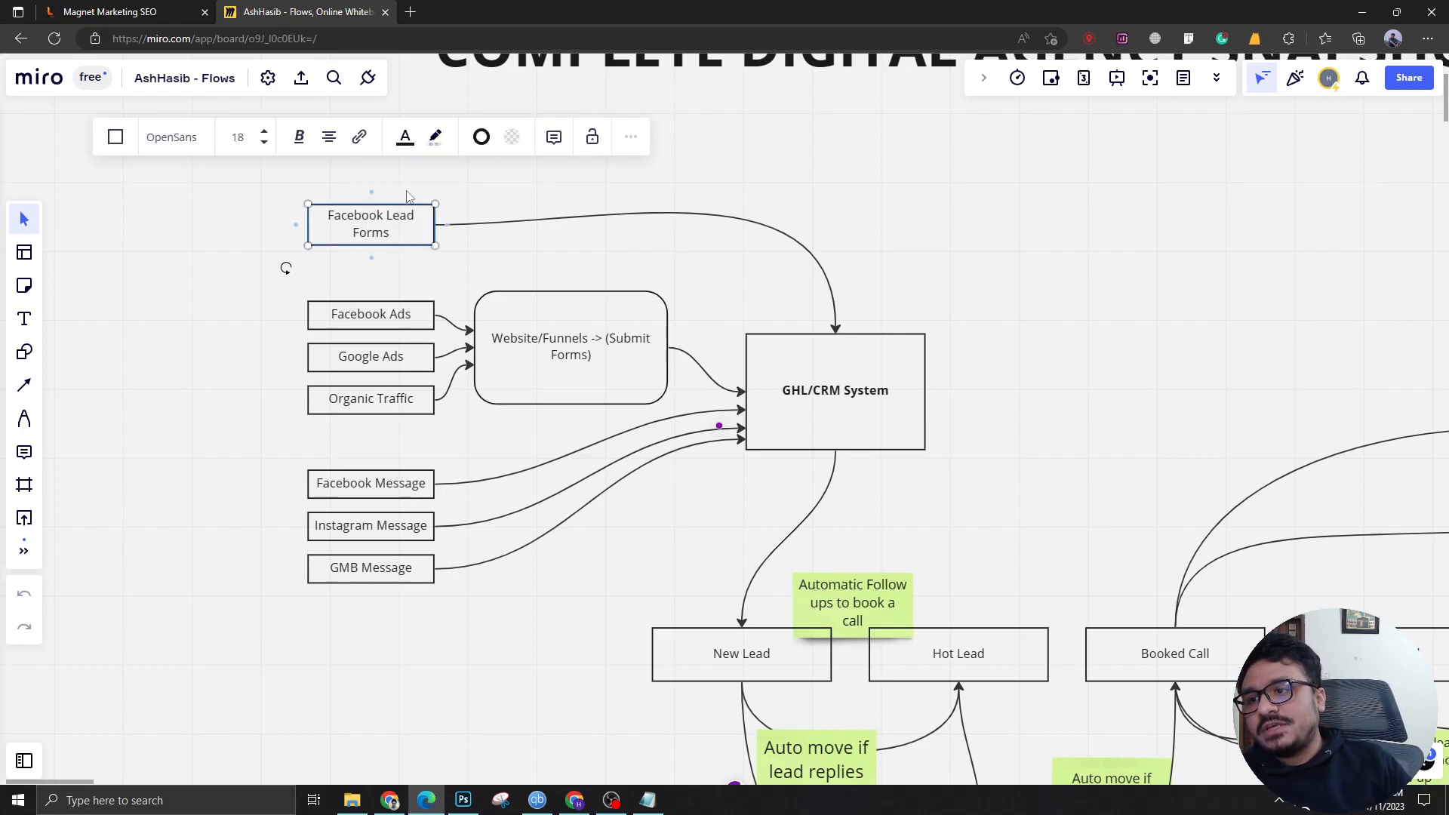
pyautogui.click(832, 389)
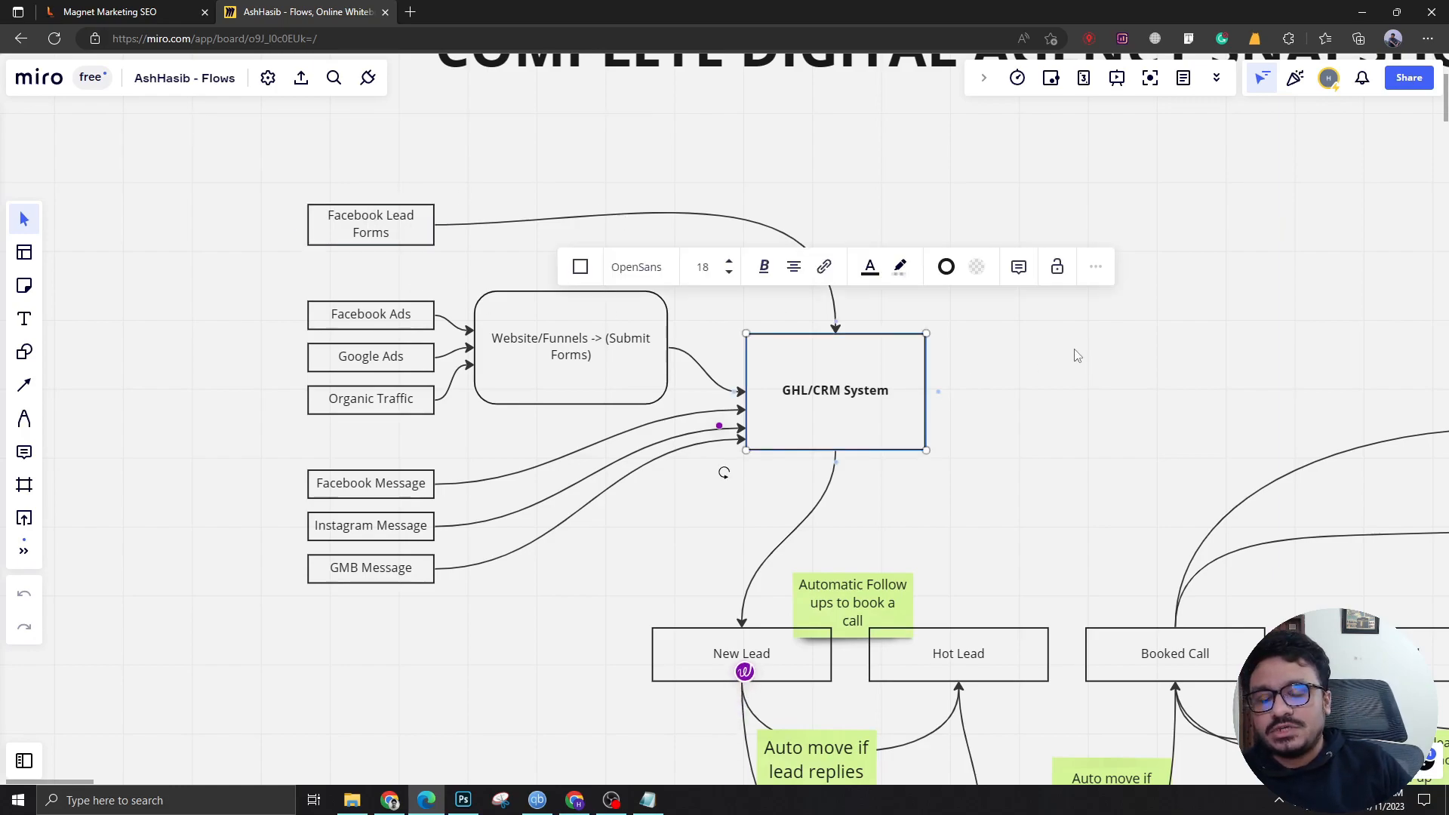
pyautogui.click(370, 223)
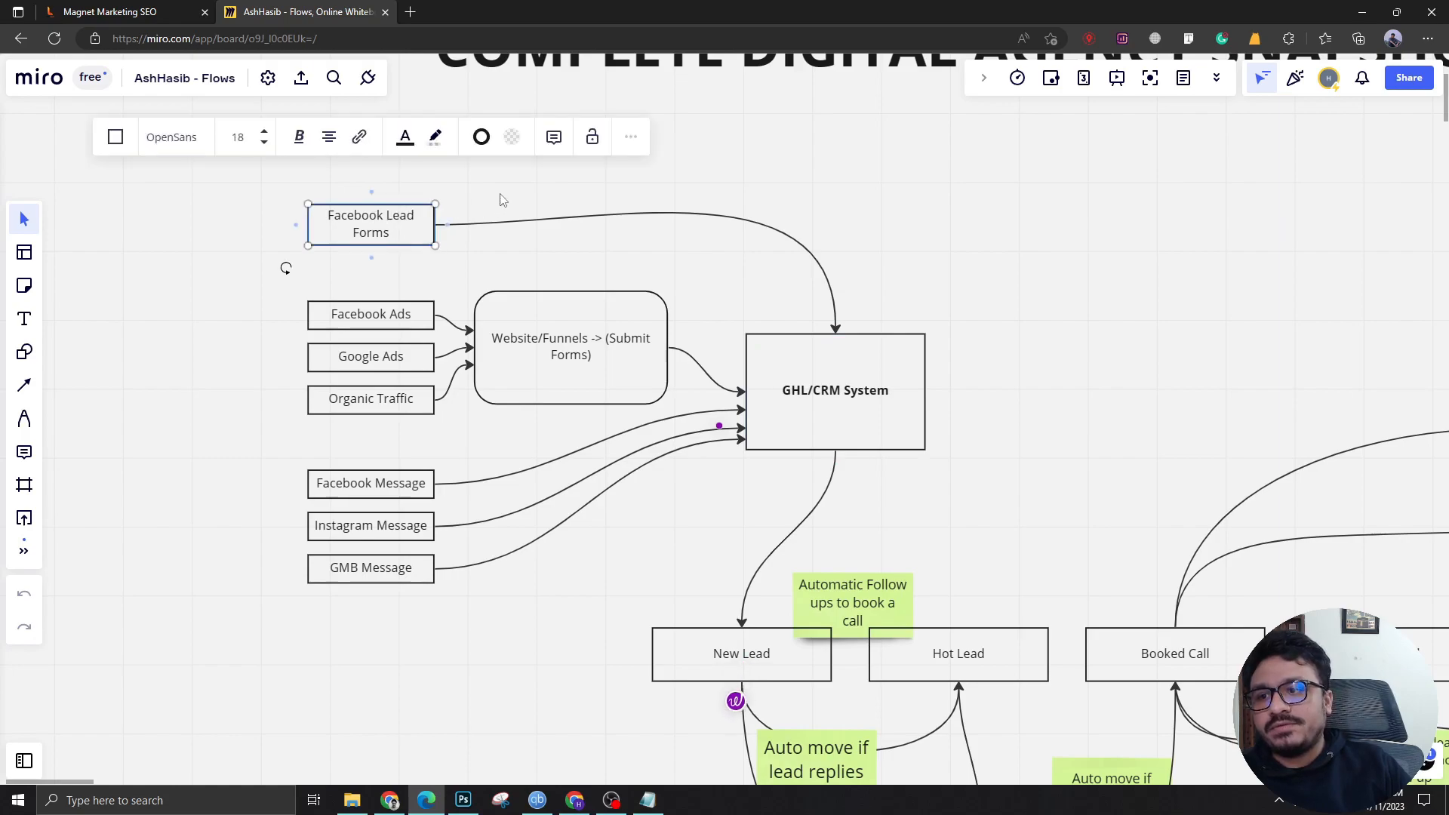
pyautogui.click(832, 397)
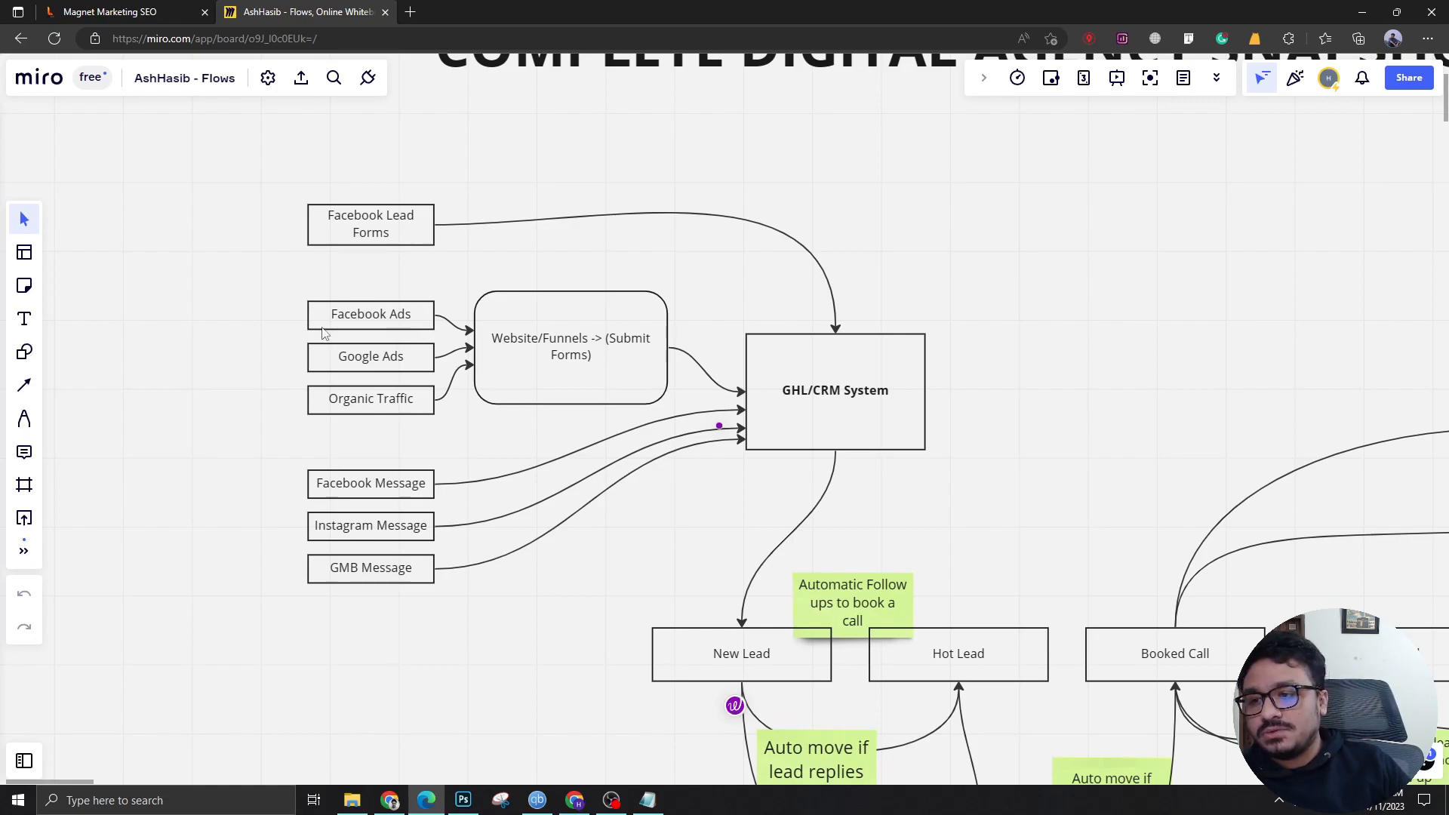
pyautogui.moveTo(602, 307)
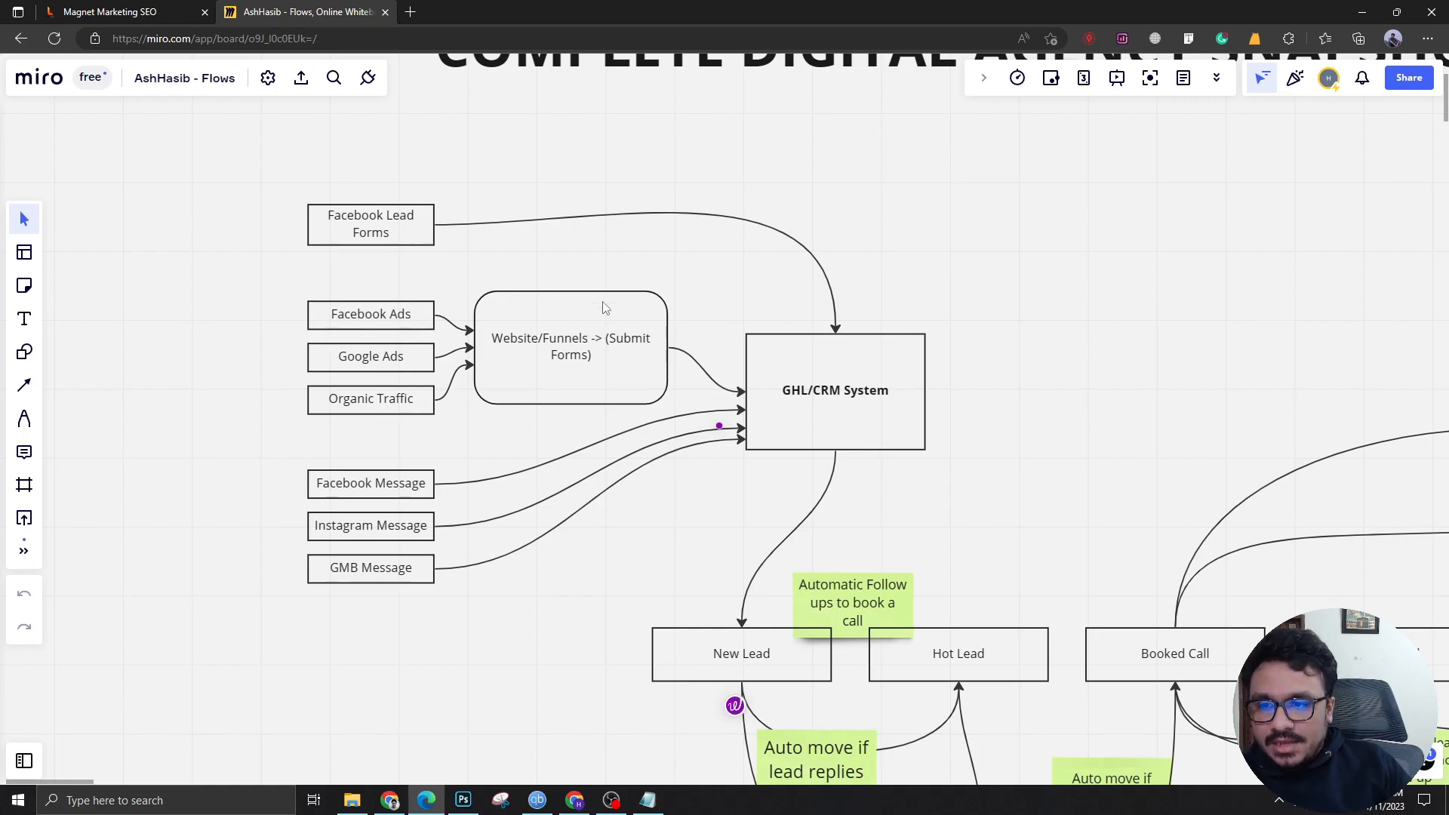
pyautogui.click(570, 347)
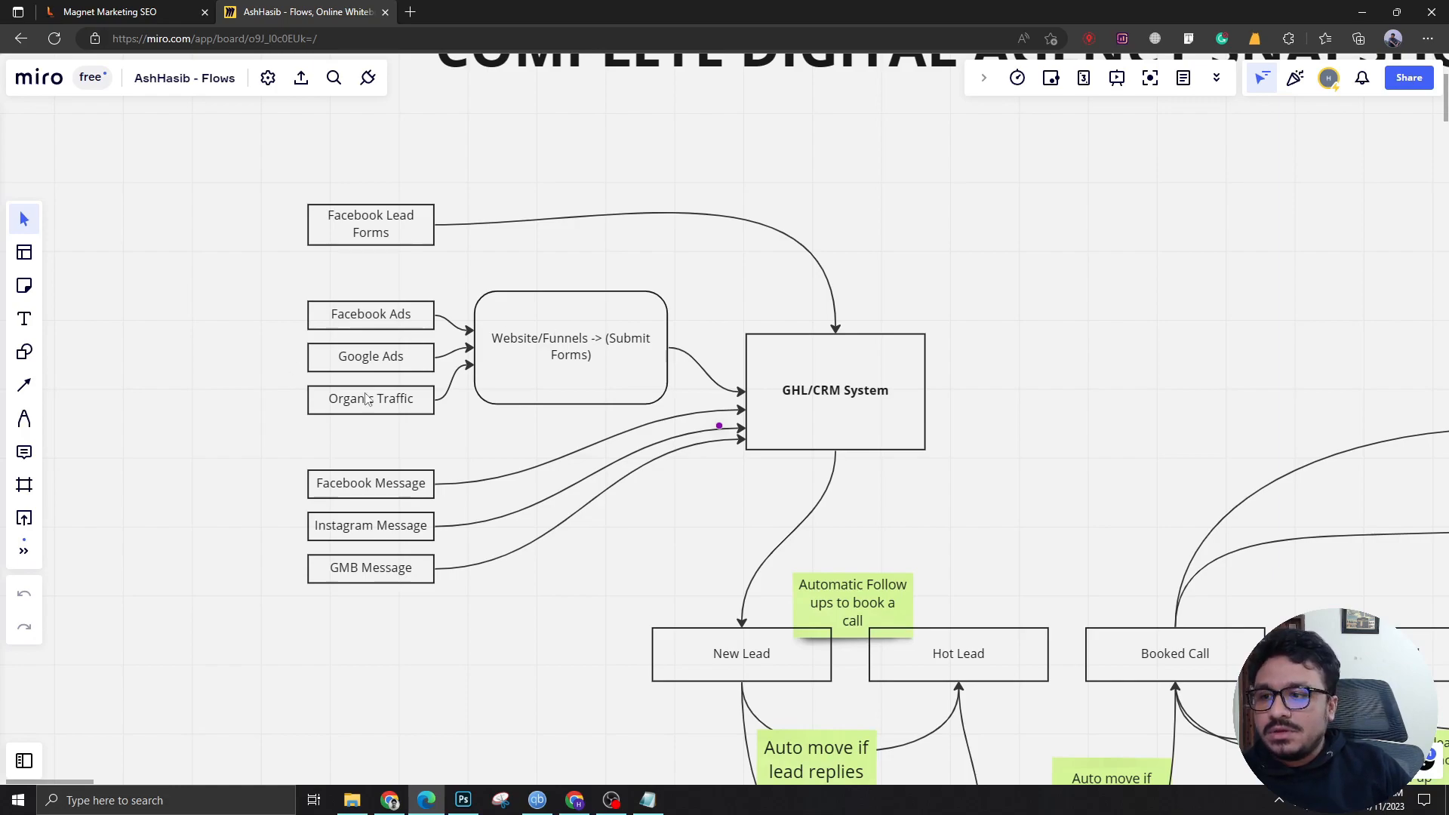
pyautogui.moveTo(462, 324)
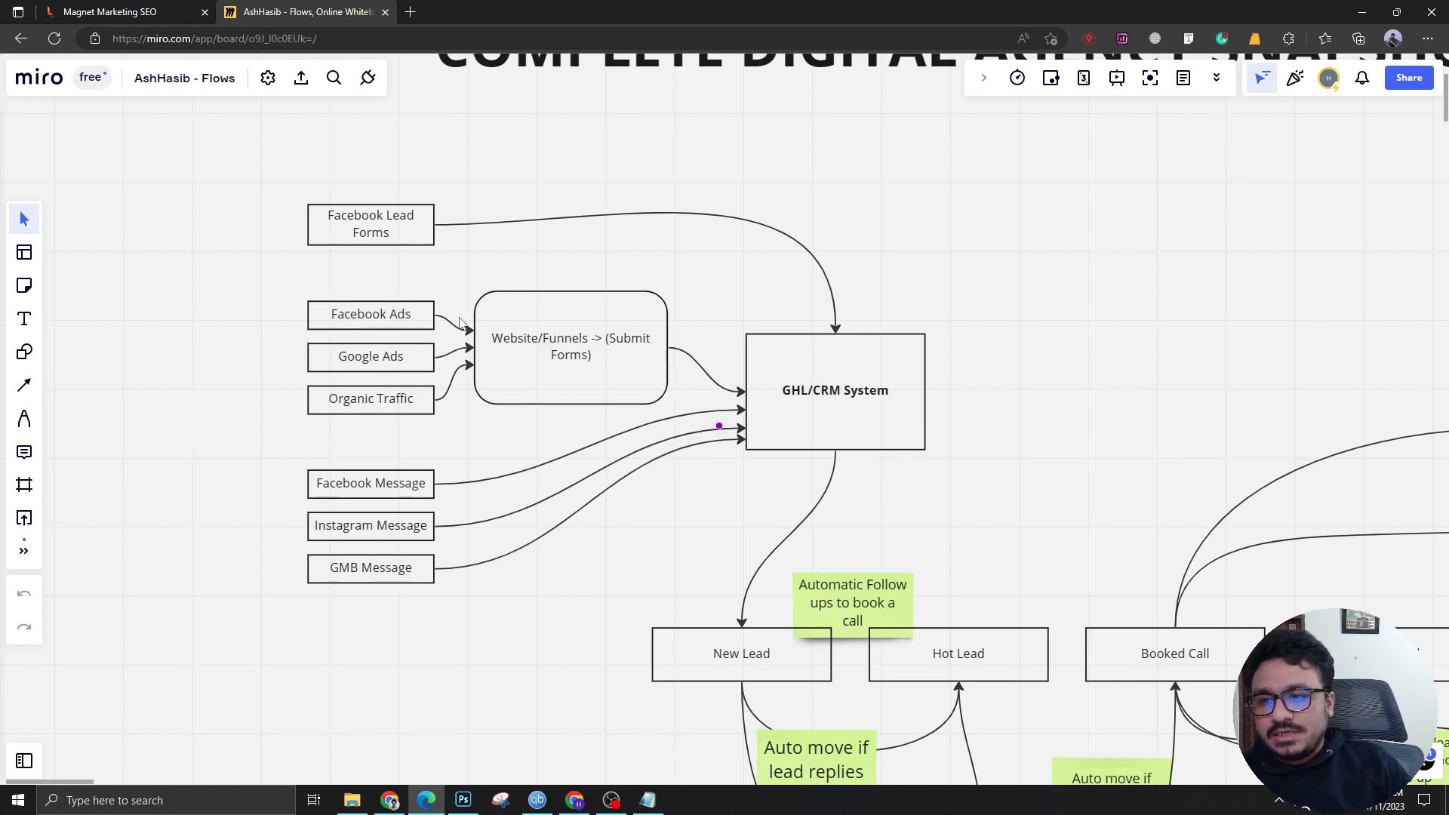
pyautogui.click(832, 390)
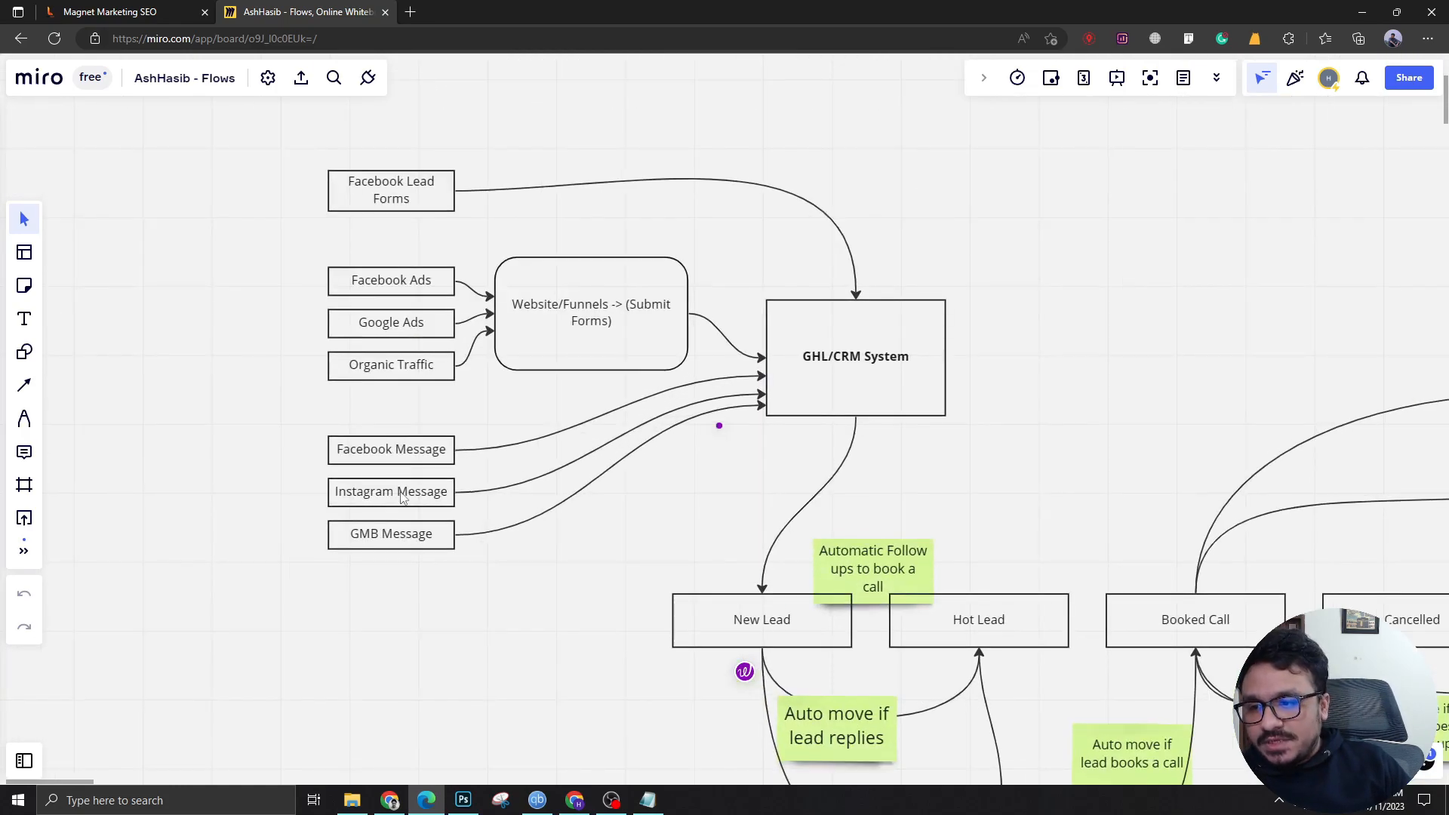
pyautogui.moveTo(395, 551)
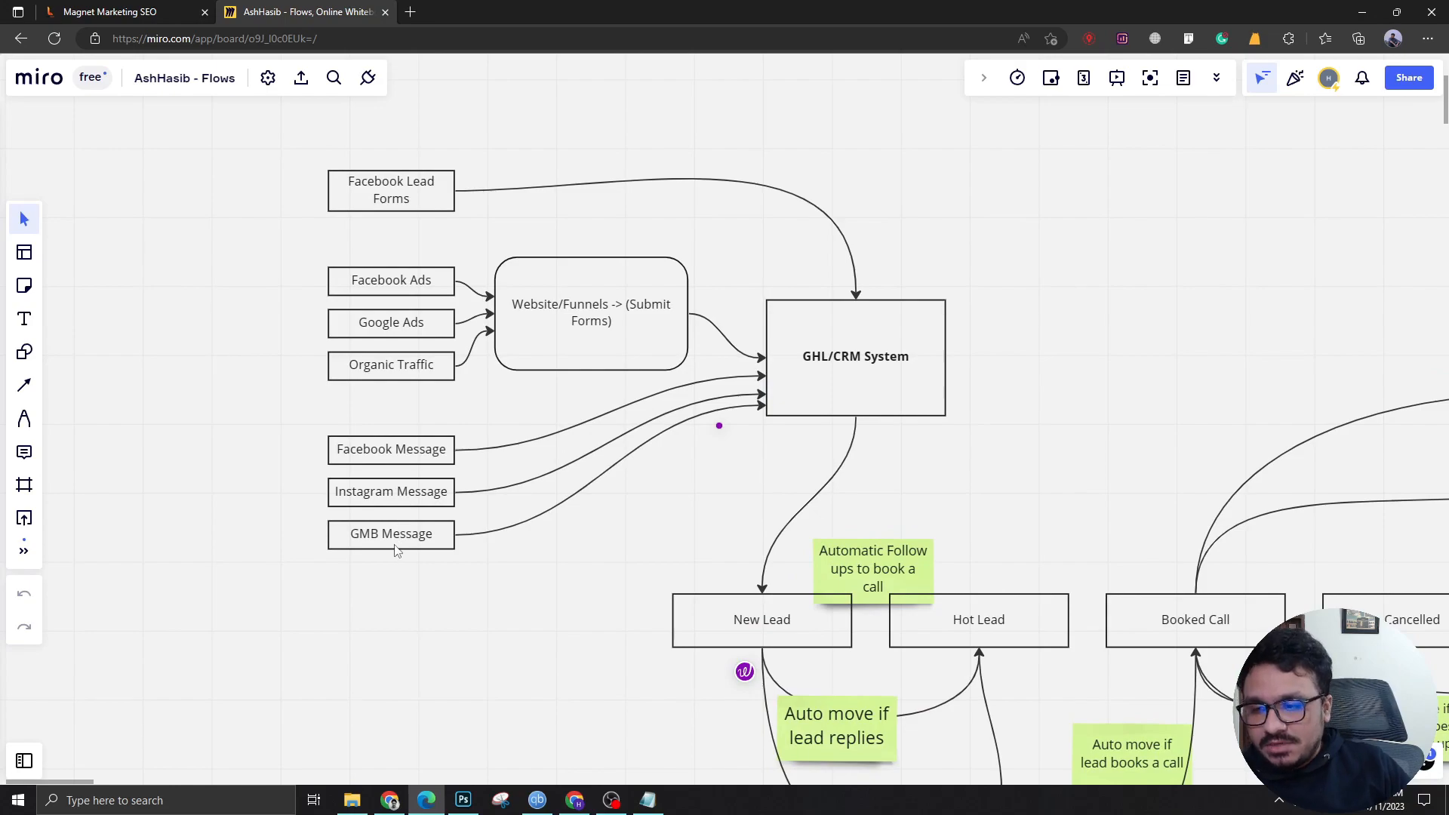
pyautogui.moveTo(800, 377)
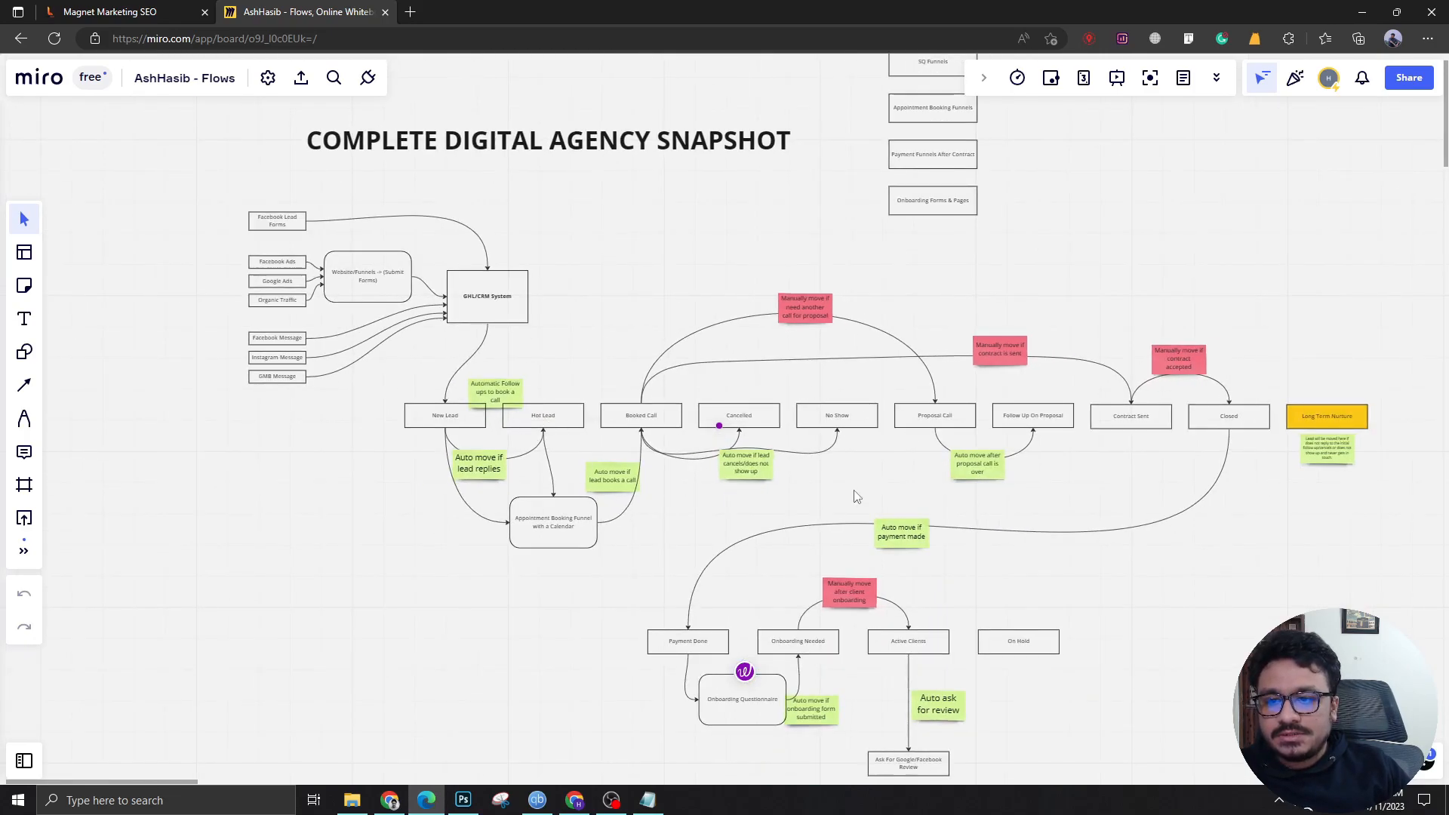
pyautogui.moveTo(827, 420)
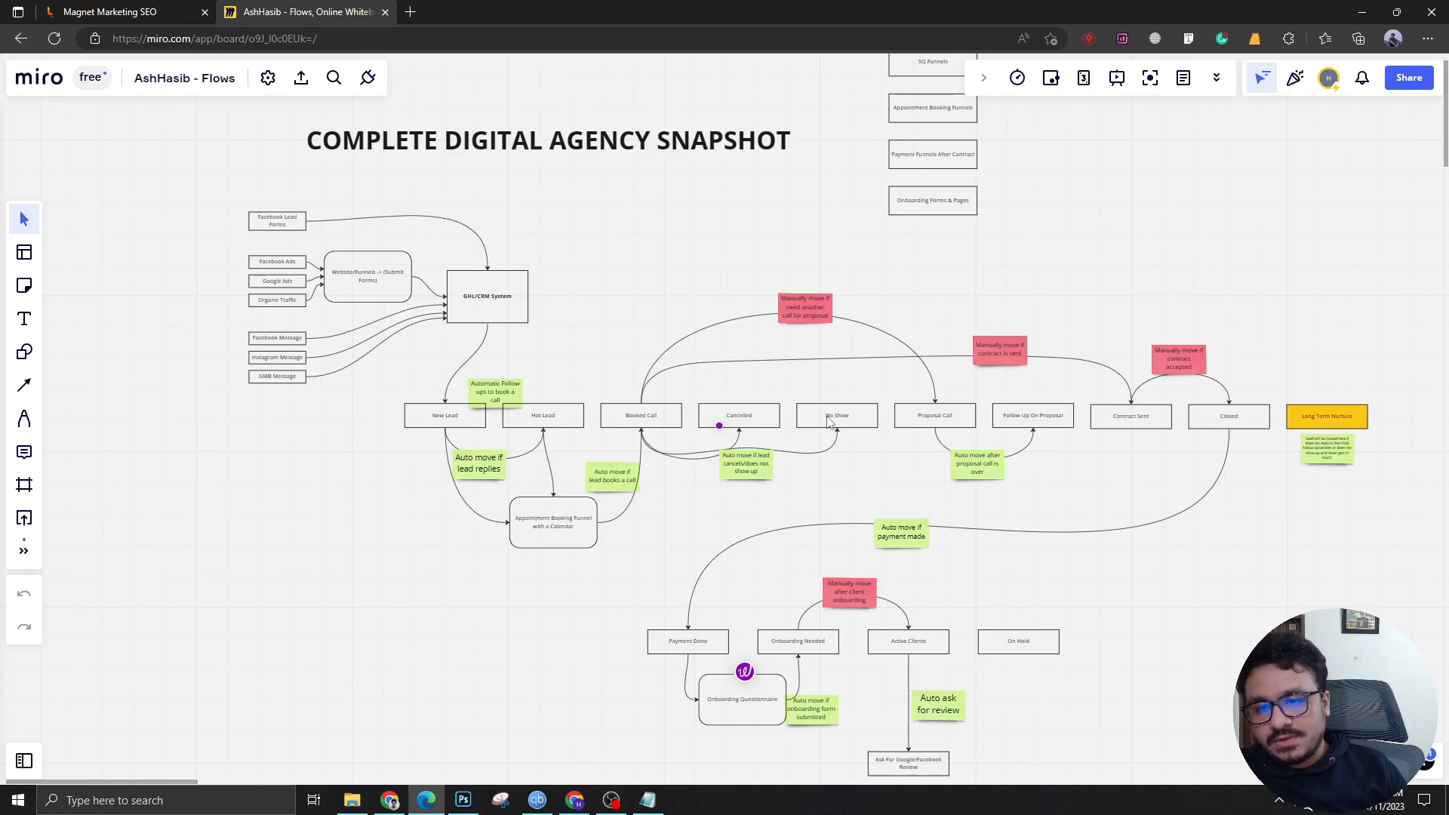
pyautogui.moveTo(908, 498)
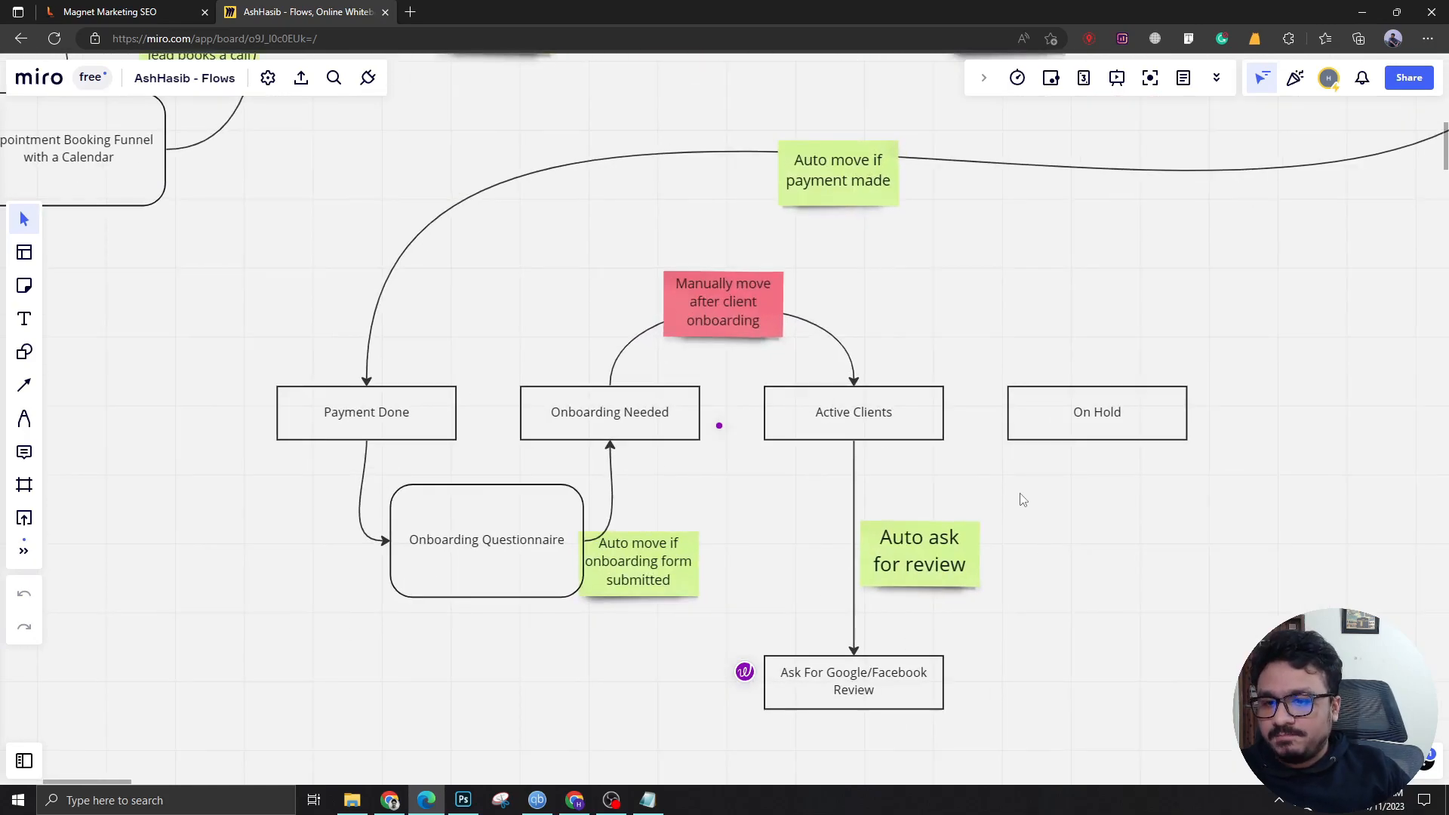
# Review the early pipeline stages, highlighting New Lead and Hot Lead in turn.
pyautogui.scroll(-3)
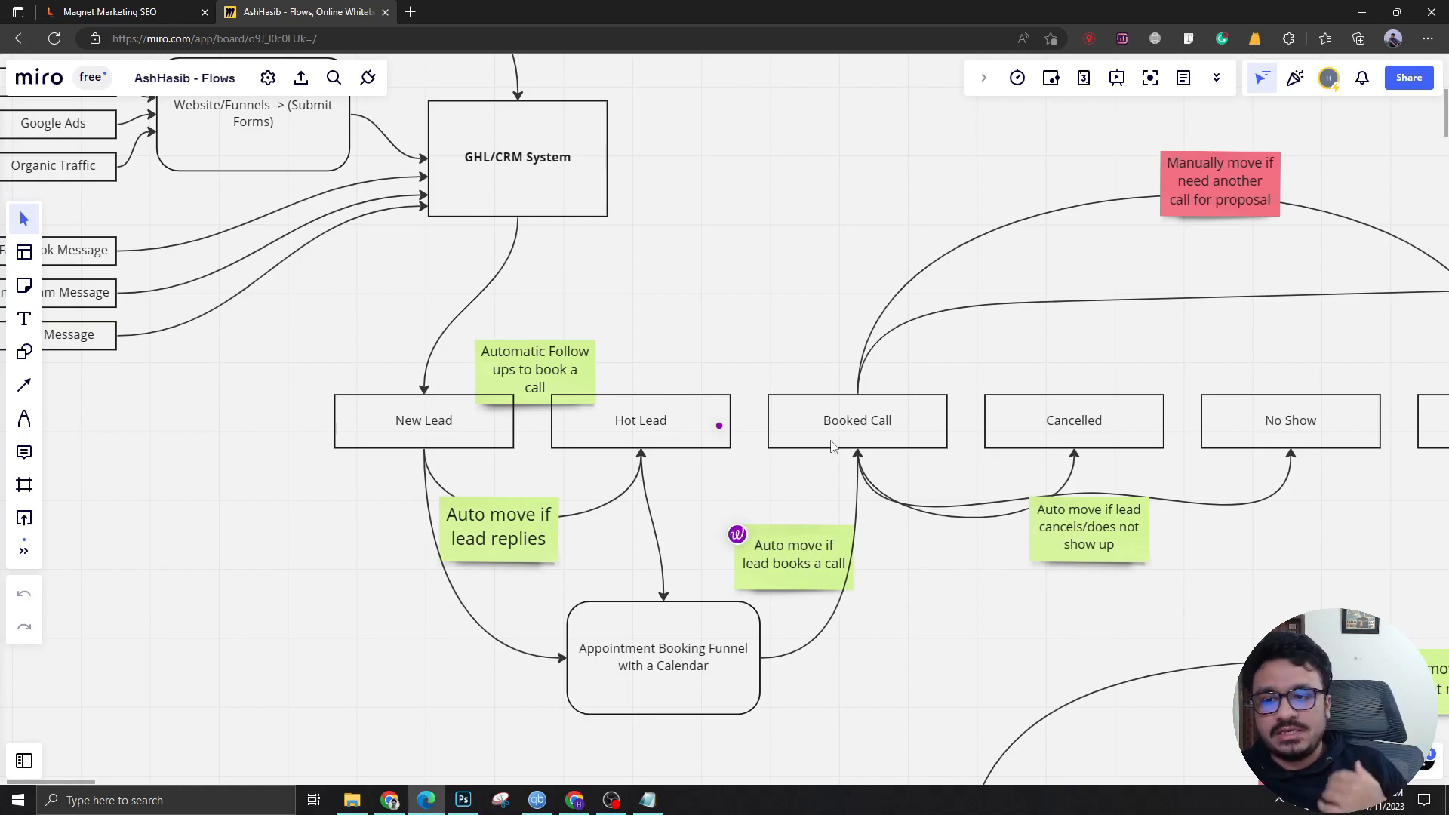
pyautogui.moveTo(557, 536)
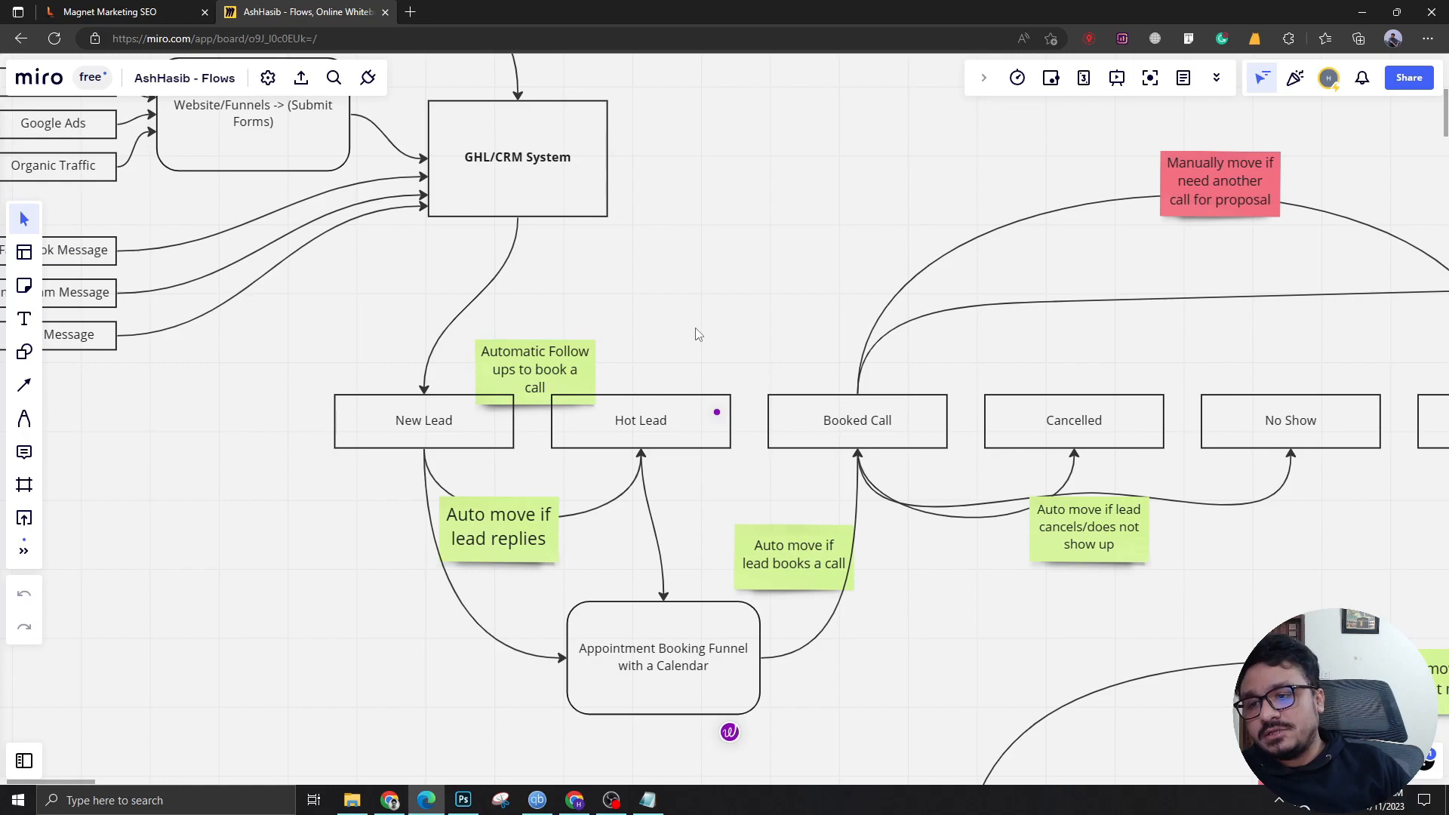
pyautogui.moveTo(738, 412)
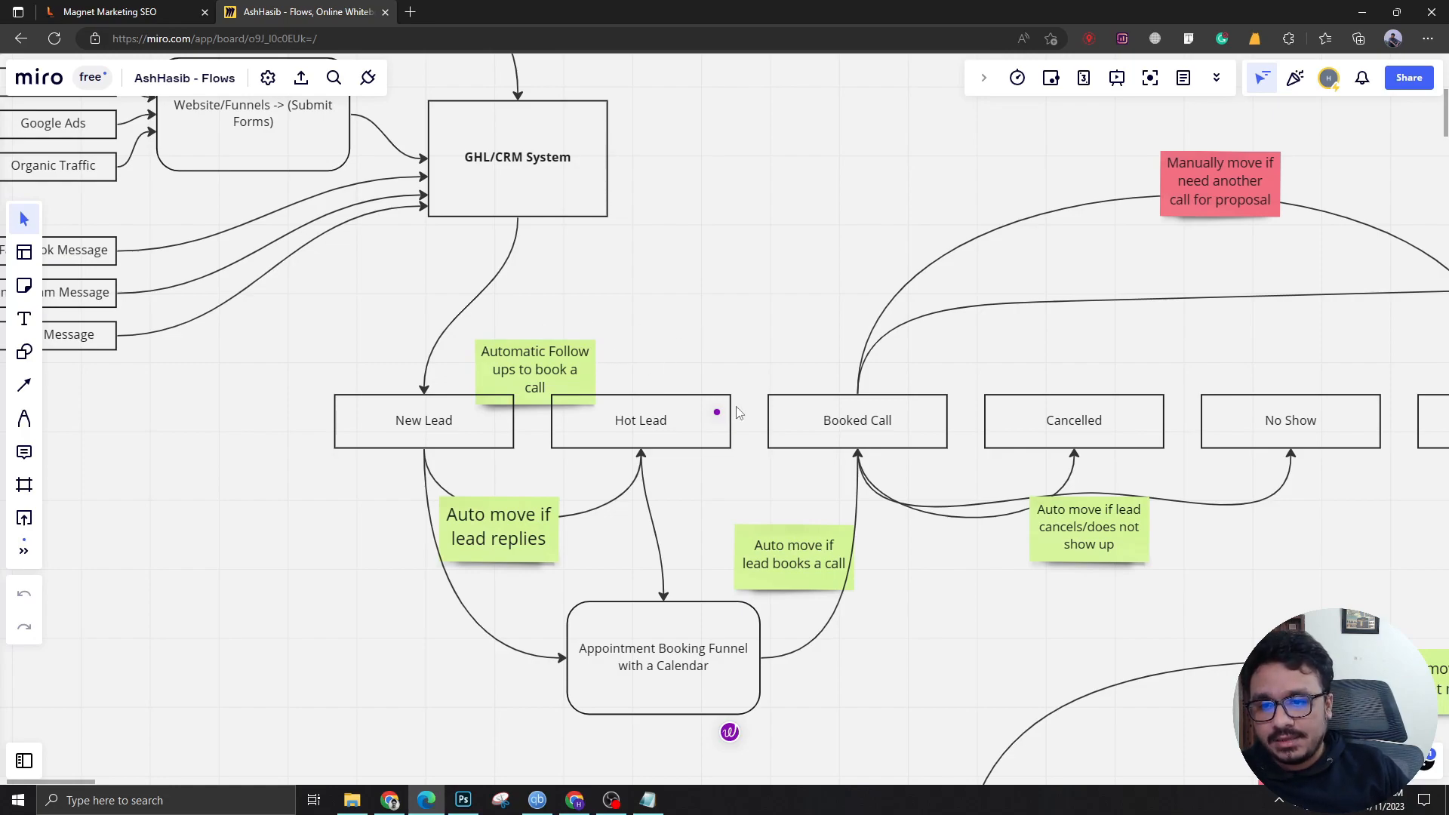
pyautogui.moveTo(905, 375)
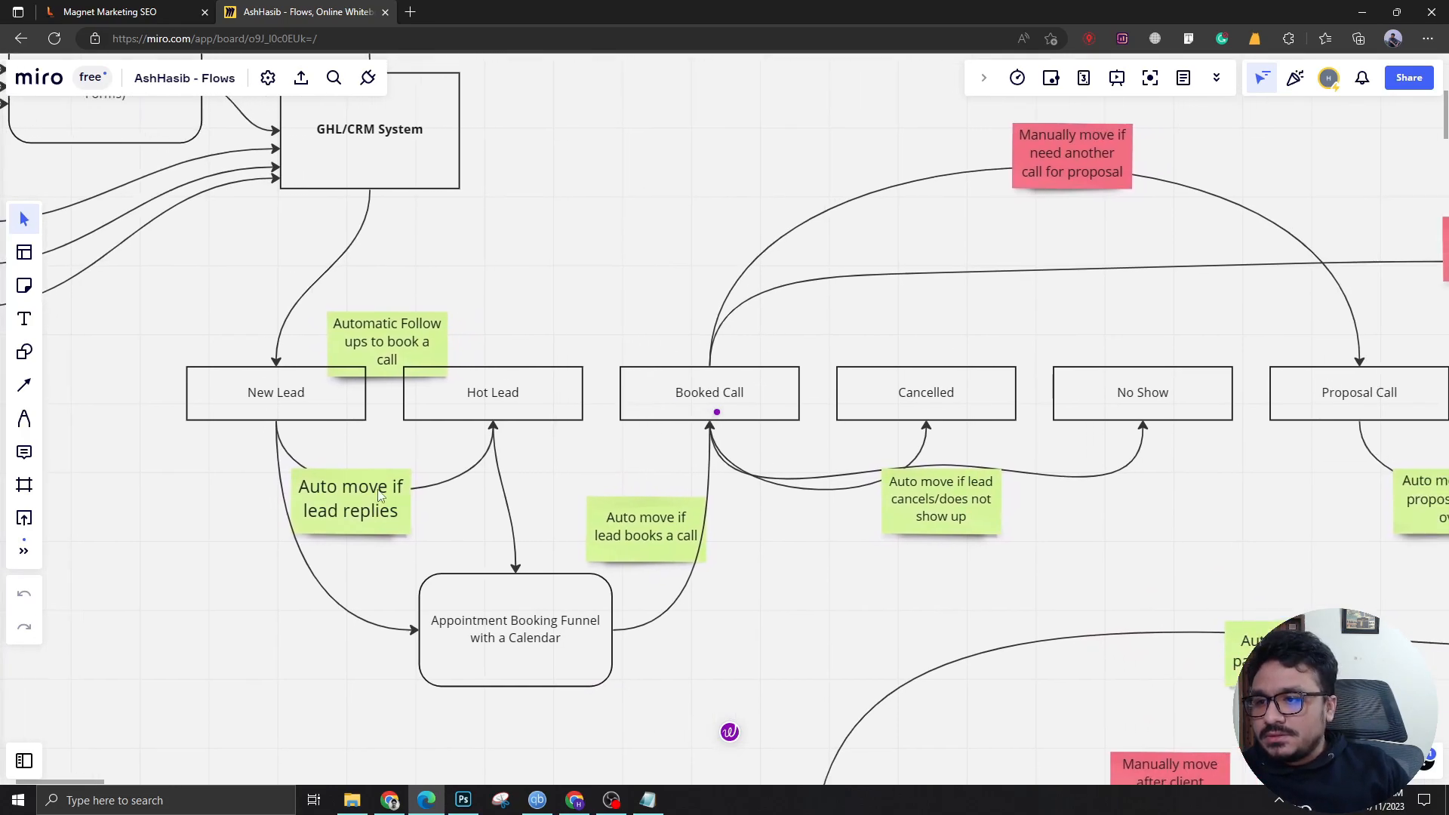
pyautogui.click(276, 391)
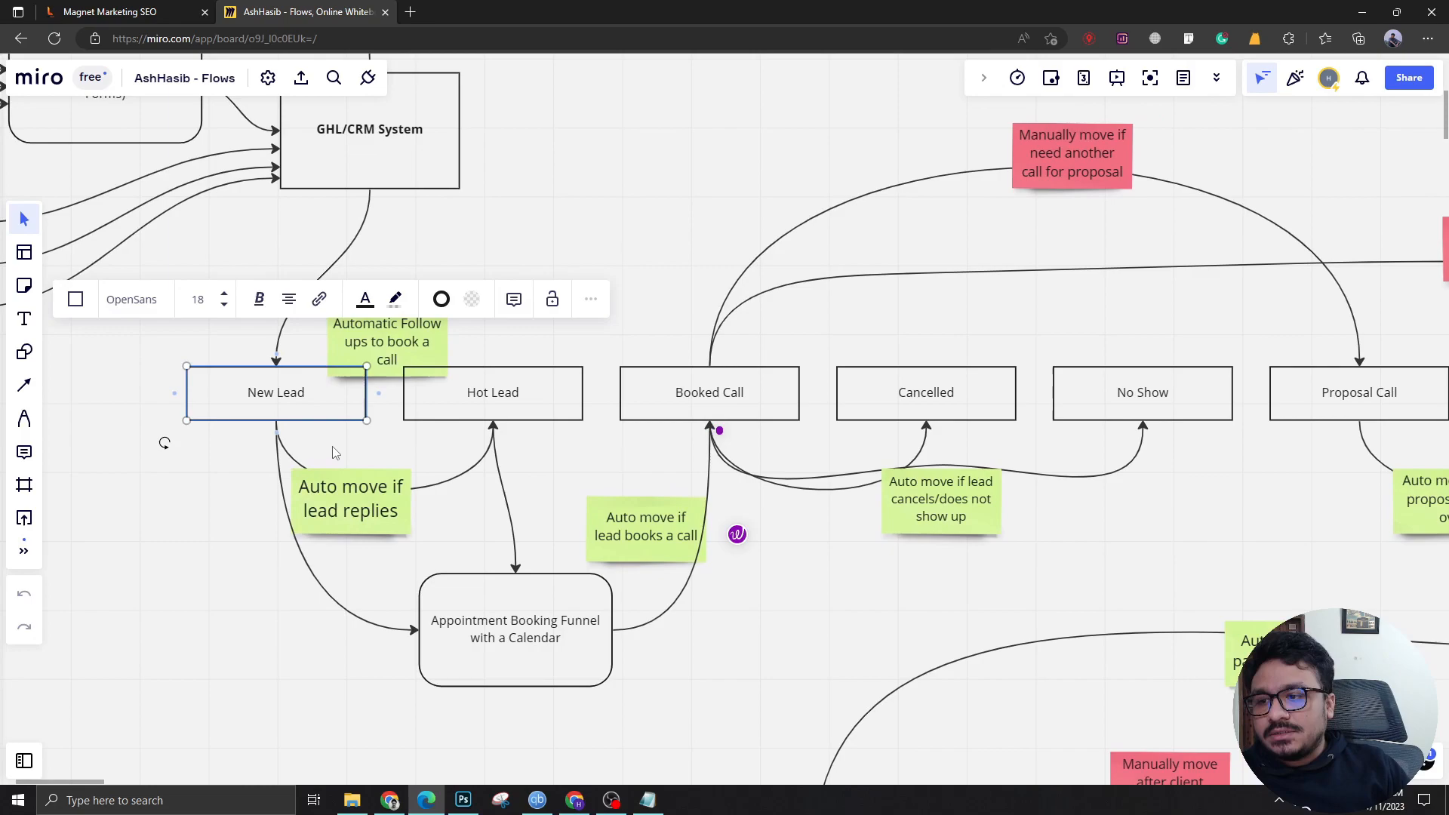
pyautogui.click(453, 417)
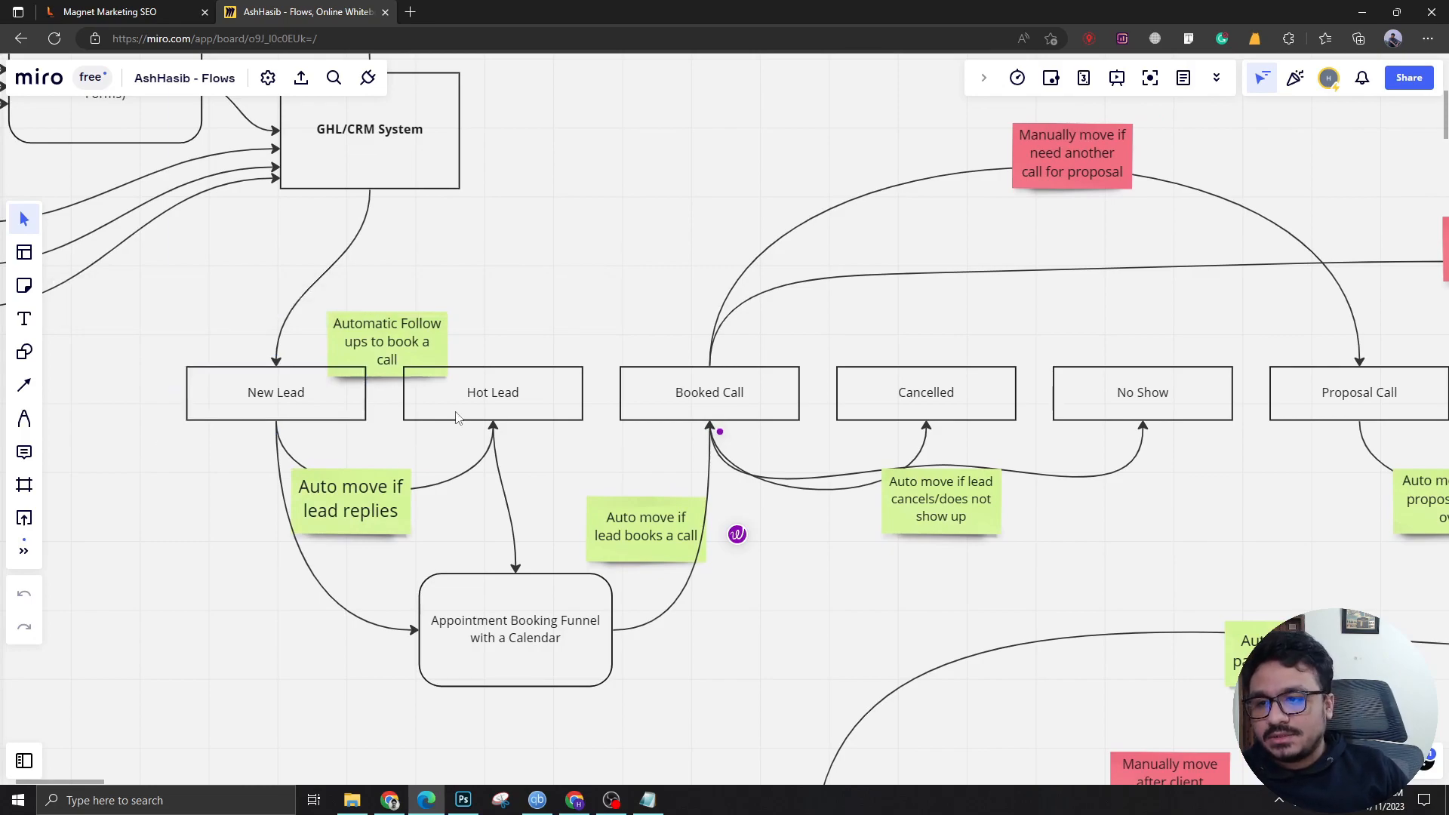
pyautogui.click(493, 392)
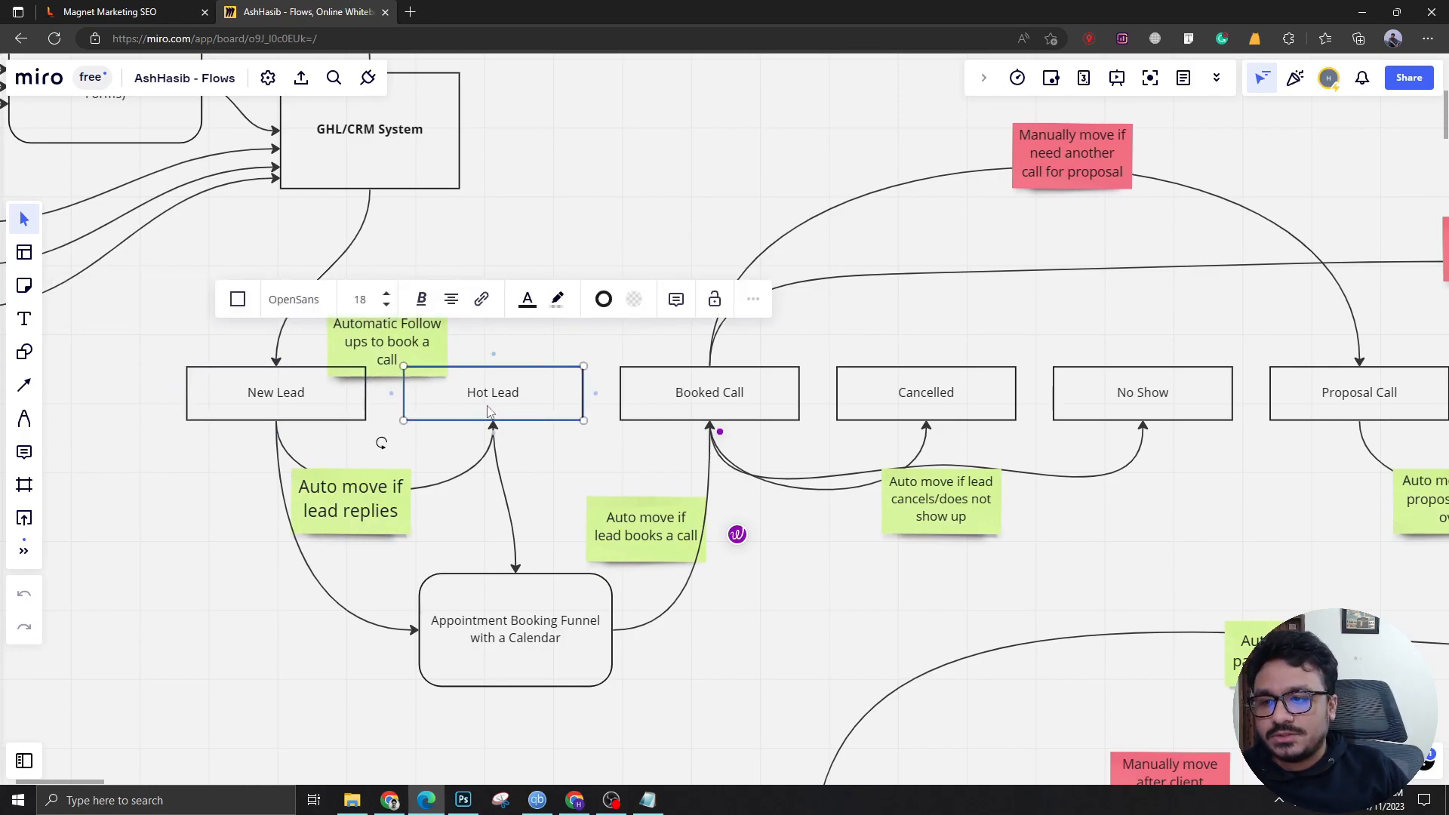
pyautogui.click(531, 358)
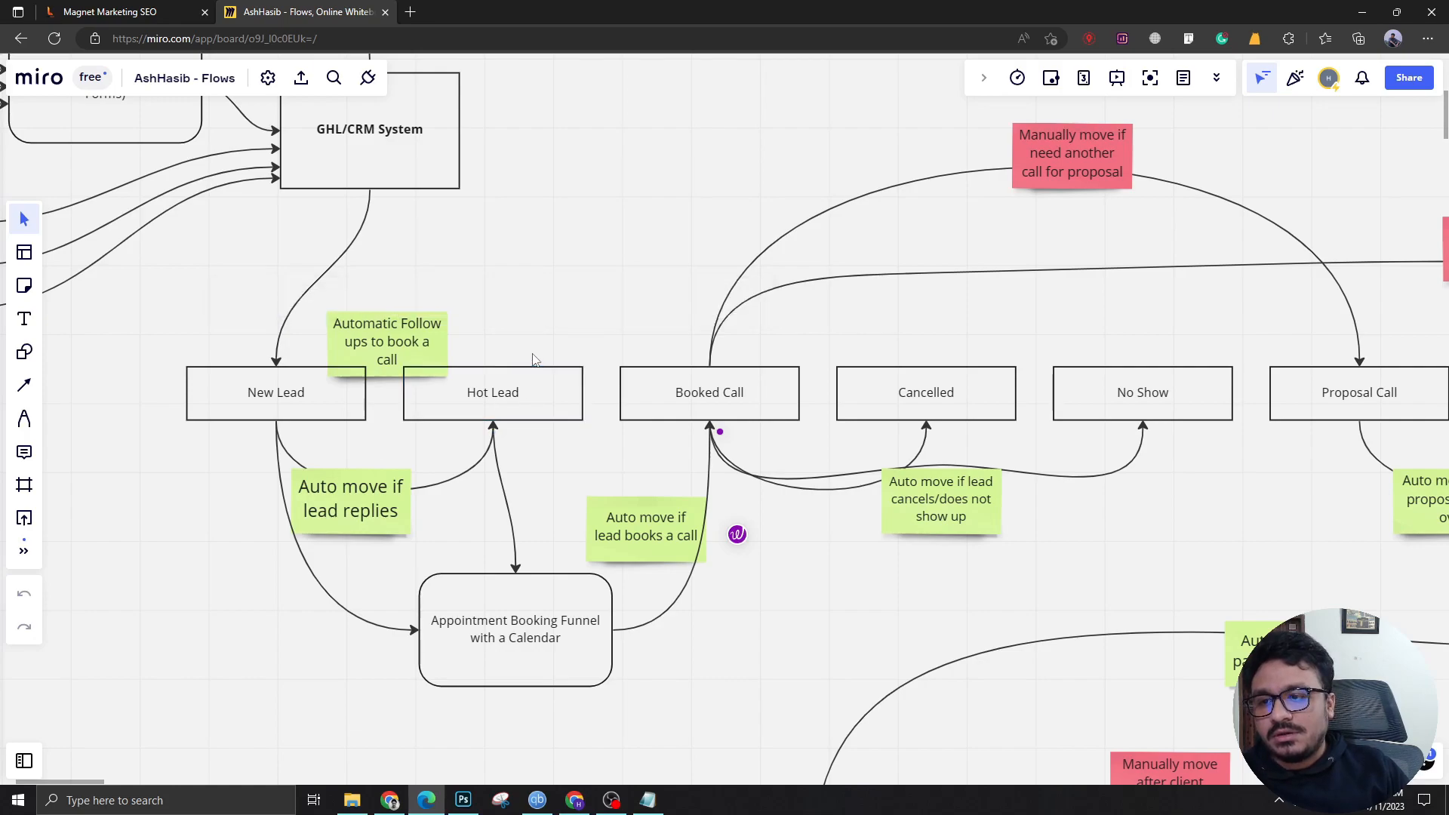
pyautogui.moveTo(506, 407)
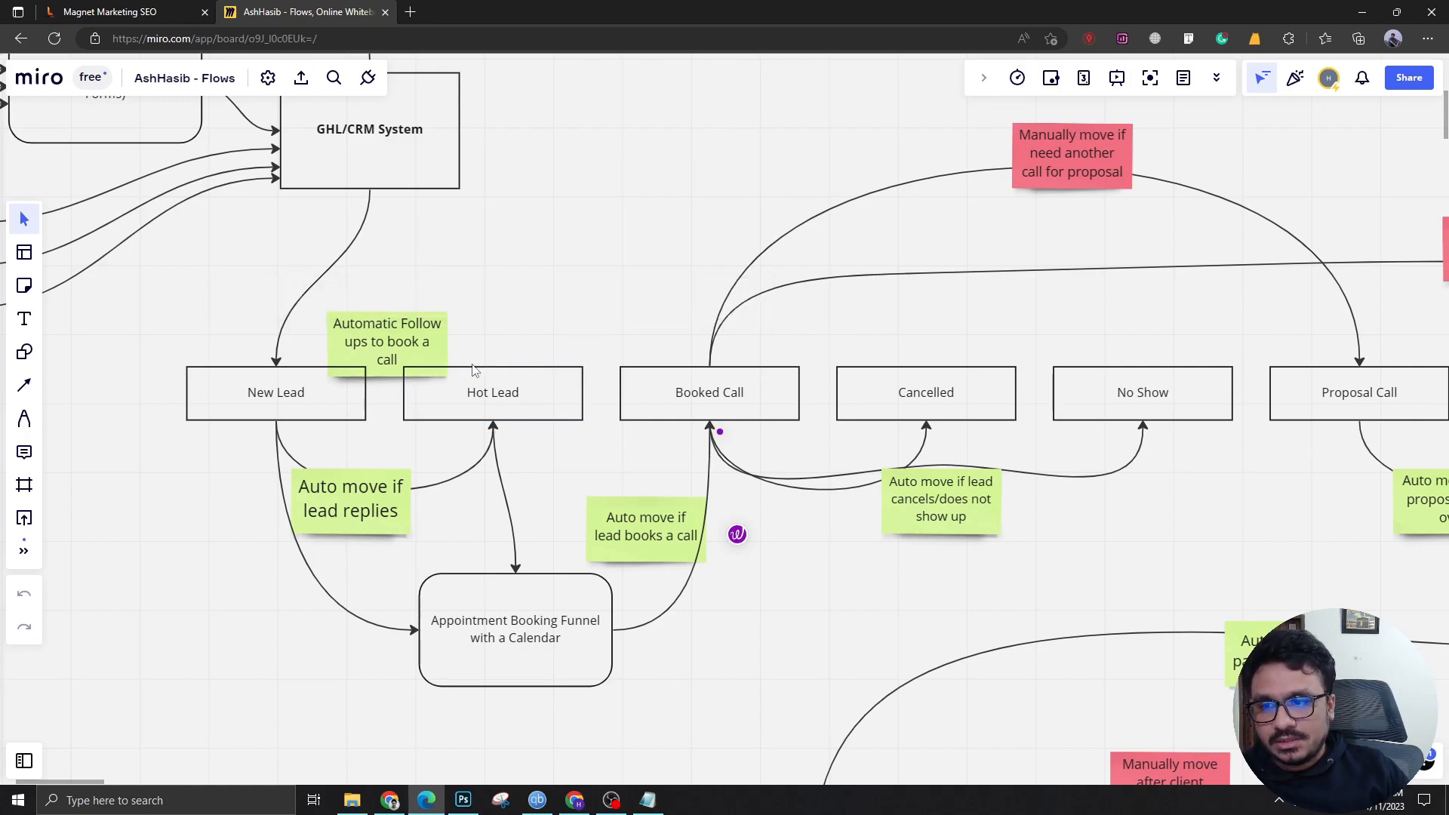
pyautogui.moveTo(332, 395)
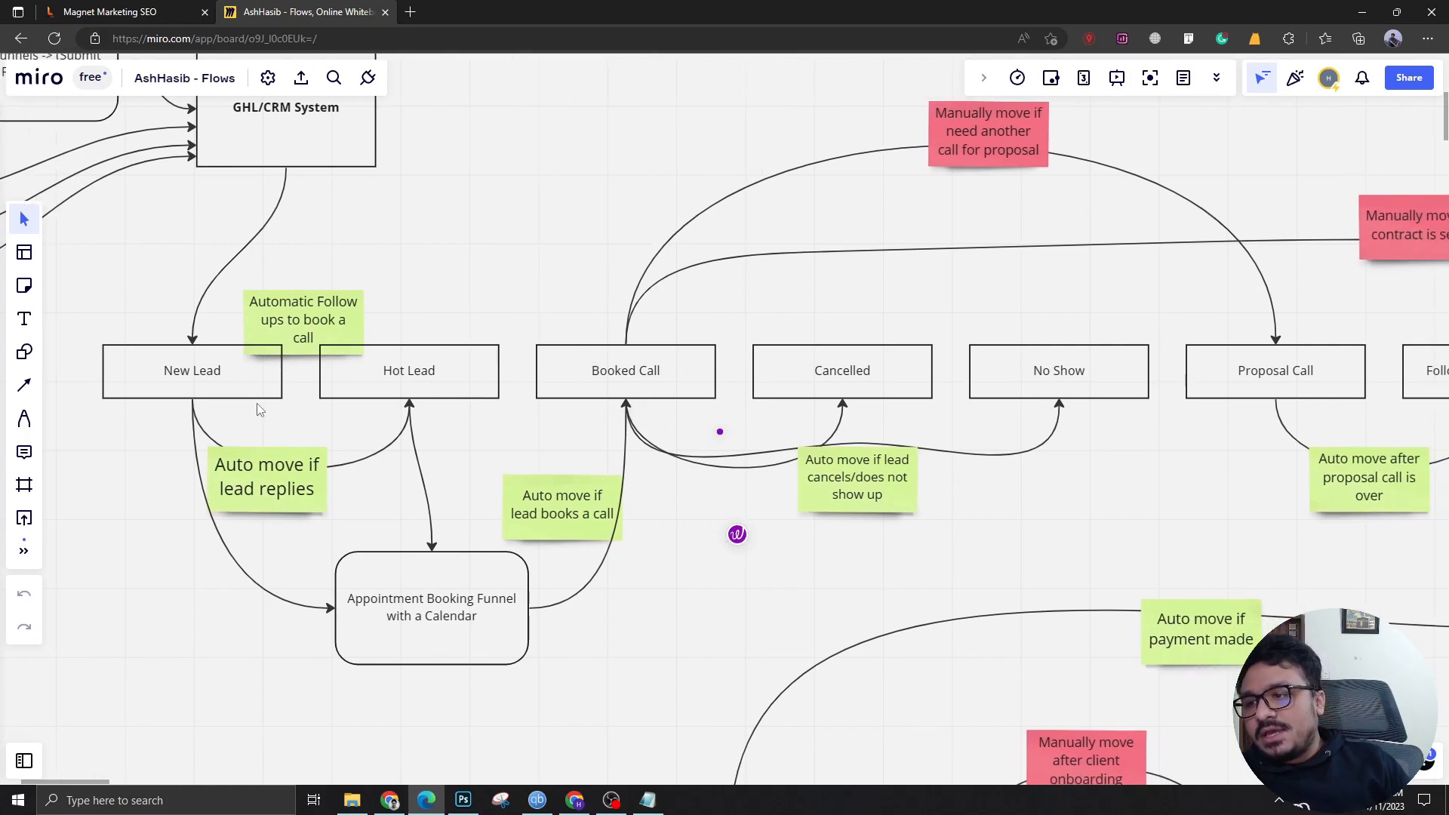
pyautogui.click(191, 369)
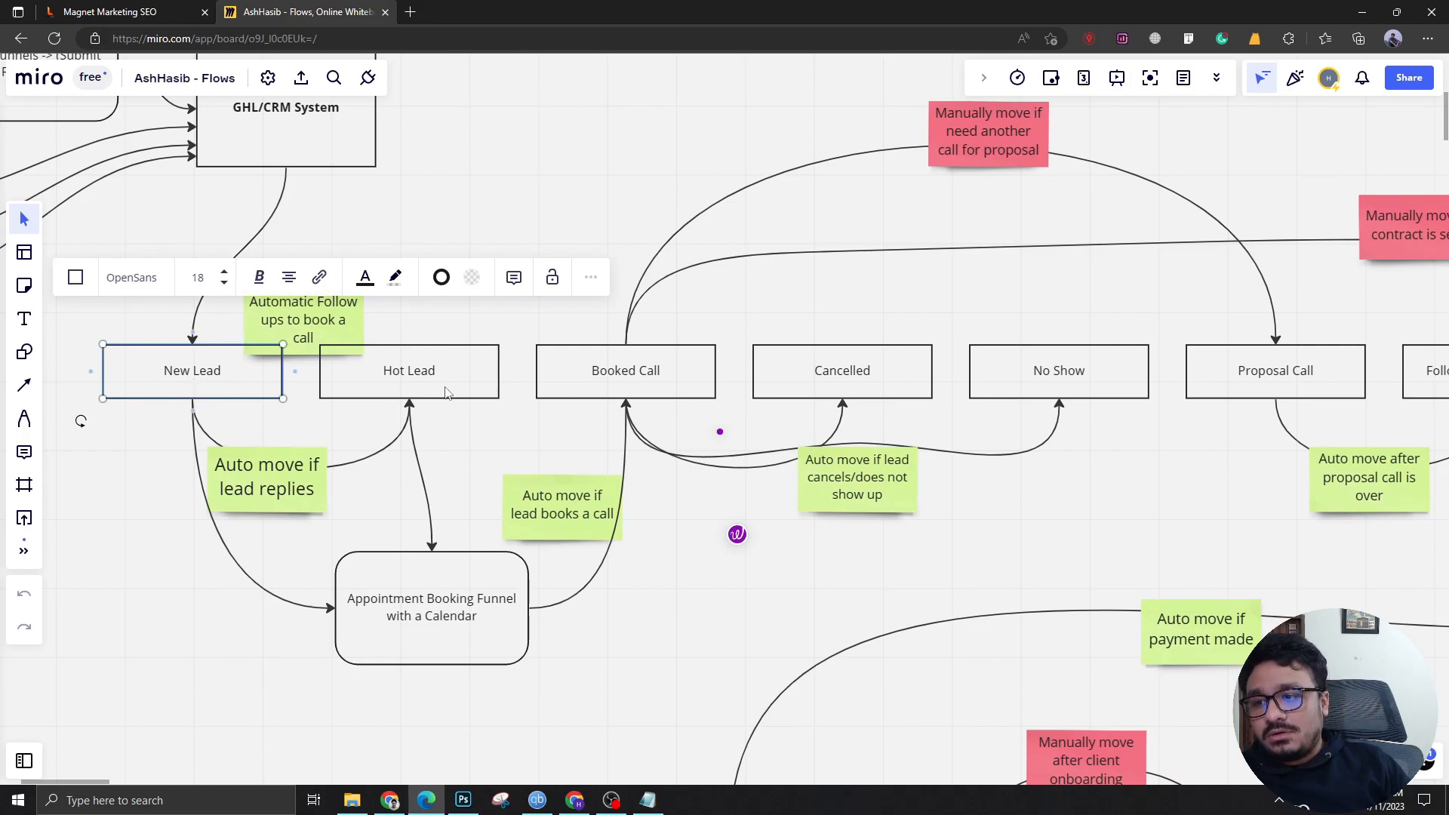
pyautogui.click(408, 370)
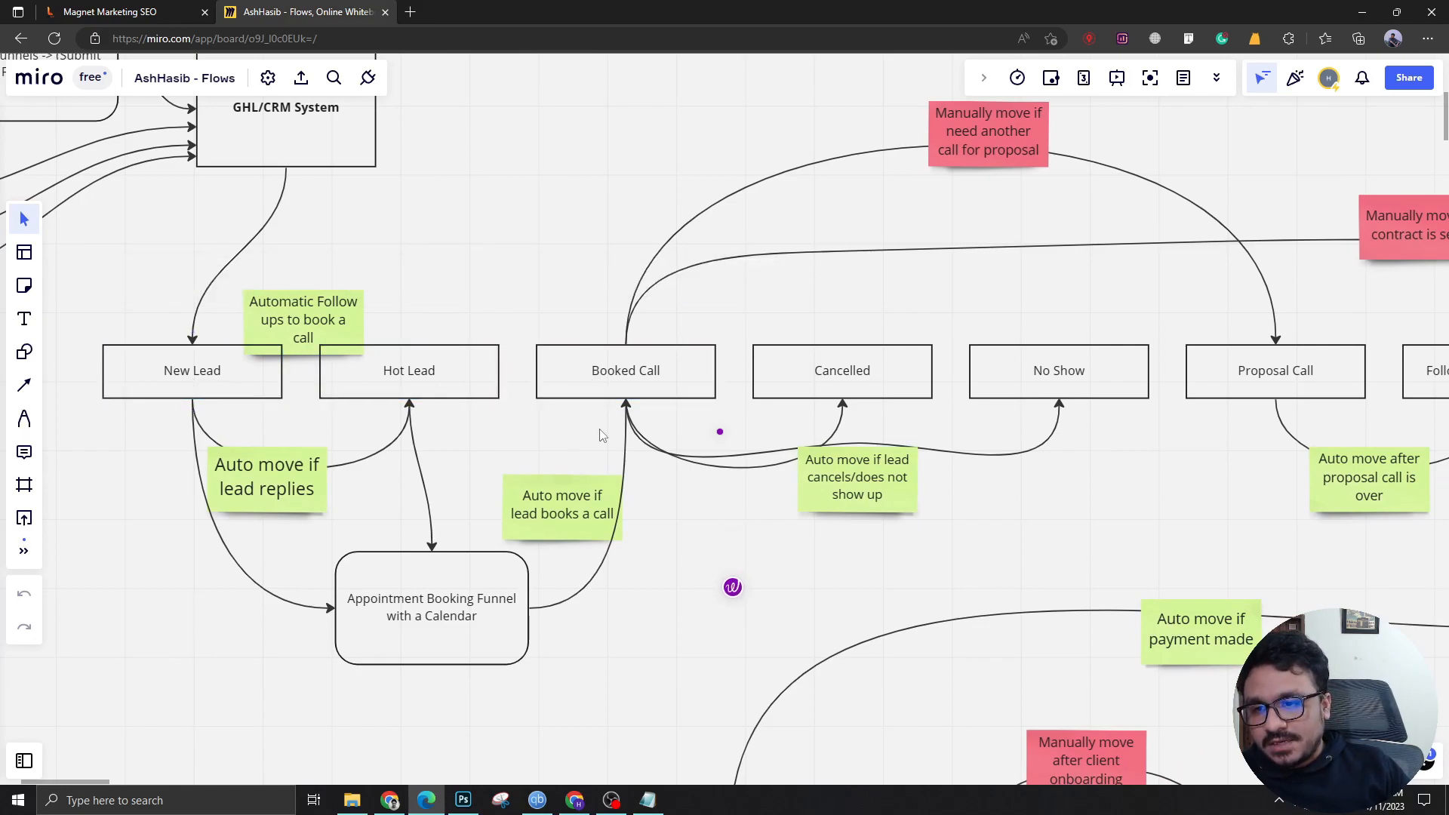
pyautogui.click(624, 370)
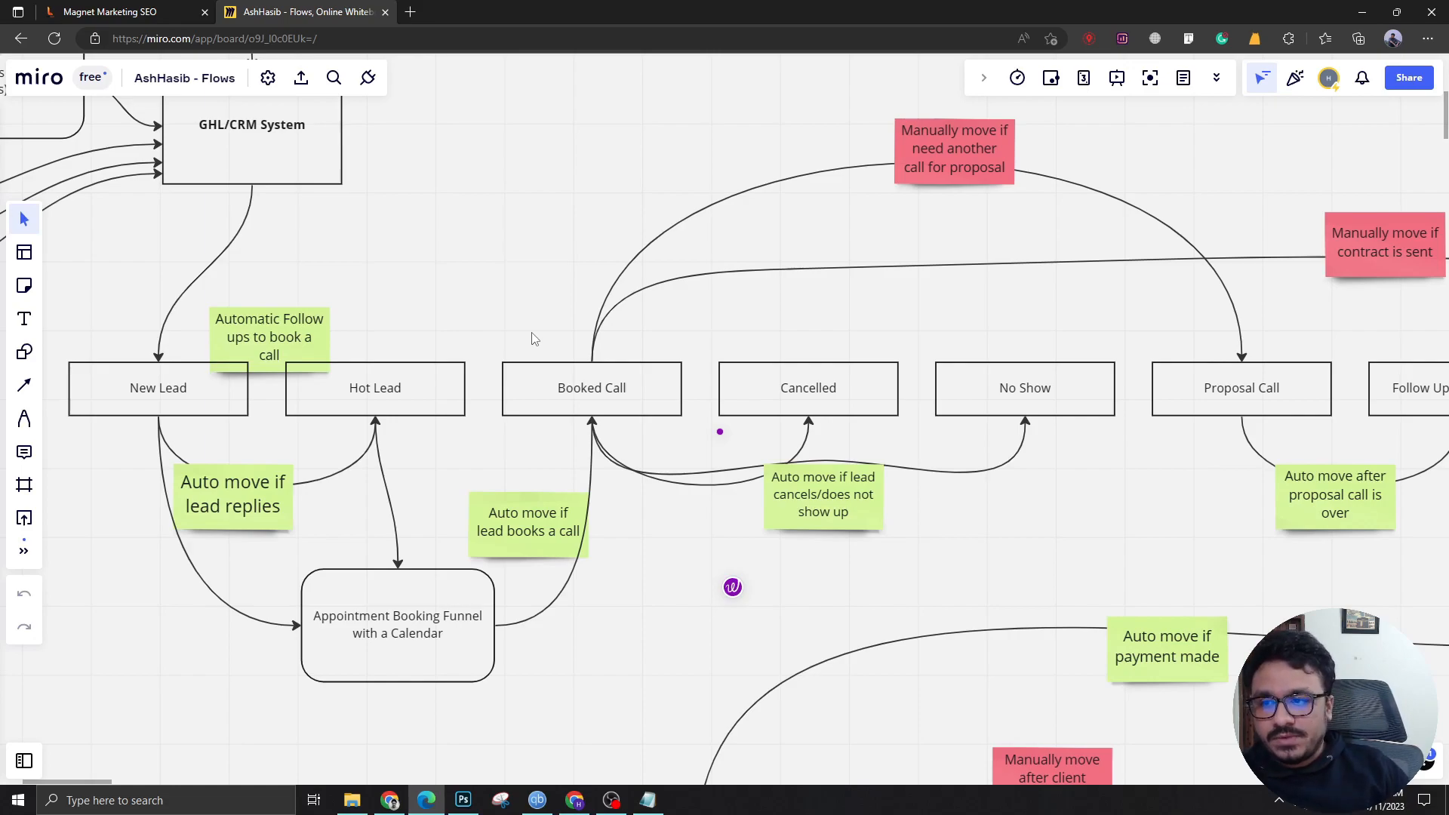
# Point out the Hot Lead, Cancelled and No Show stage boxes while moving toward Contract Sent.
pyautogui.click(375, 387)
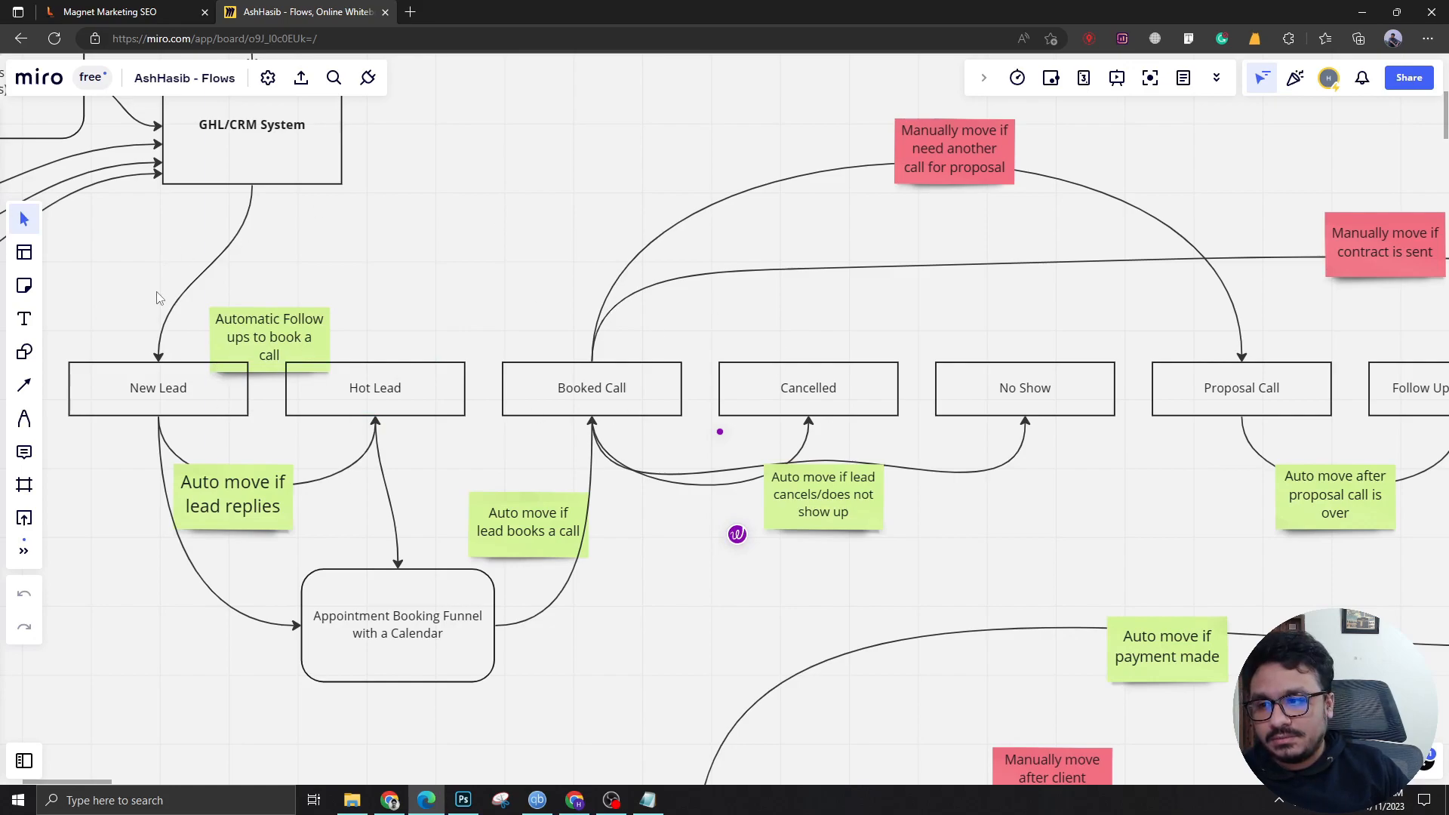
pyautogui.click(374, 387)
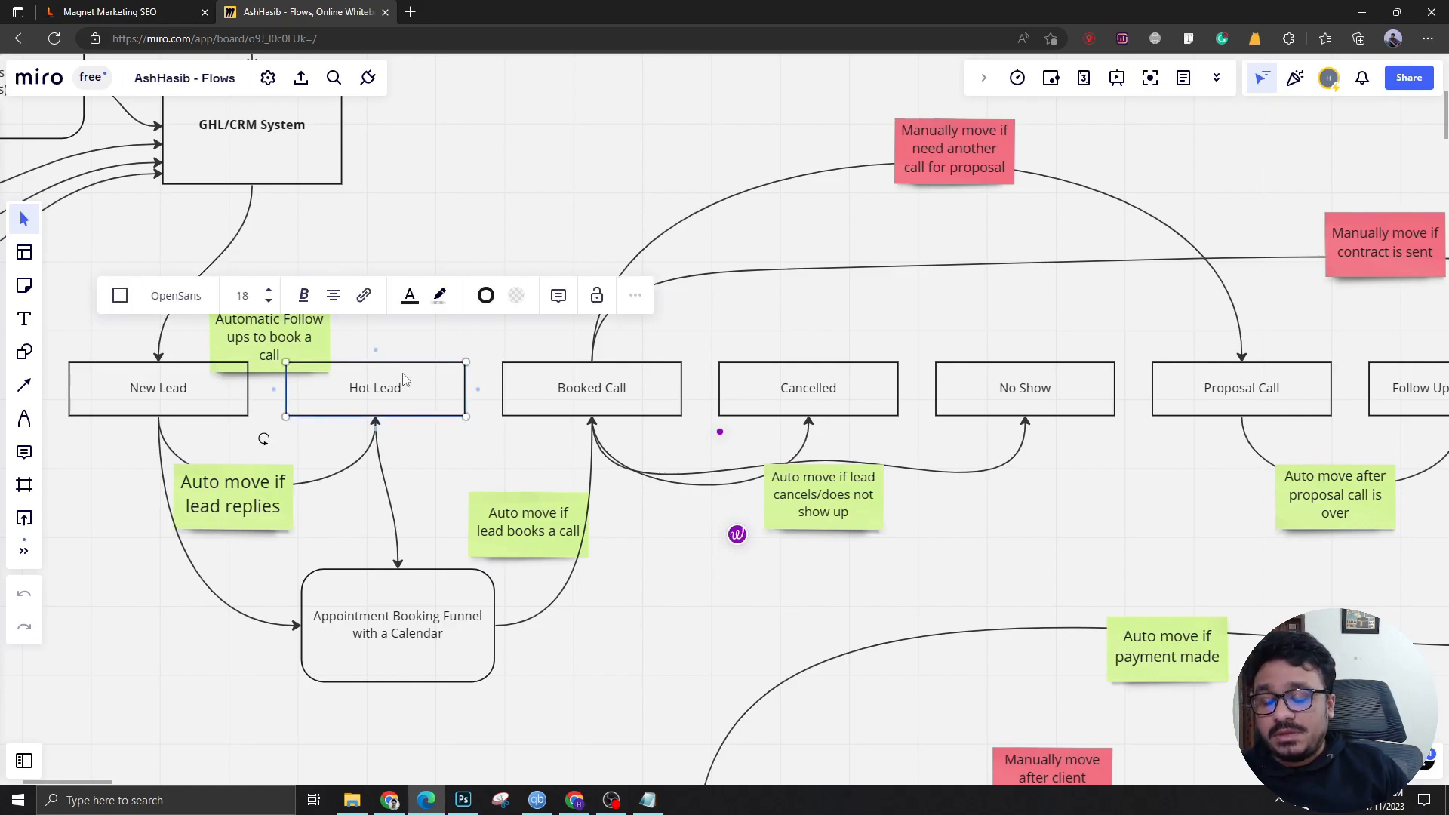
pyautogui.click(436, 347)
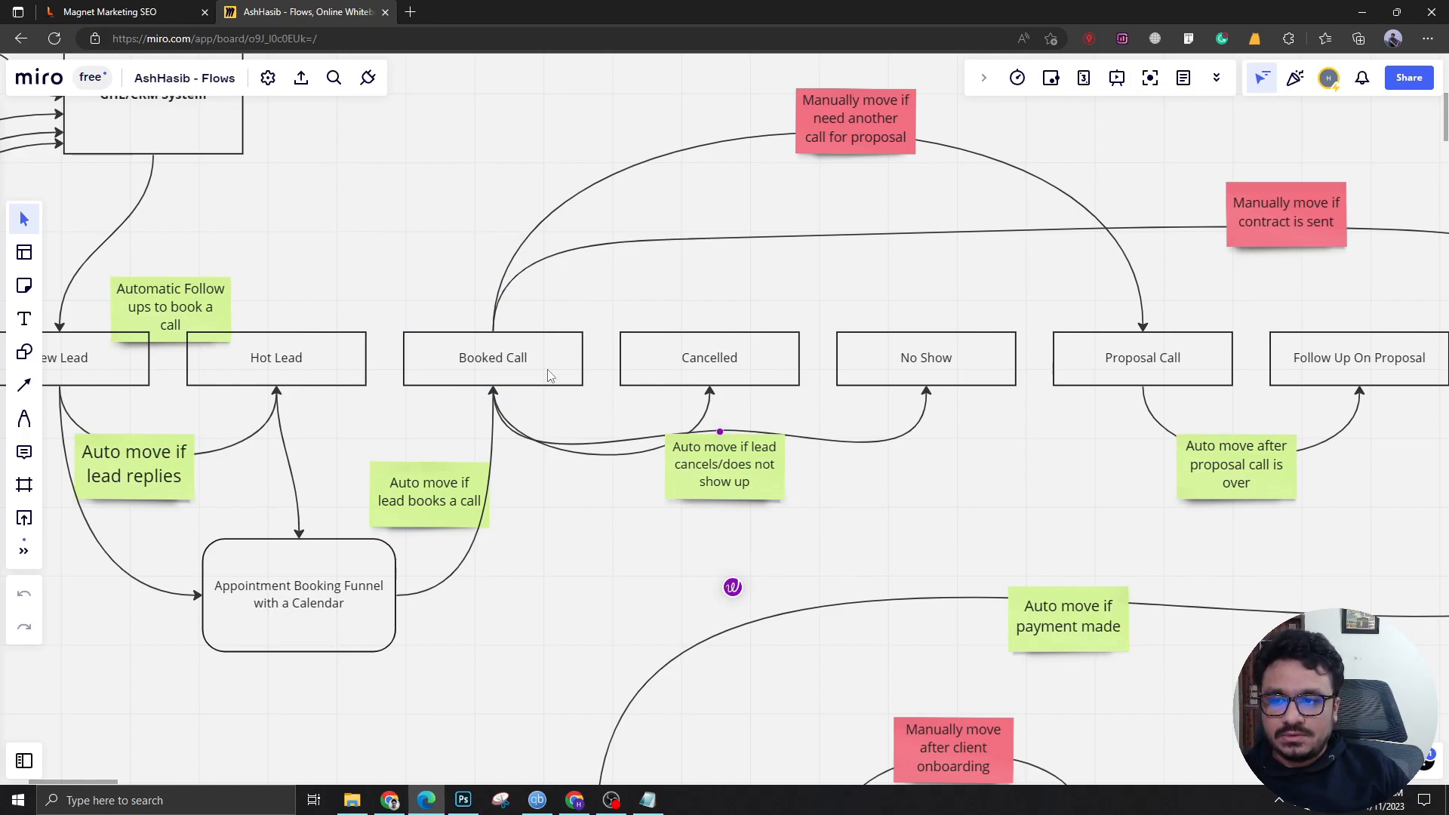
pyautogui.moveTo(697, 326)
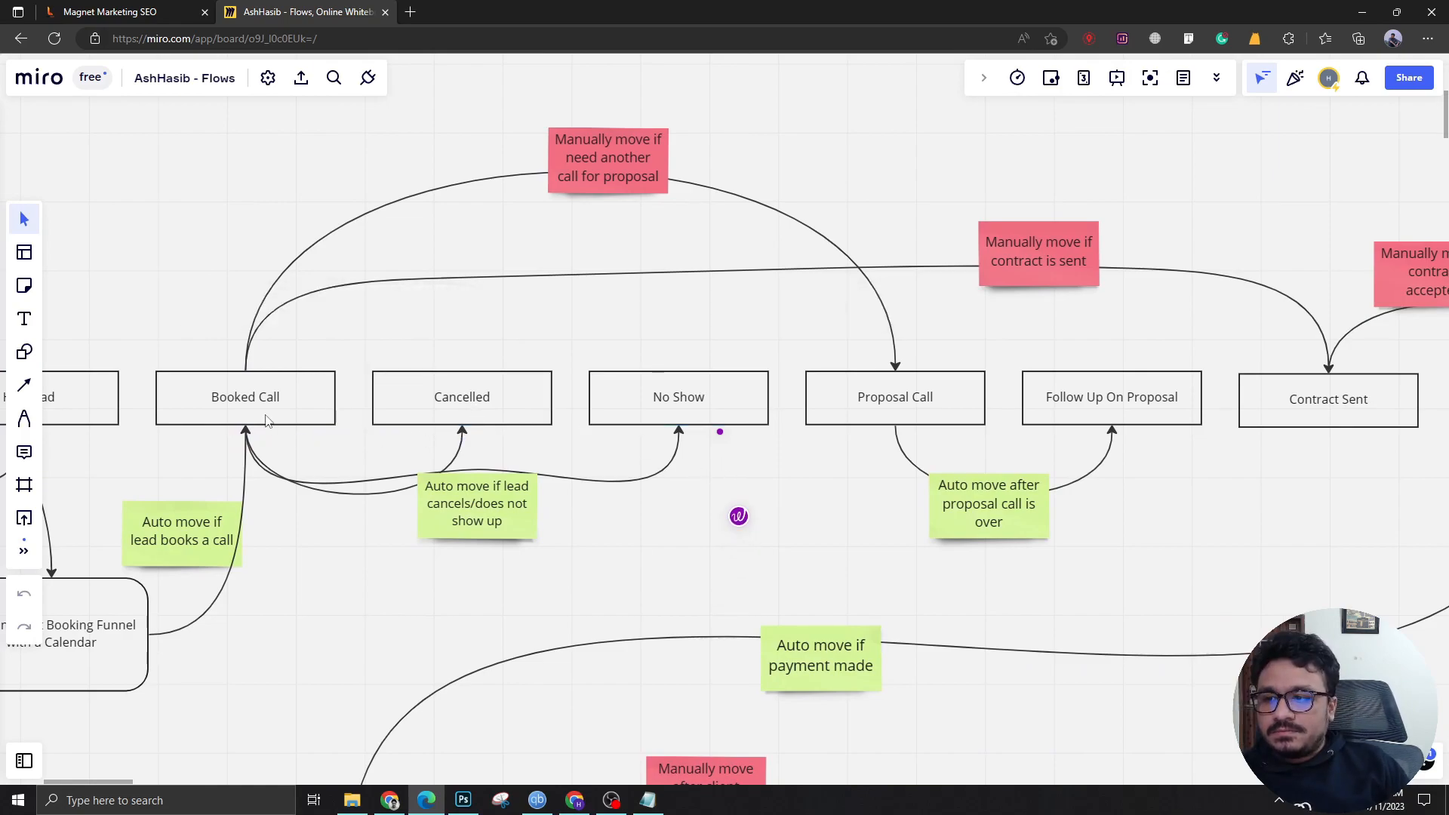
pyautogui.click(461, 396)
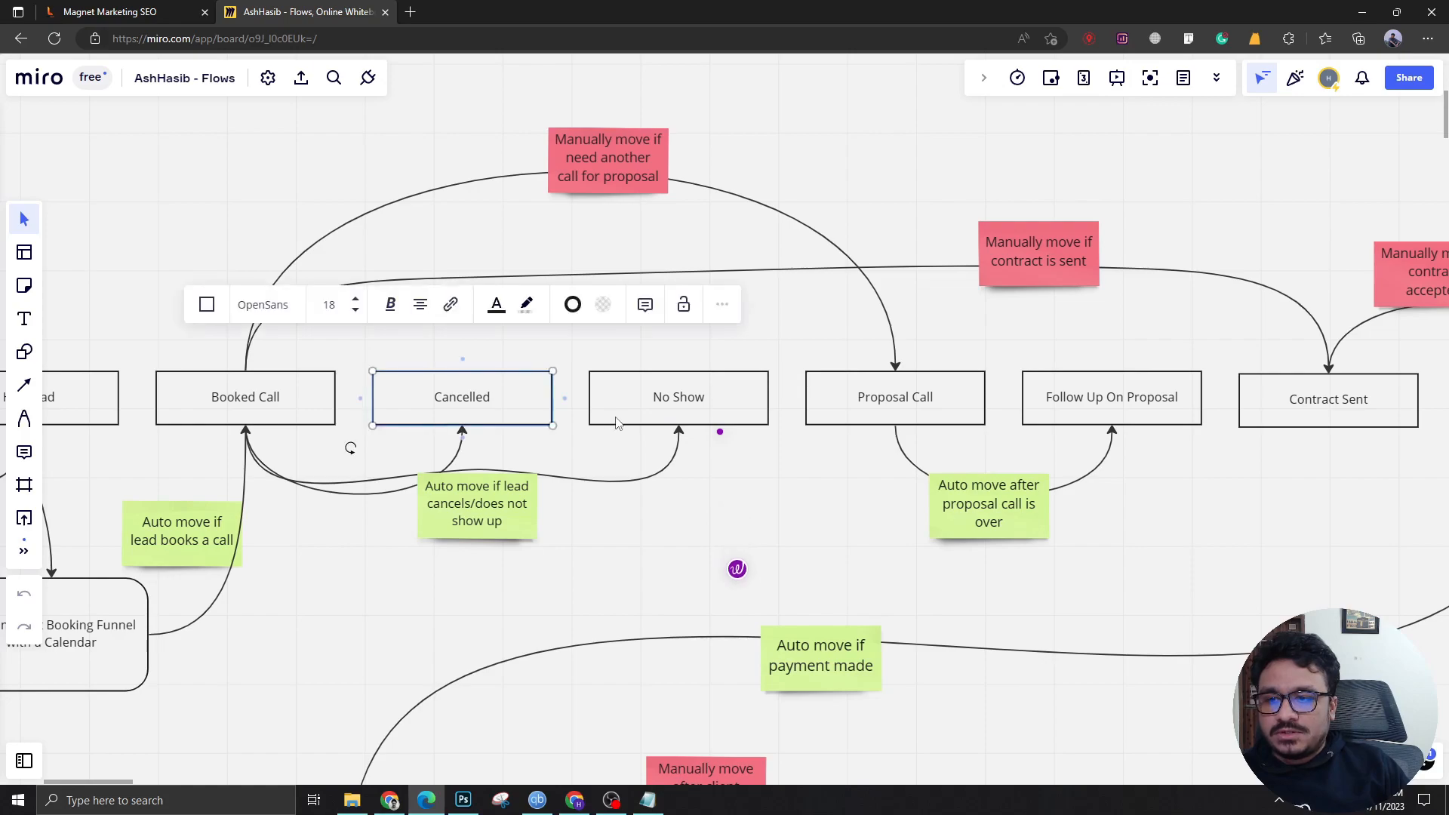
pyautogui.click(679, 396)
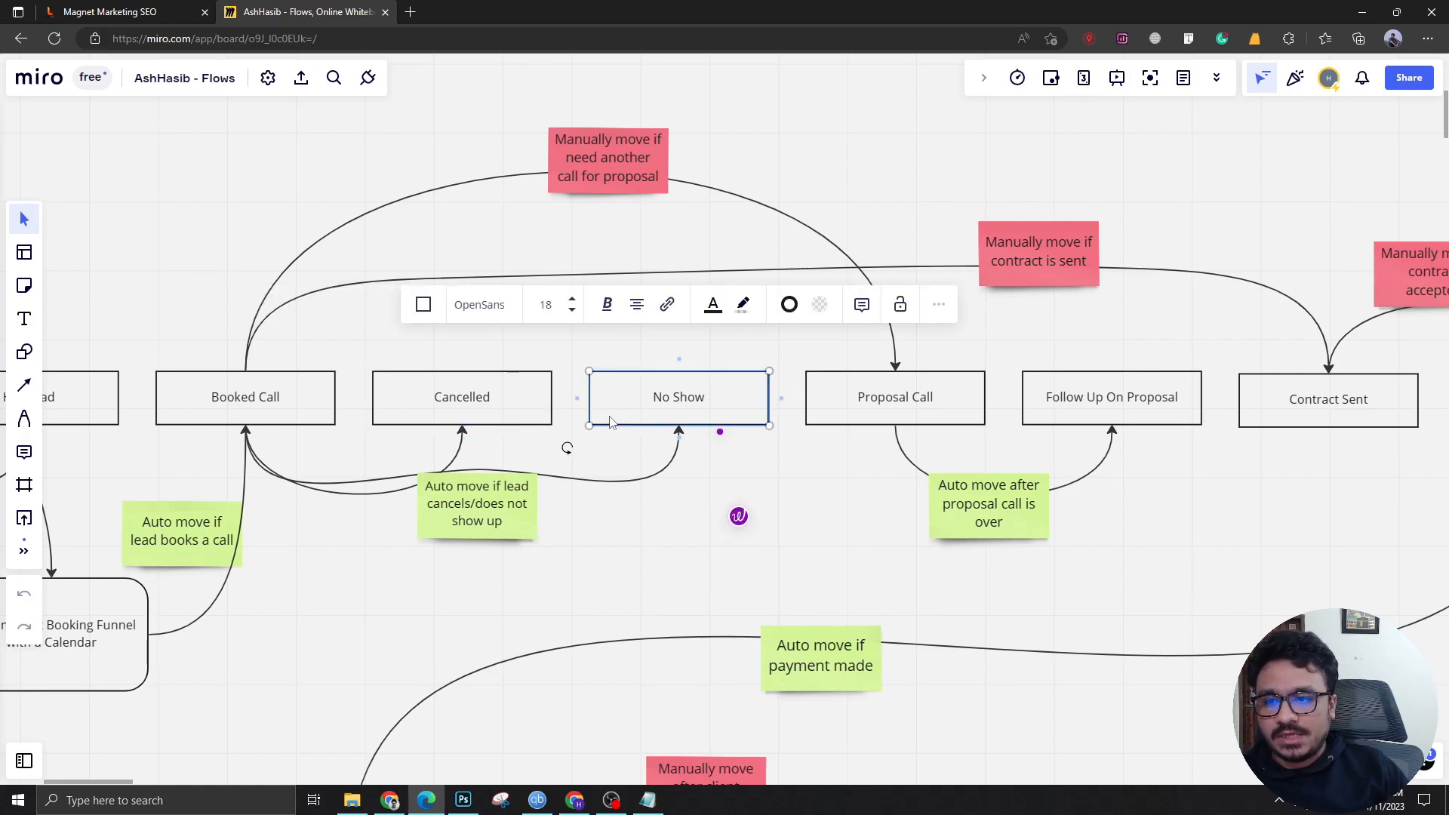
pyautogui.click(490, 411)
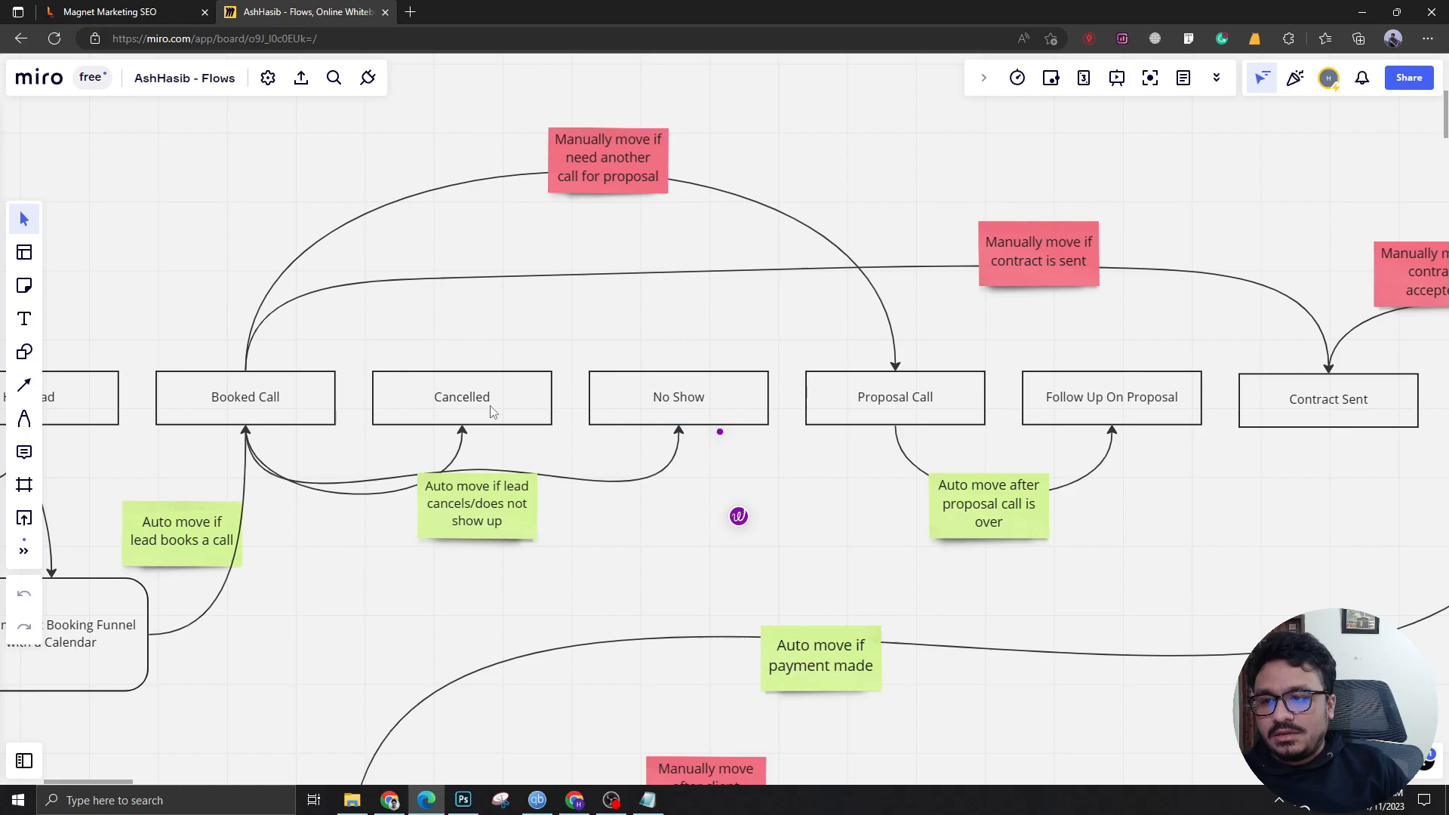
pyautogui.click(461, 396)
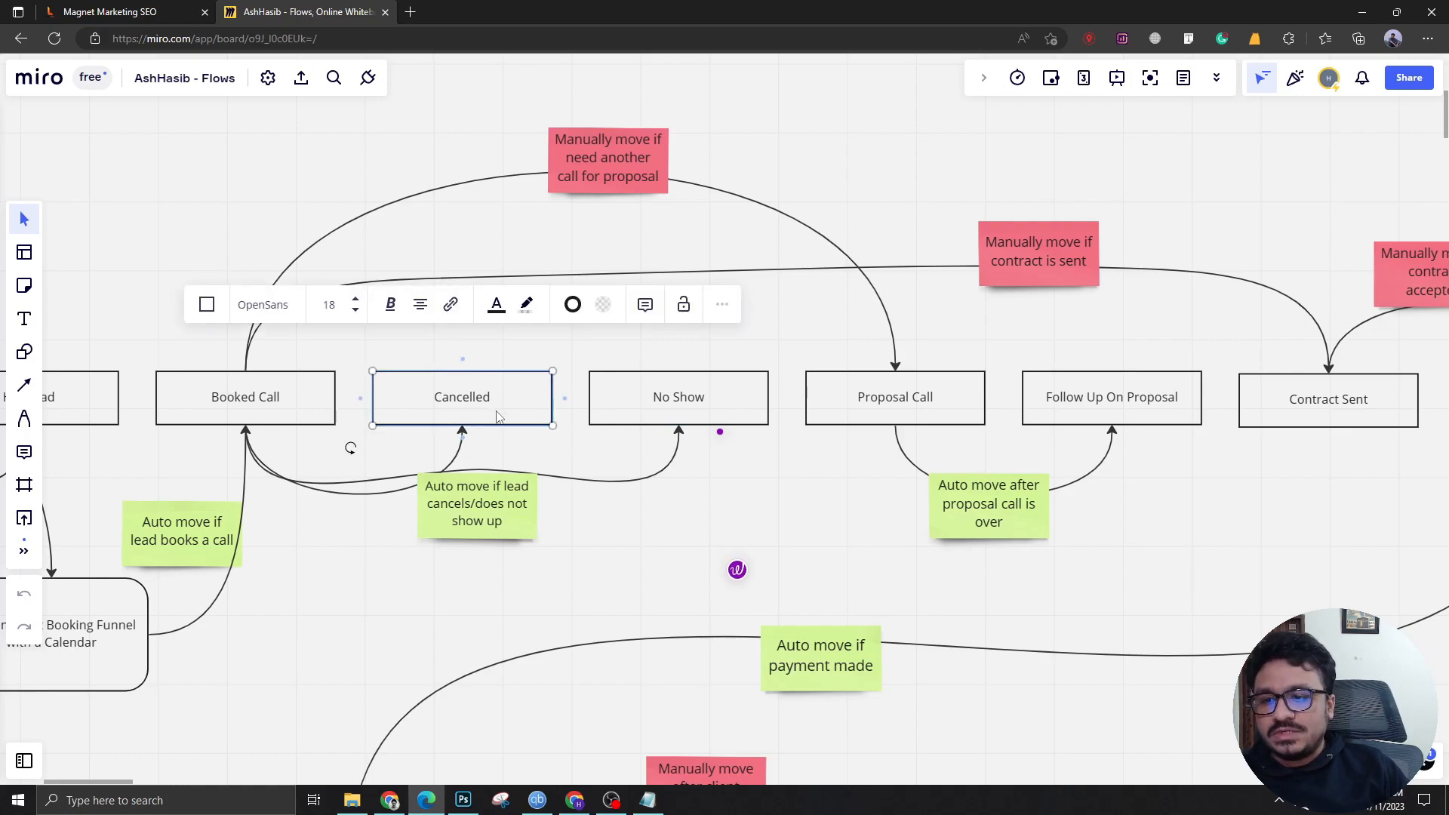
pyautogui.click(244, 396)
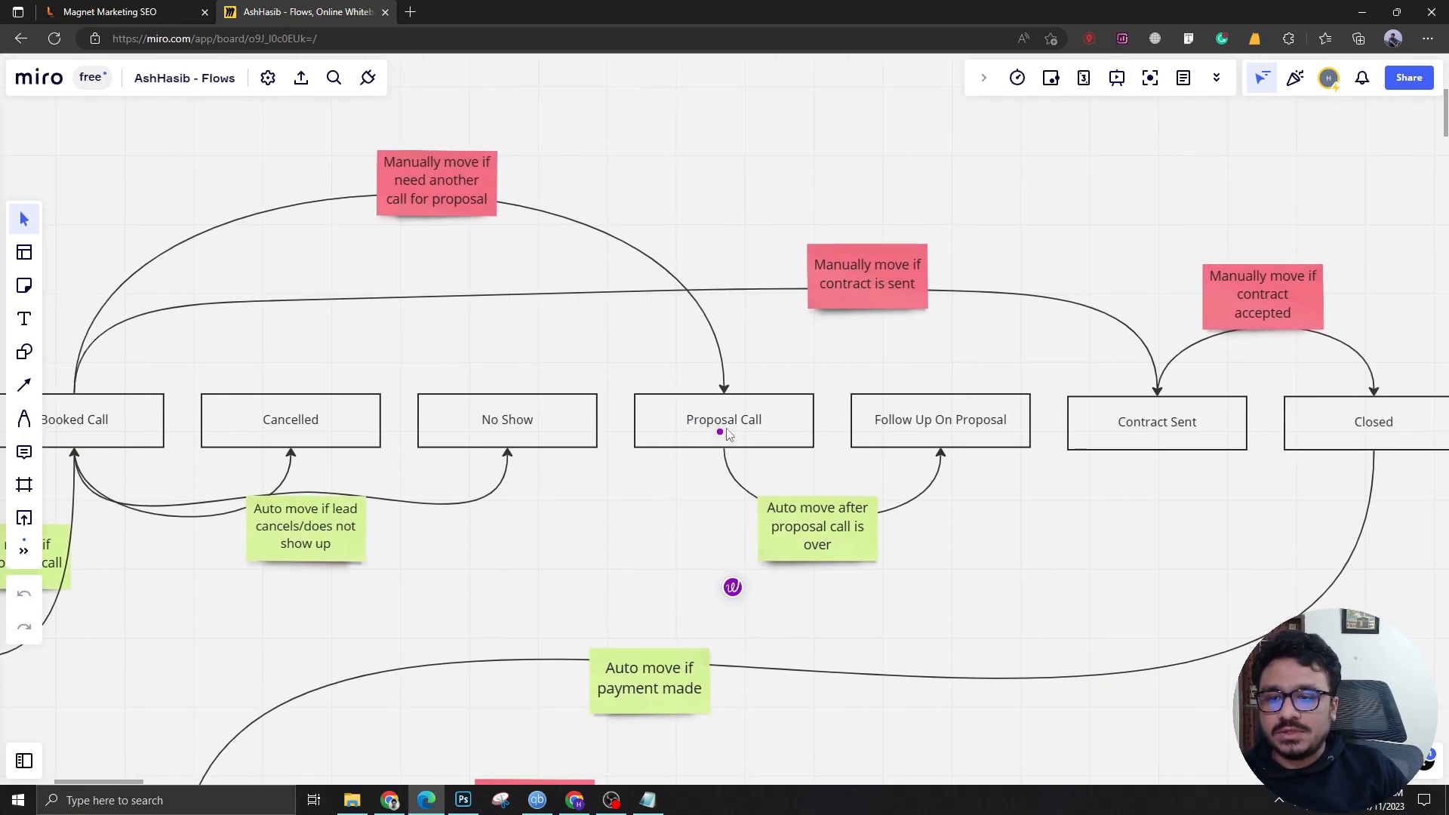
pyautogui.moveTo(750, 396)
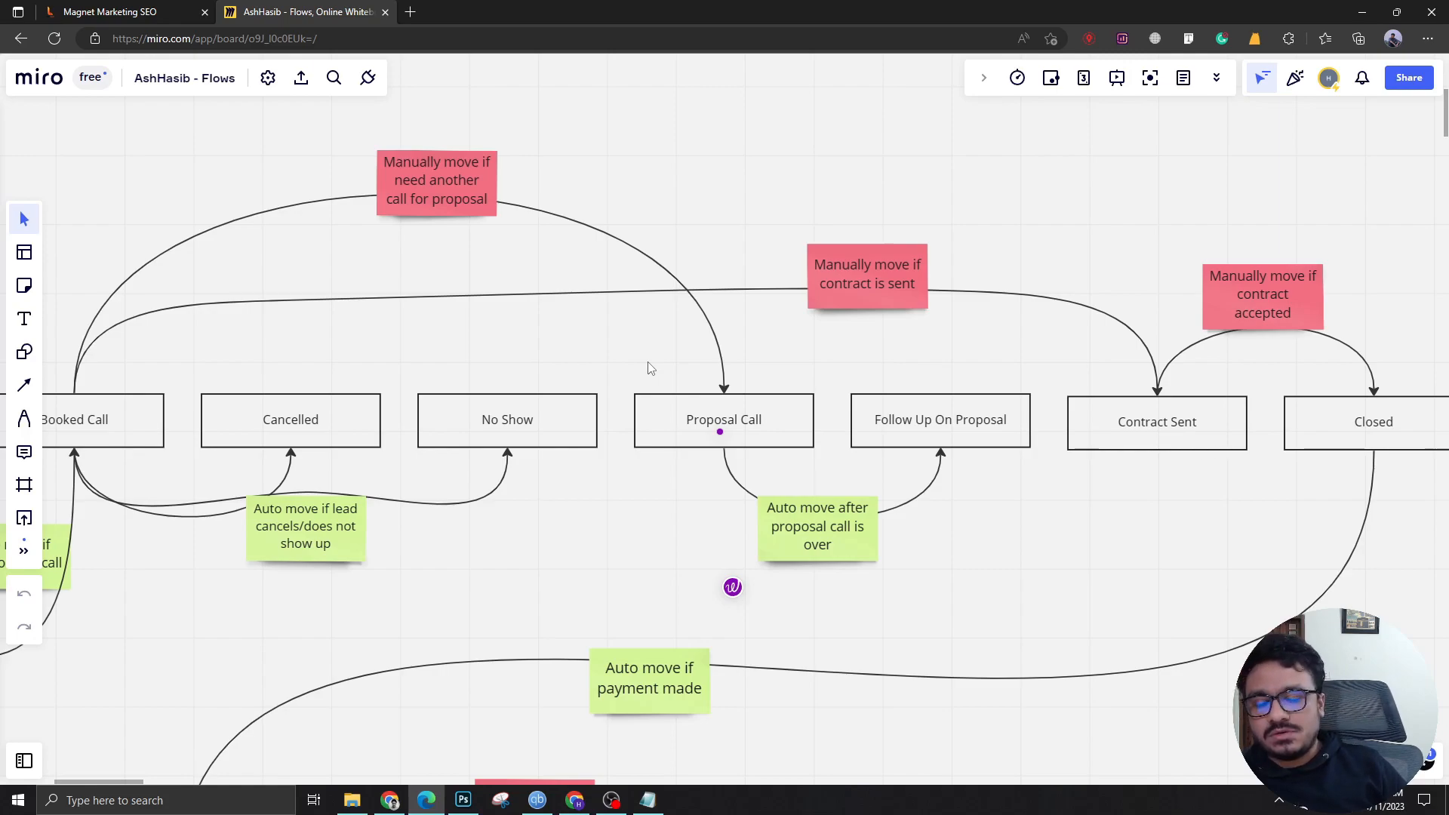
pyautogui.moveTo(217, 329)
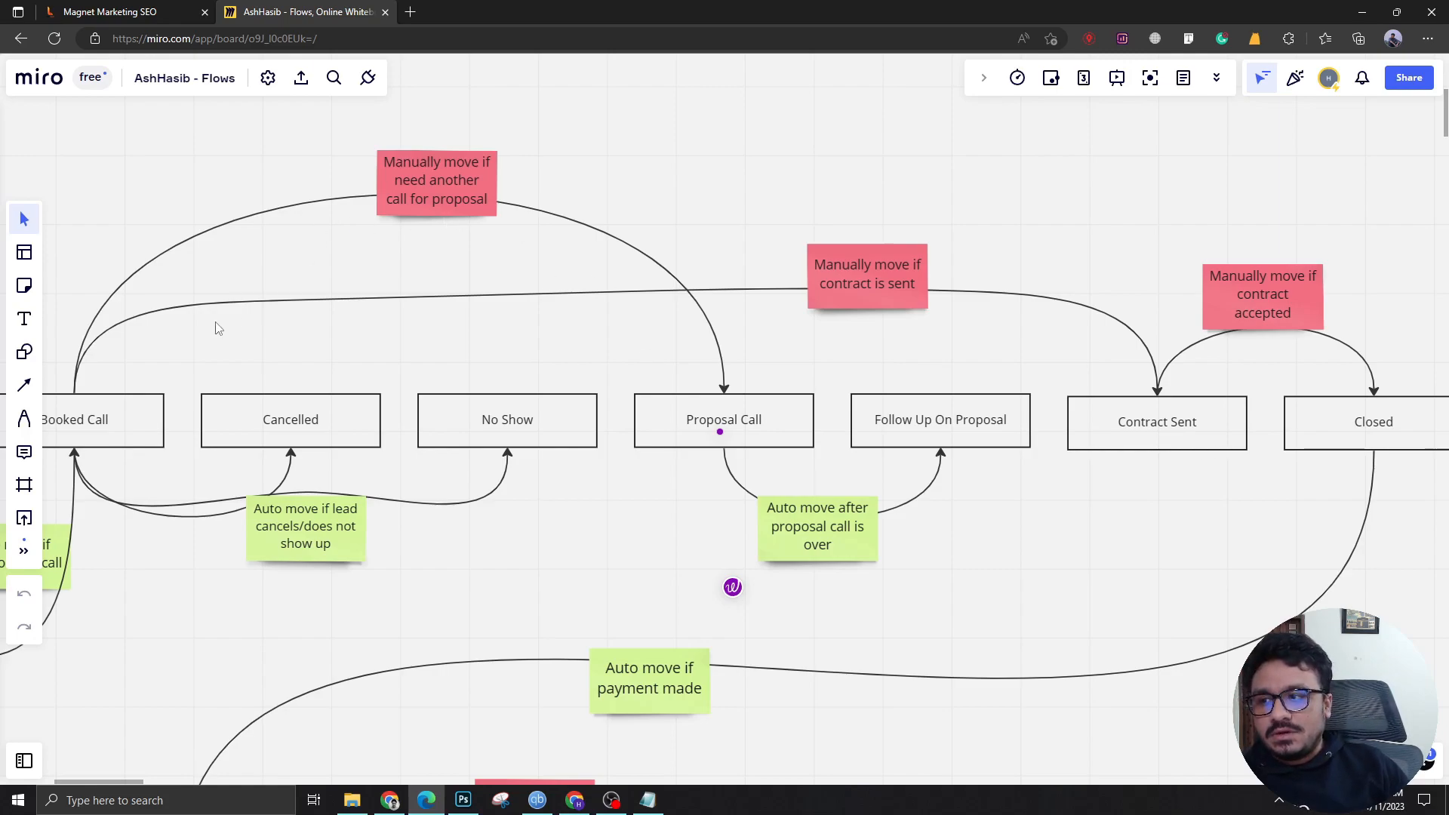
pyautogui.moveTo(300, 273)
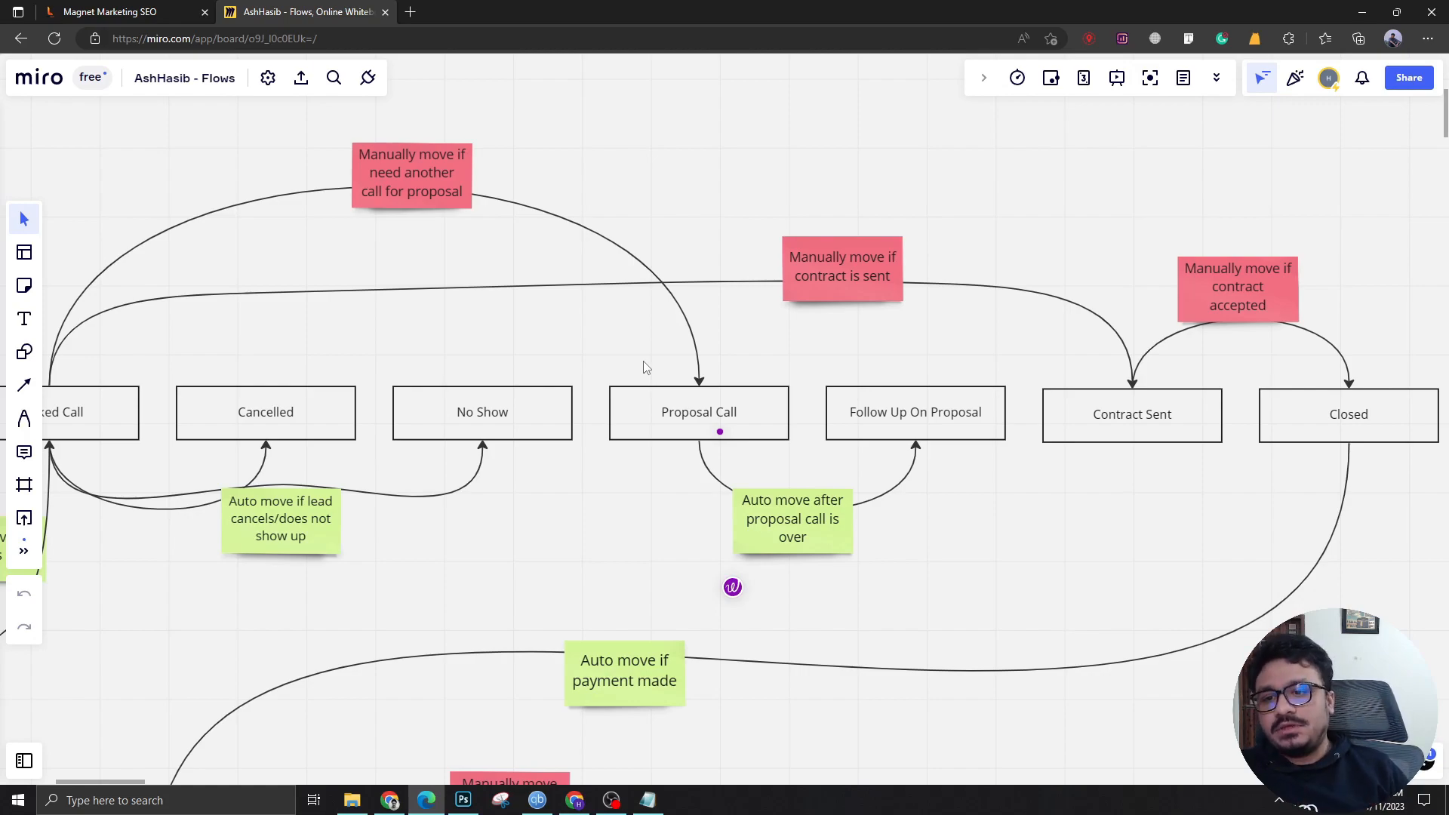
pyautogui.moveTo(1001, 464)
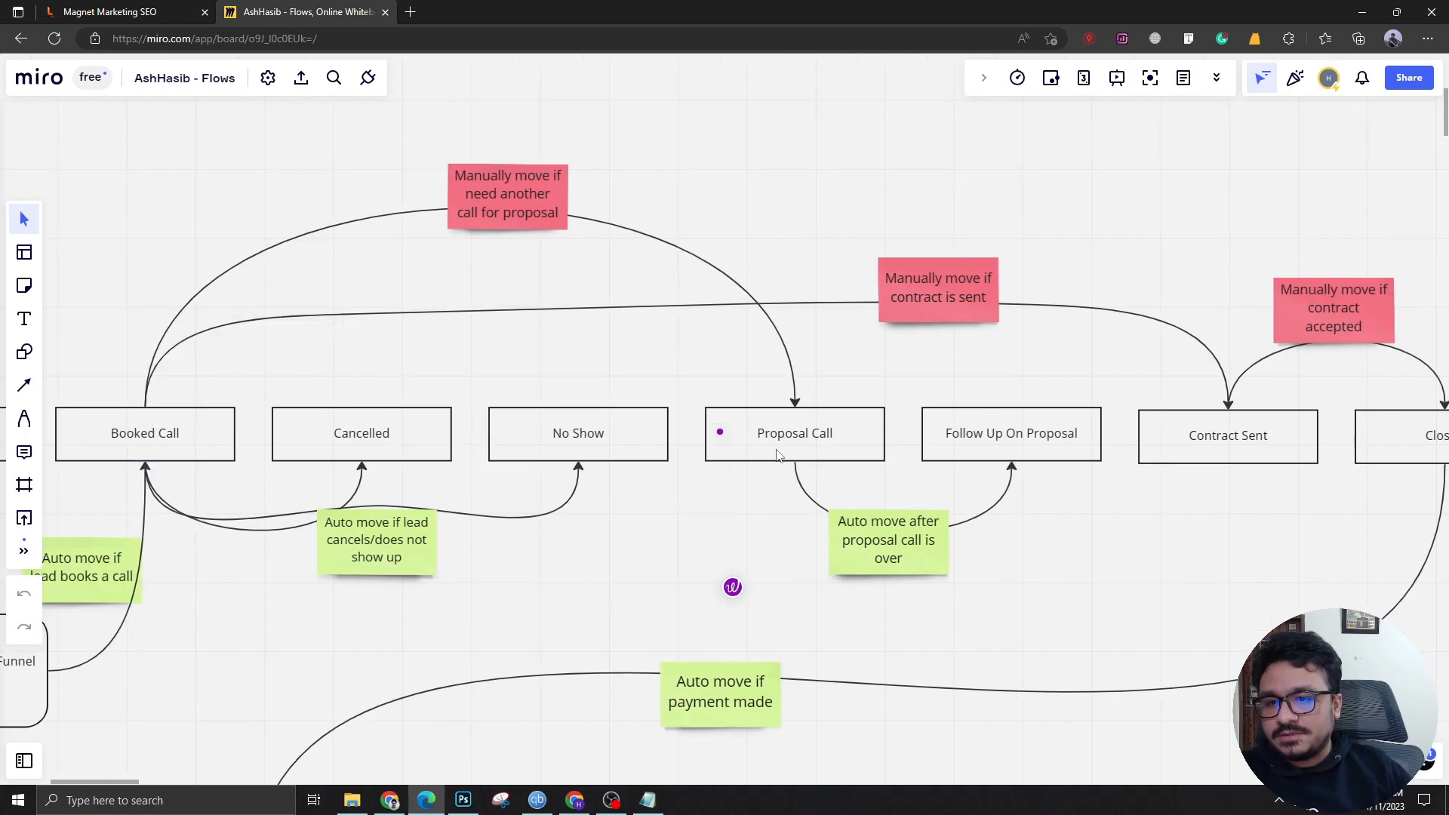
pyautogui.moveTo(804, 450)
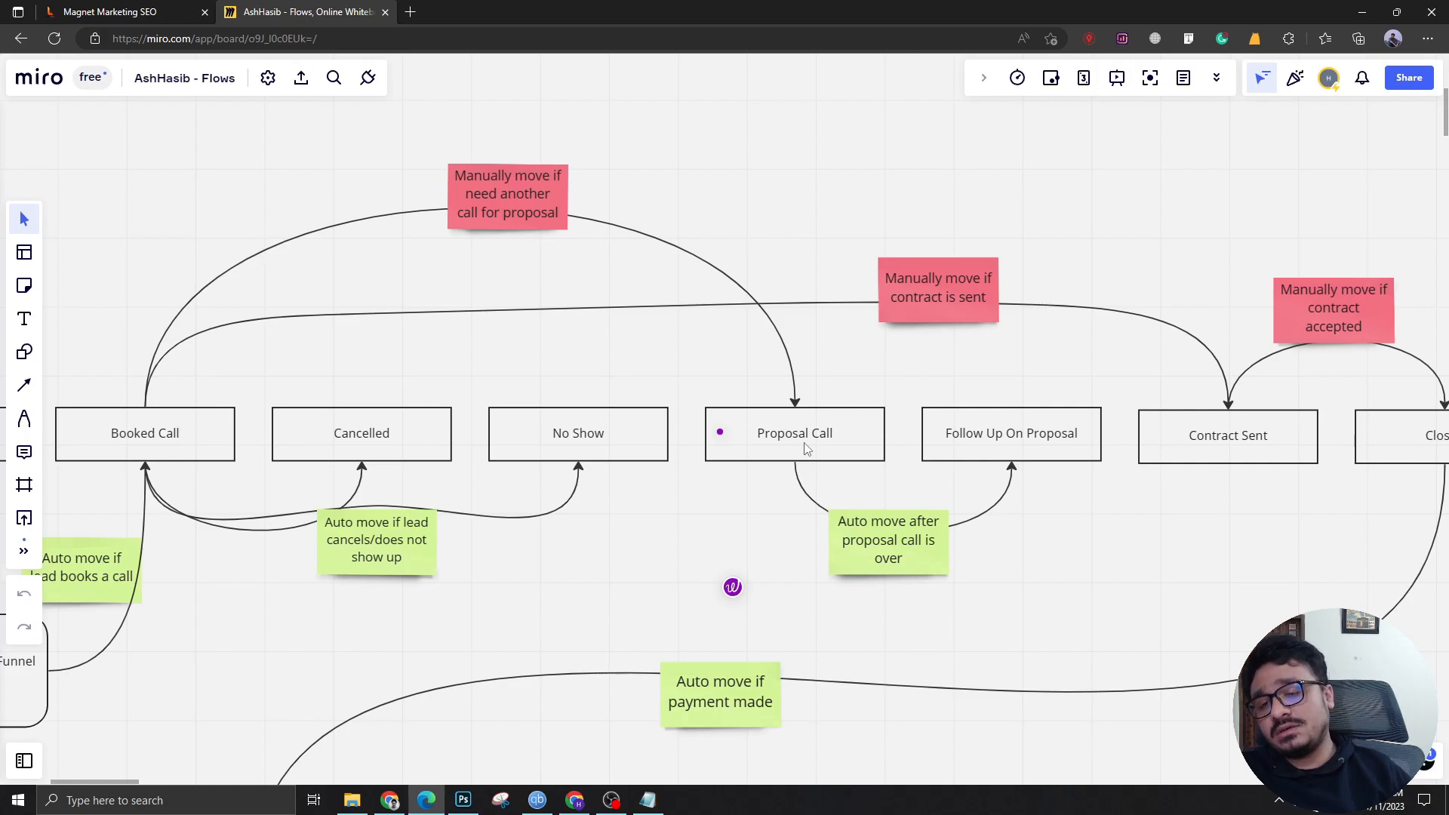
pyautogui.moveTo(832, 362)
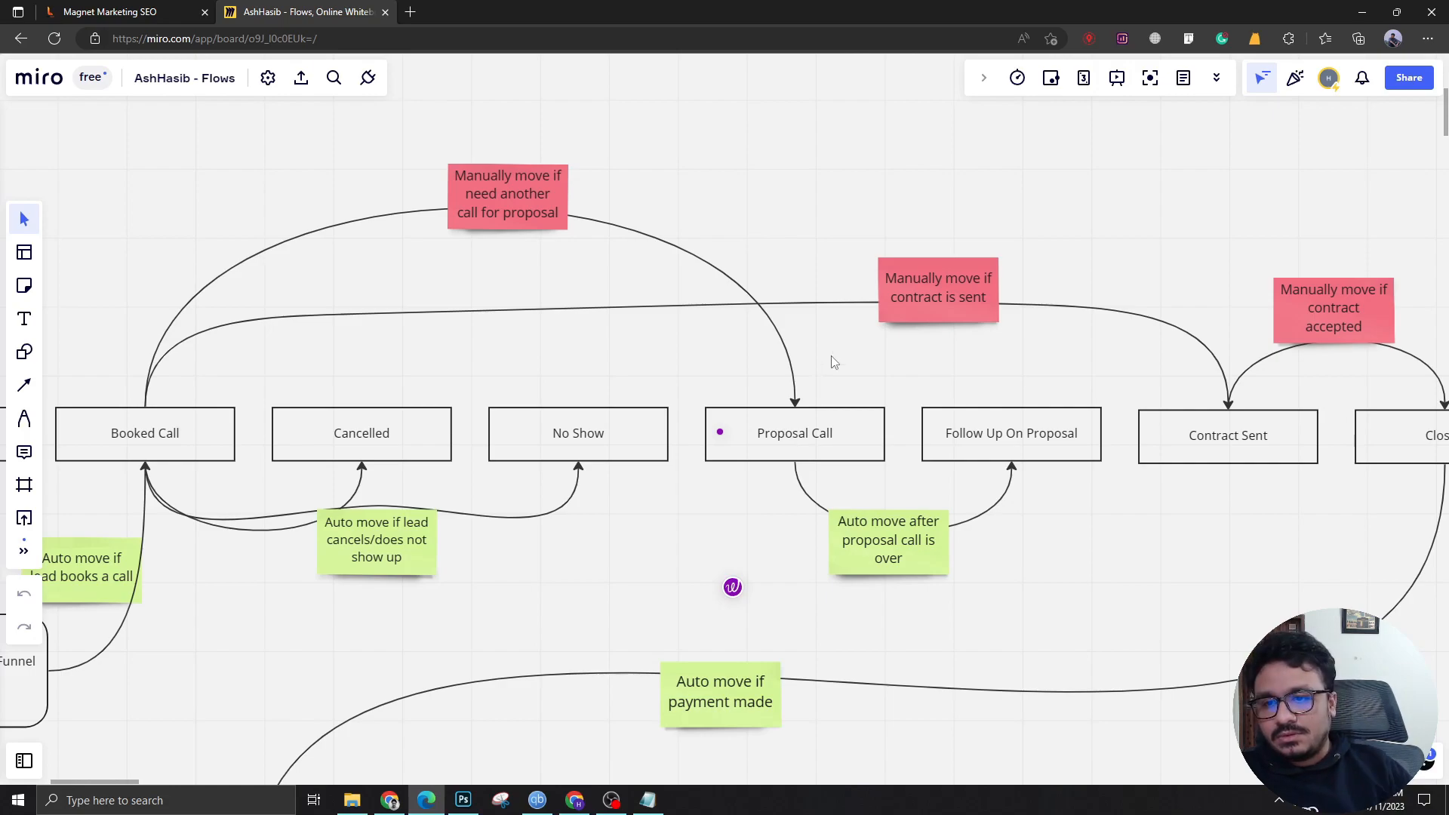
# Highlight the Proposal Call stage and shift the view right until Closed sits beside Contract Sent.
pyautogui.click(793, 433)
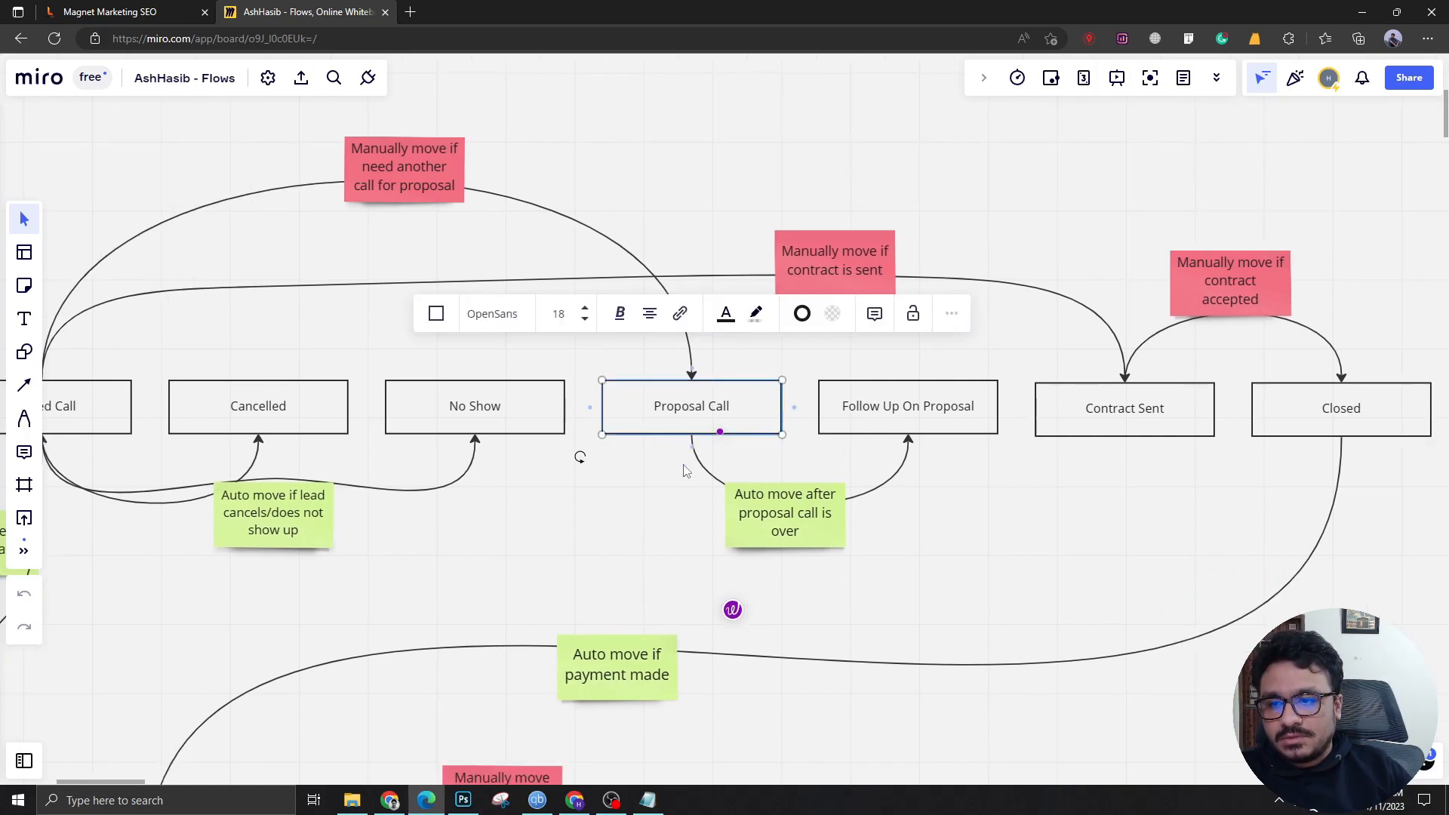
pyautogui.click(799, 469)
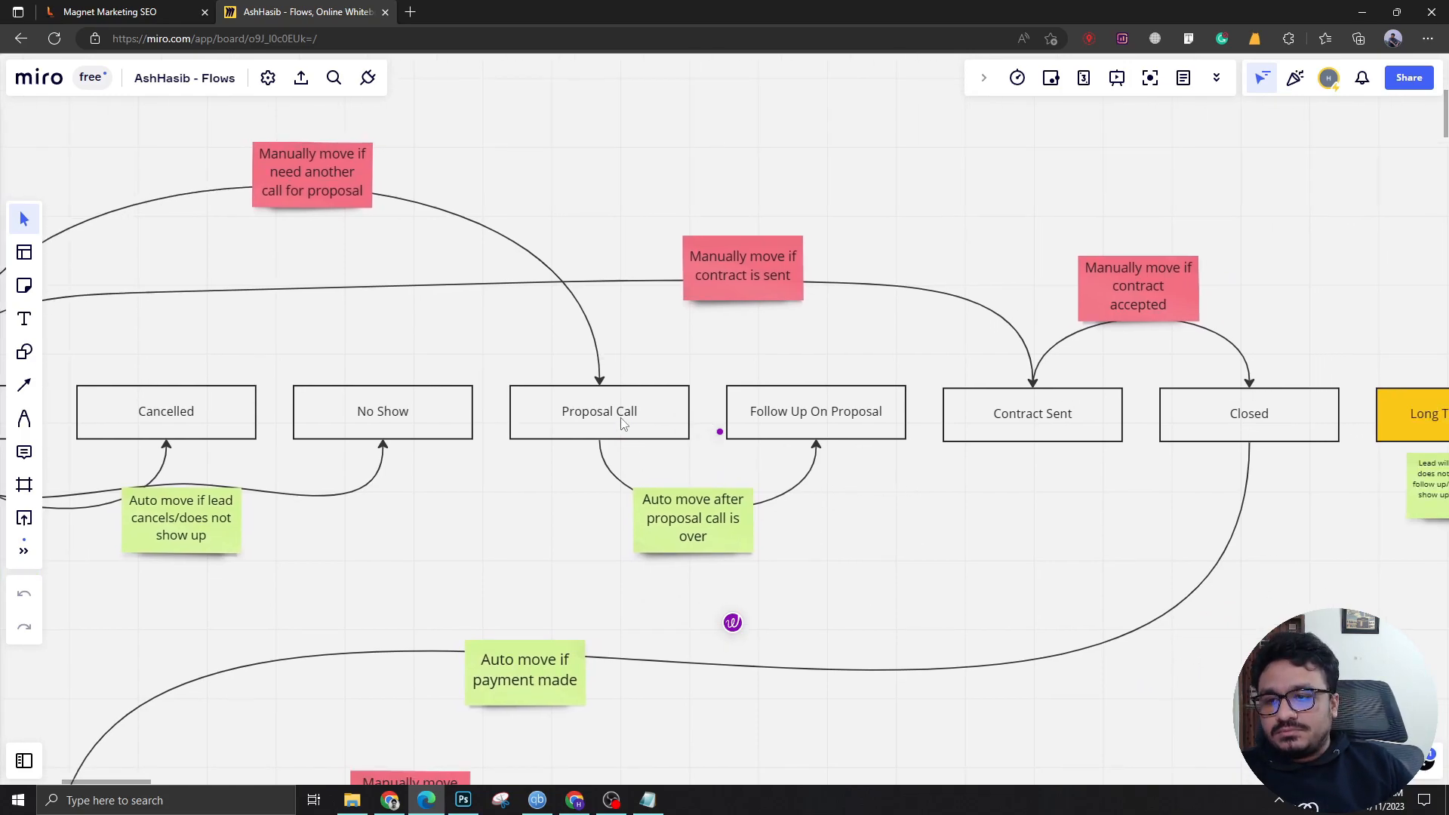
pyautogui.click(599, 411)
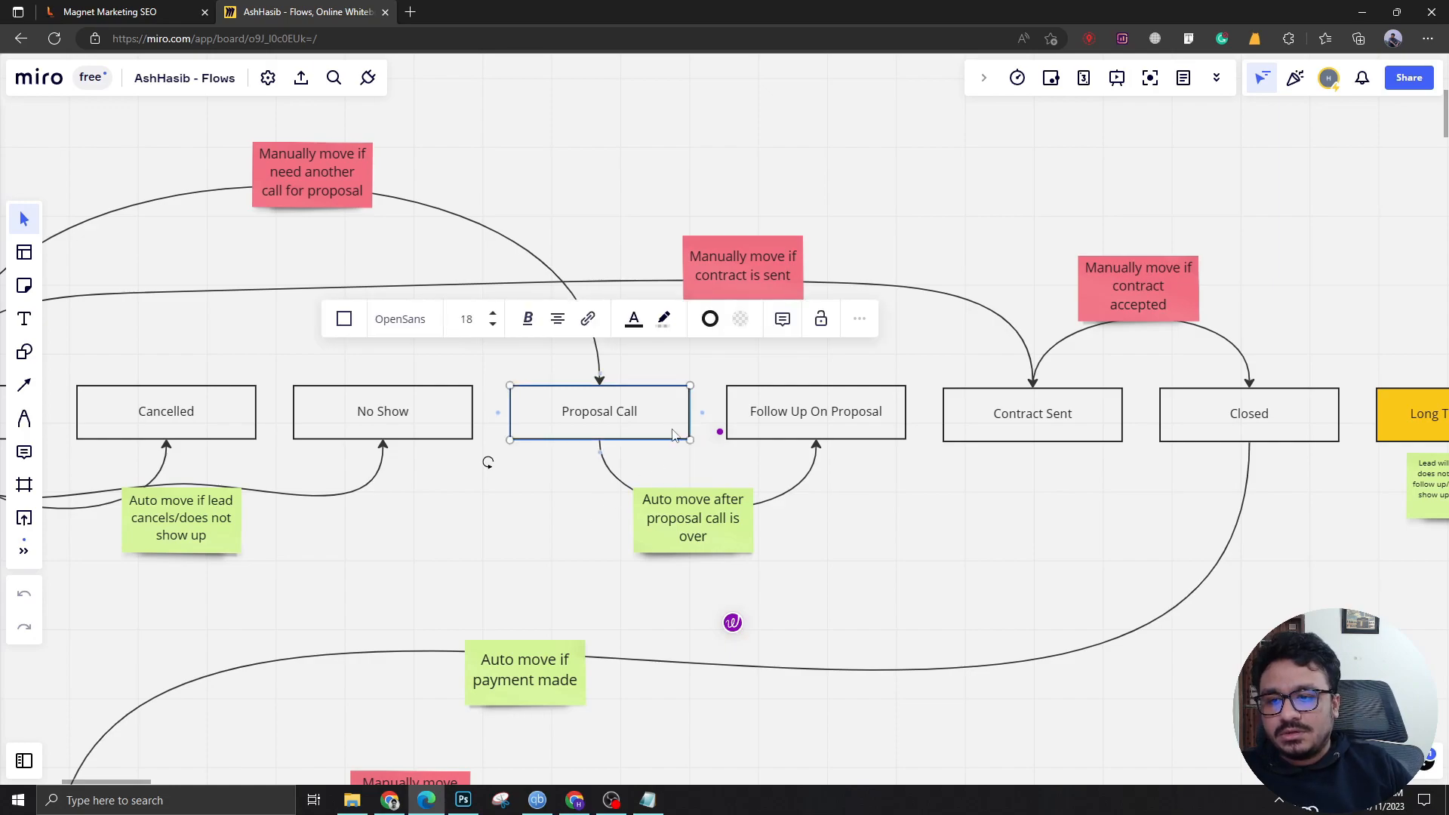
pyautogui.click(814, 411)
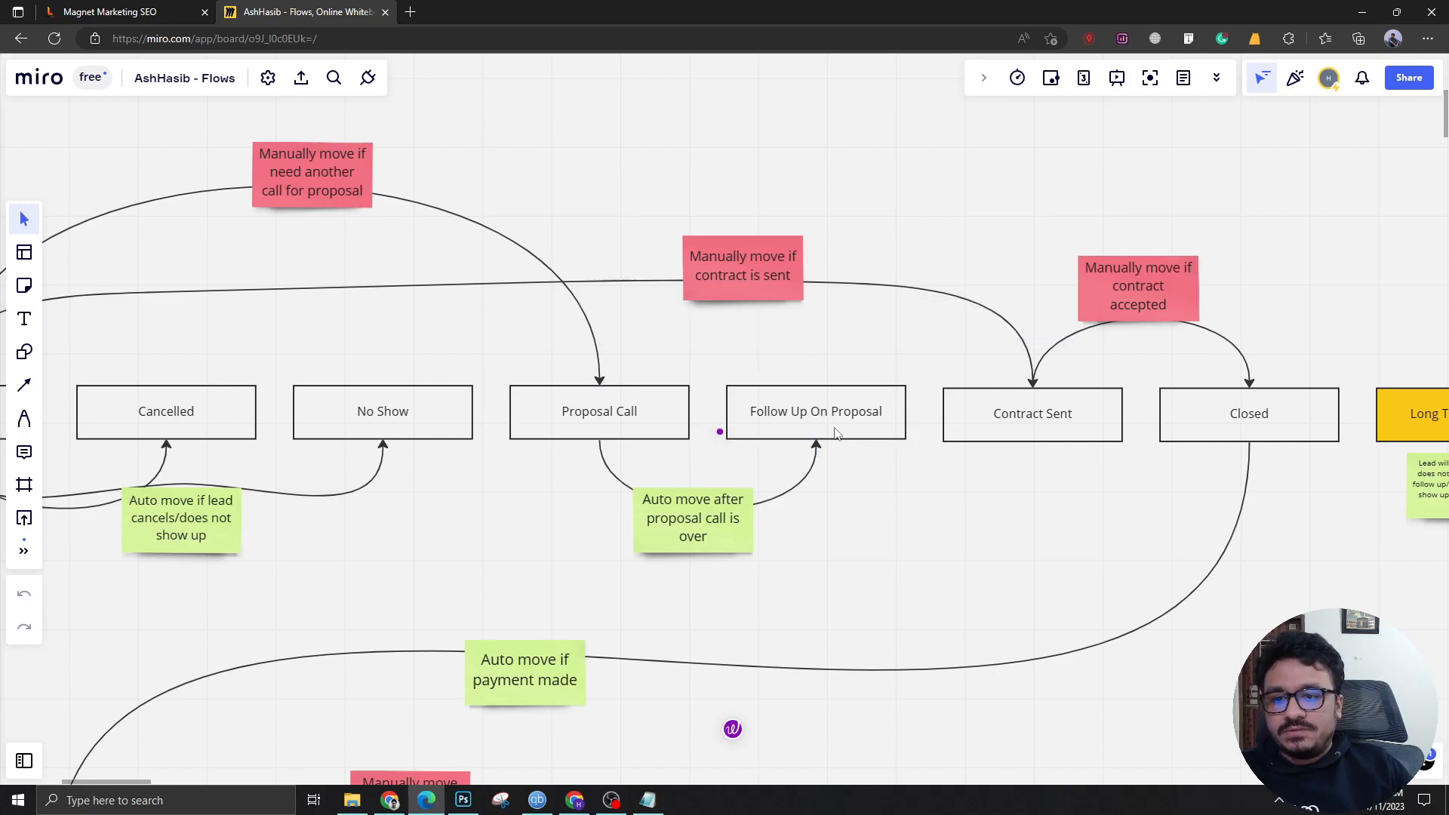
pyautogui.click(815, 411)
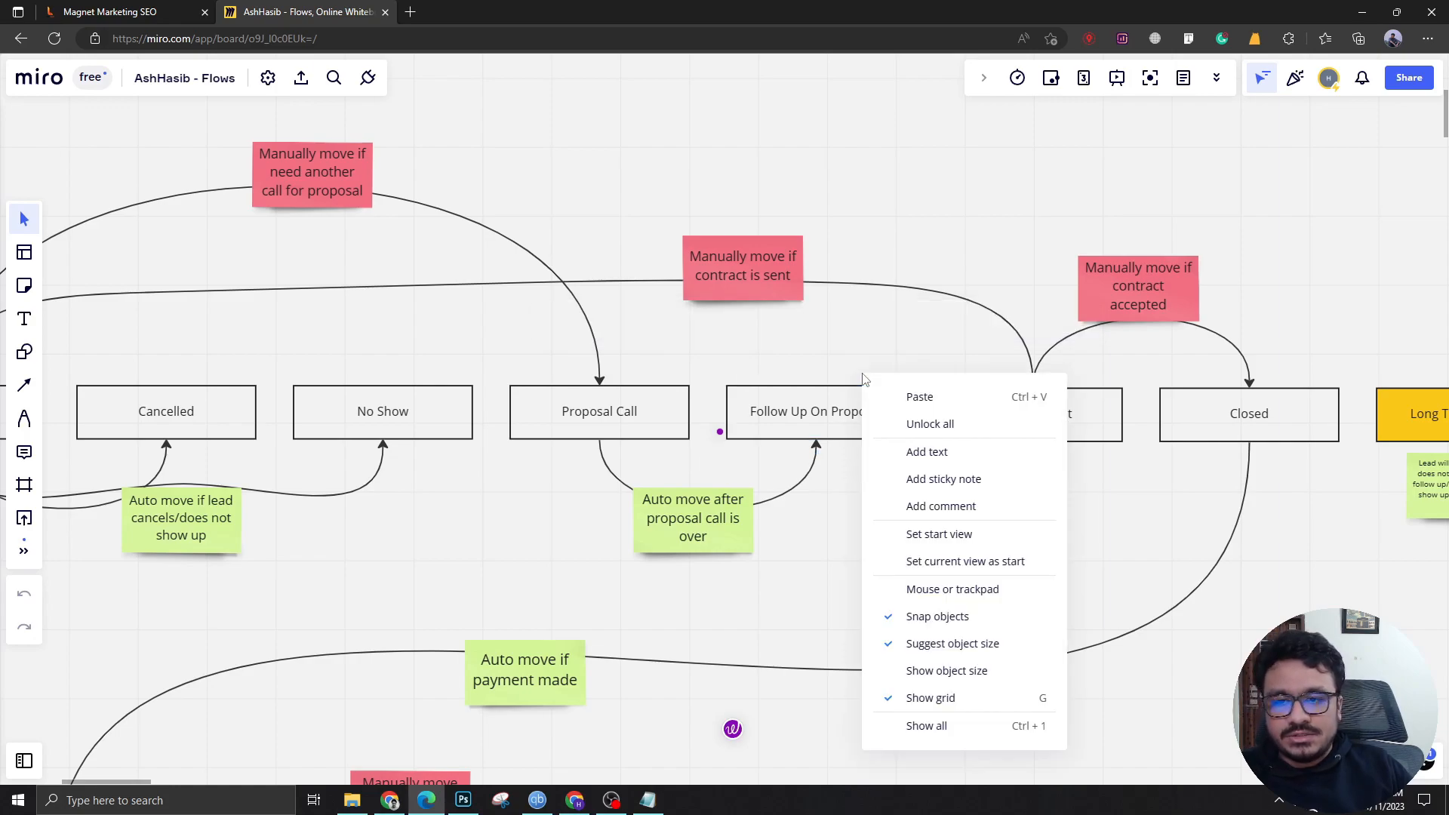
# Dismiss the canvas context menu so Long Term Nurture and the client stages can be viewed.
pyautogui.click(909, 344)
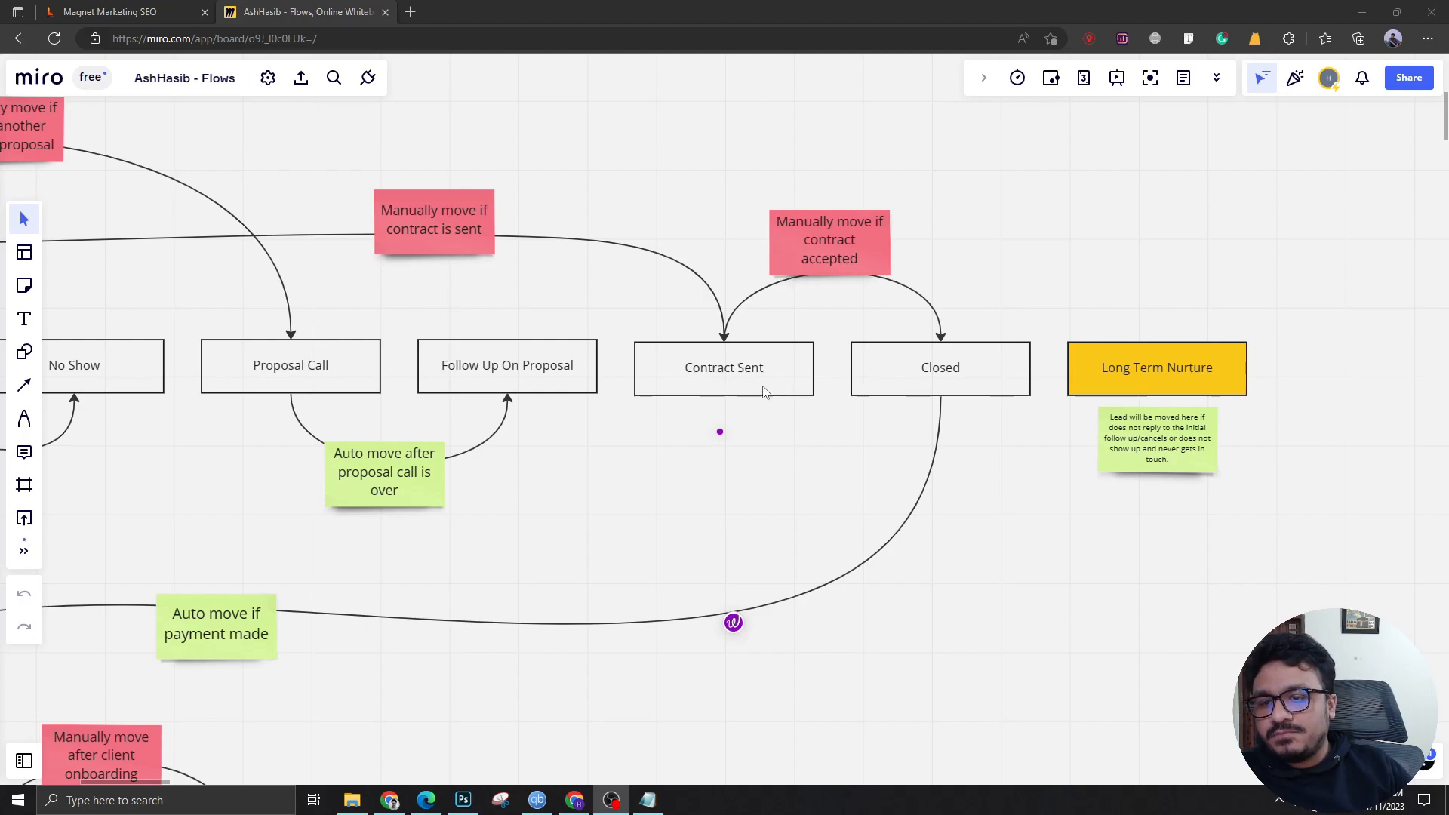
pyautogui.moveTo(756, 379)
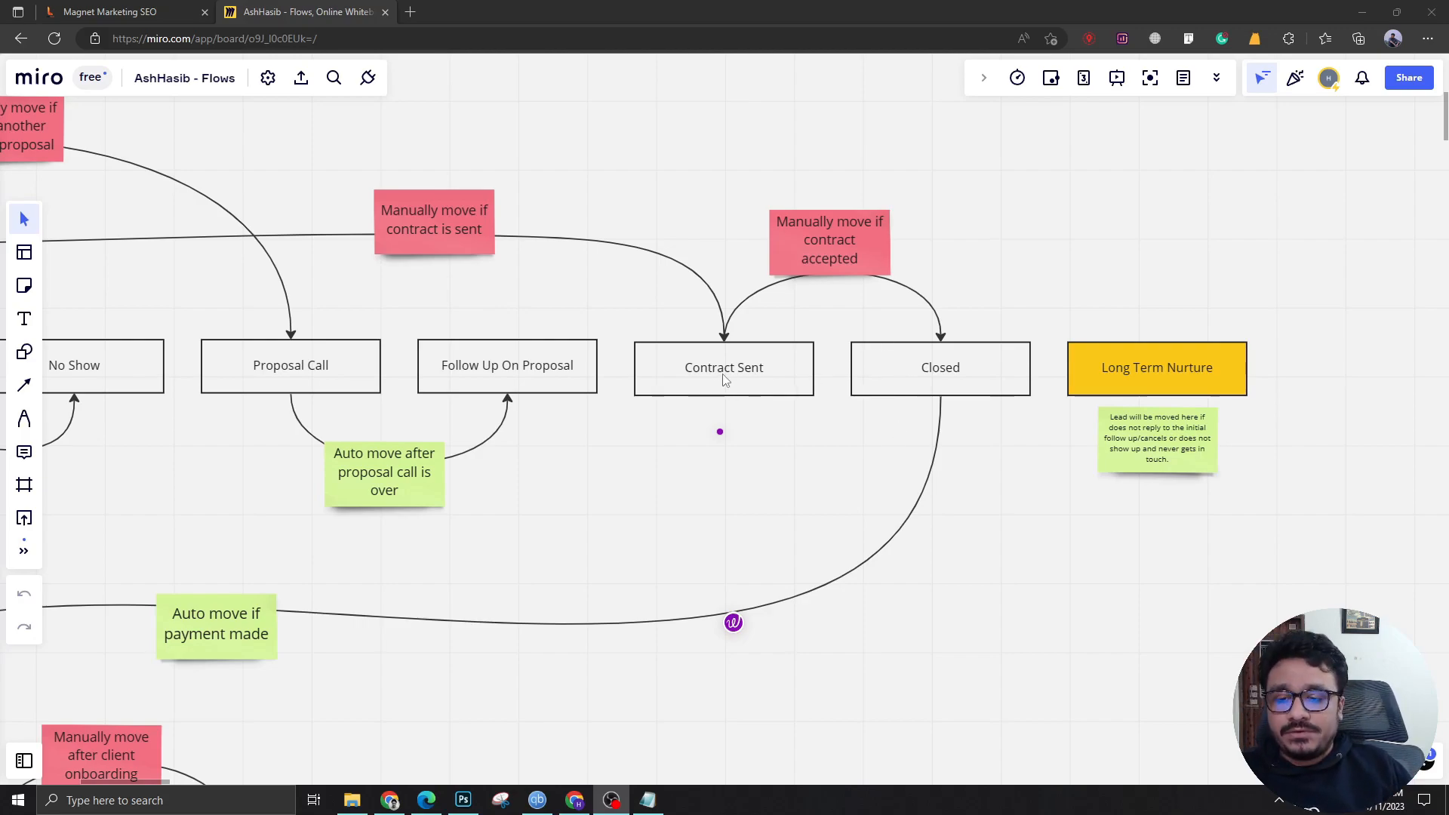
pyautogui.moveTo(771, 422)
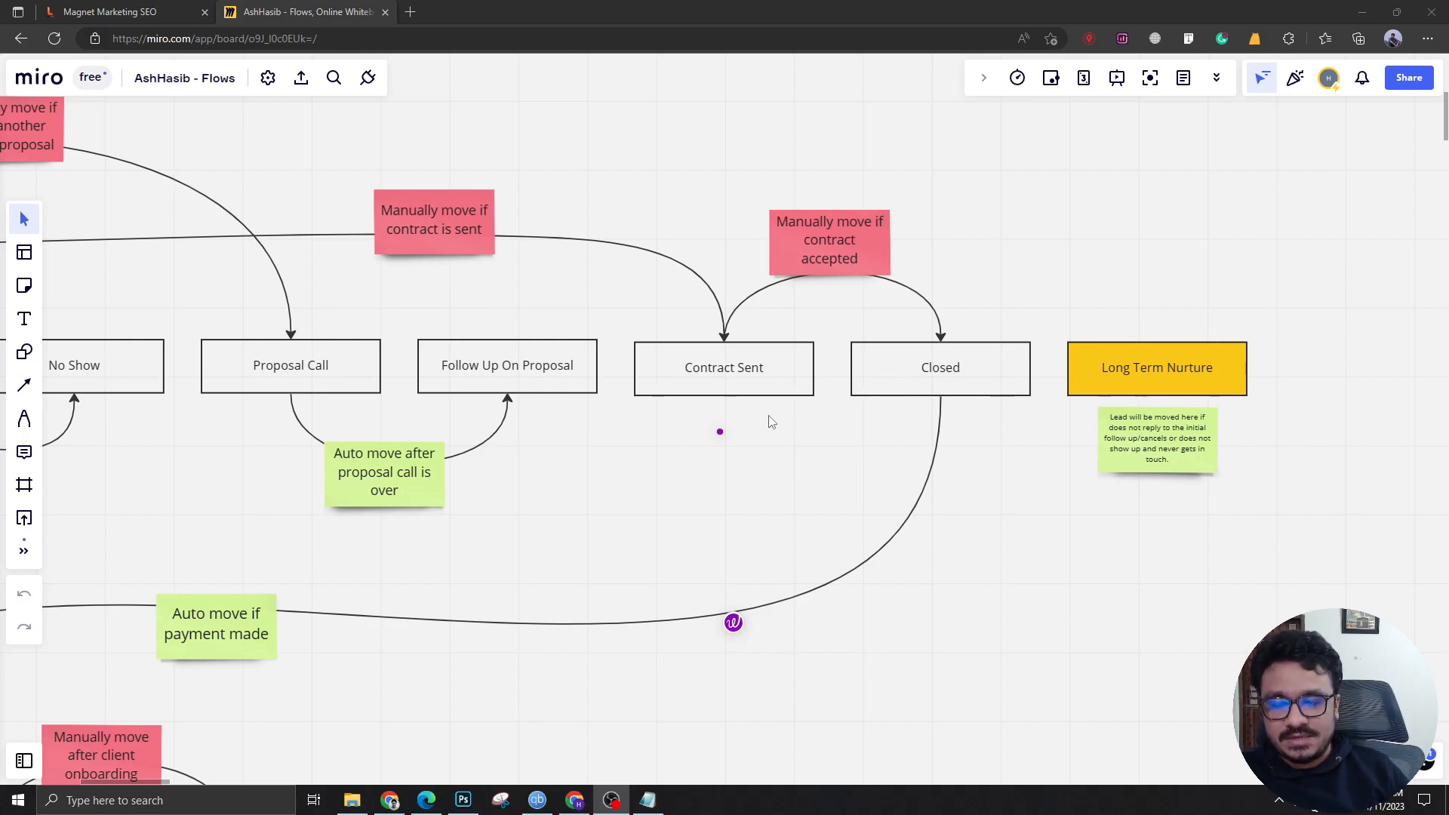
pyautogui.moveTo(934, 379)
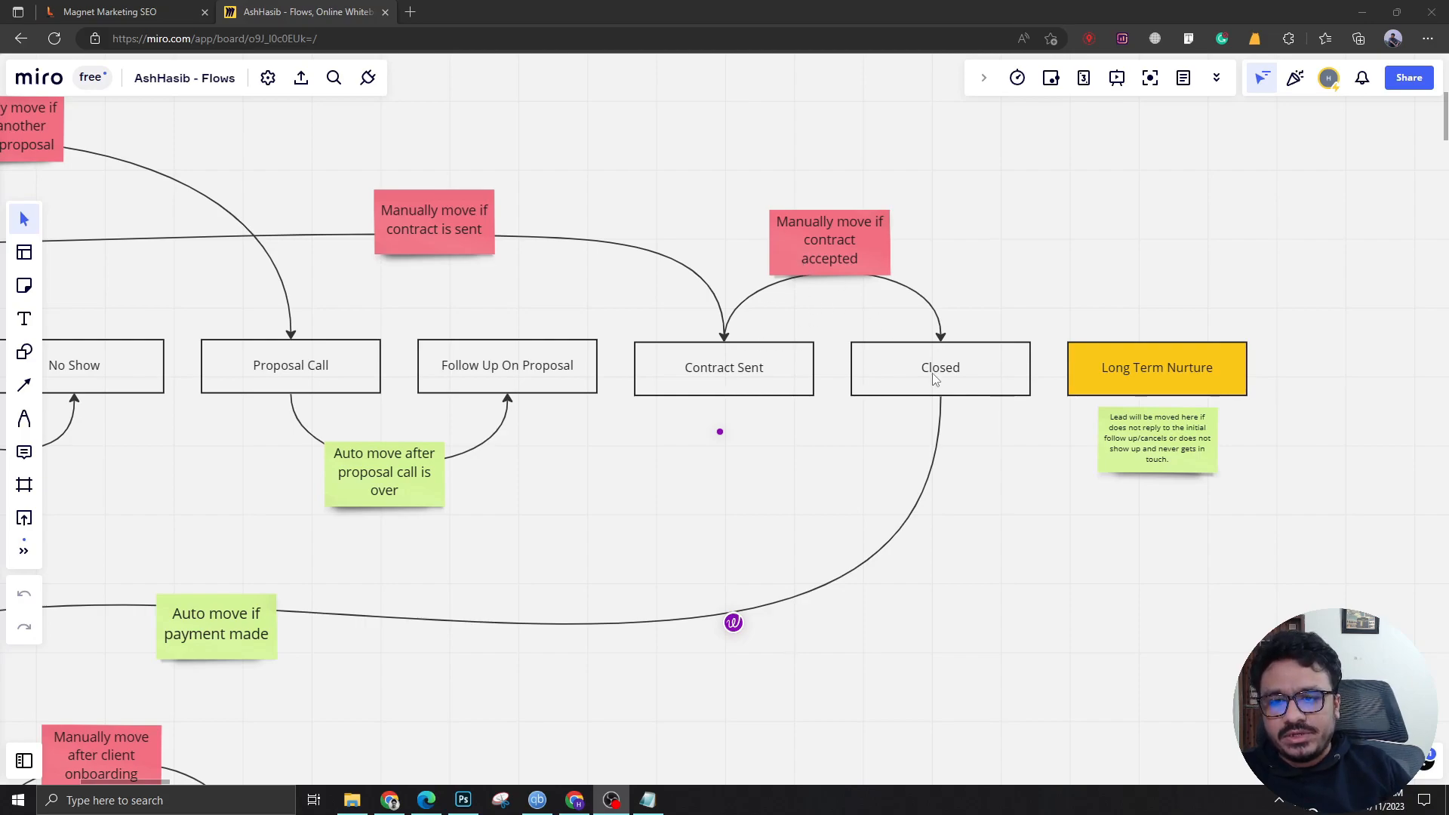
pyautogui.moveTo(795, 490)
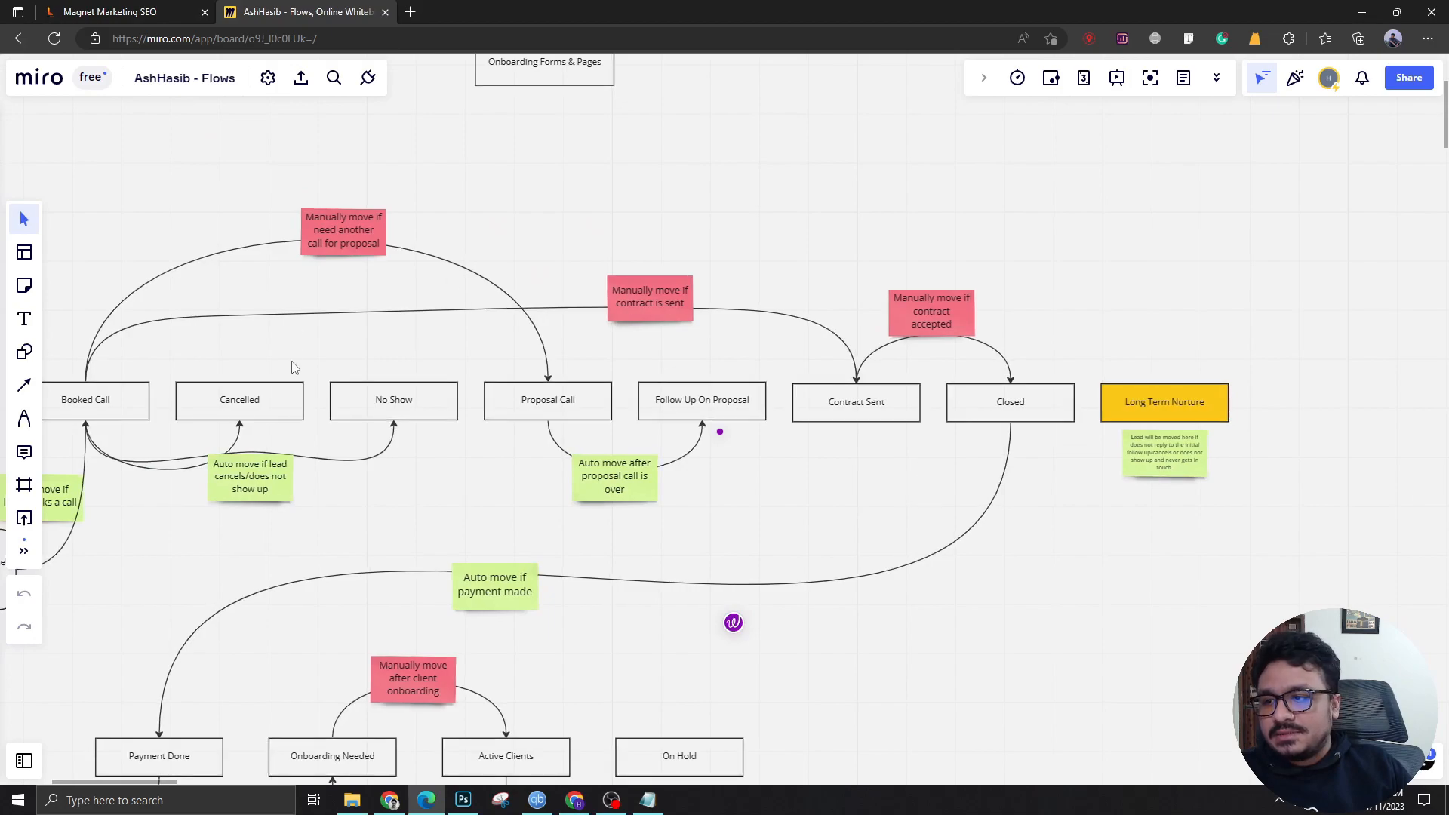
# Zoom out across the pipeline until the entire Complete Digital Agency Snapshot flowchart is visible.
pyautogui.scroll(-3)
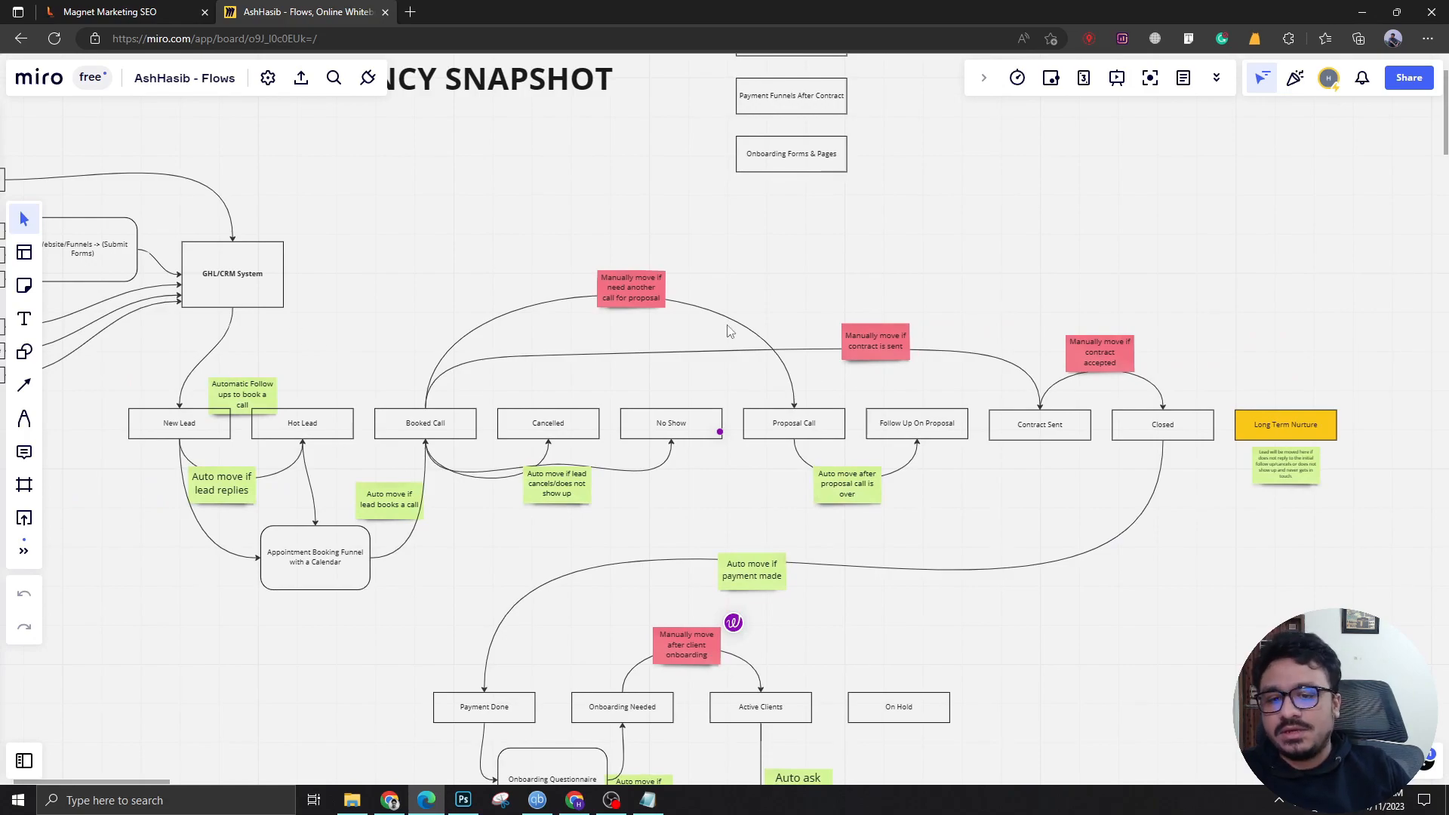
pyautogui.rightClick(1030, 498)
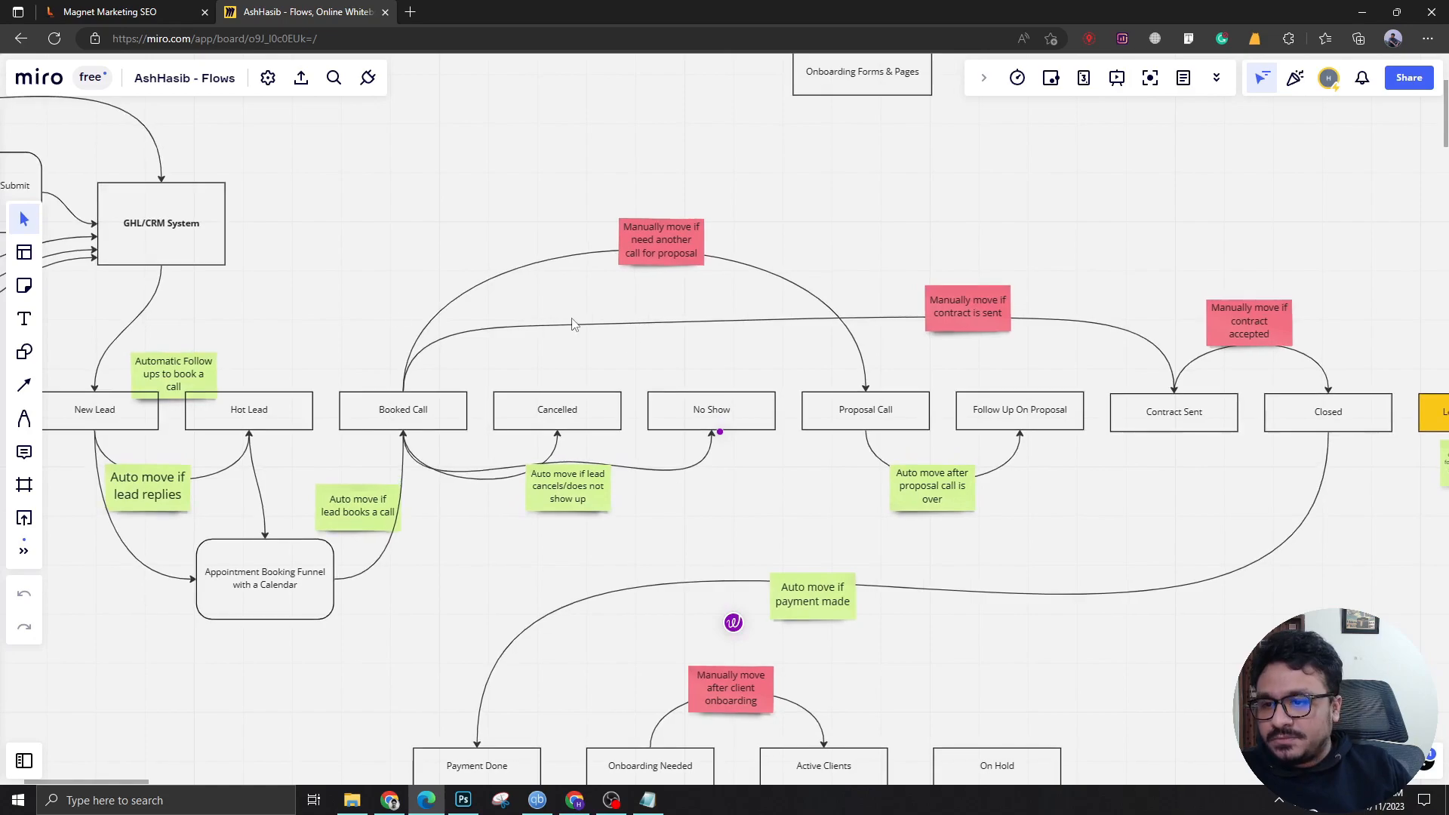
pyautogui.moveTo(540, 347)
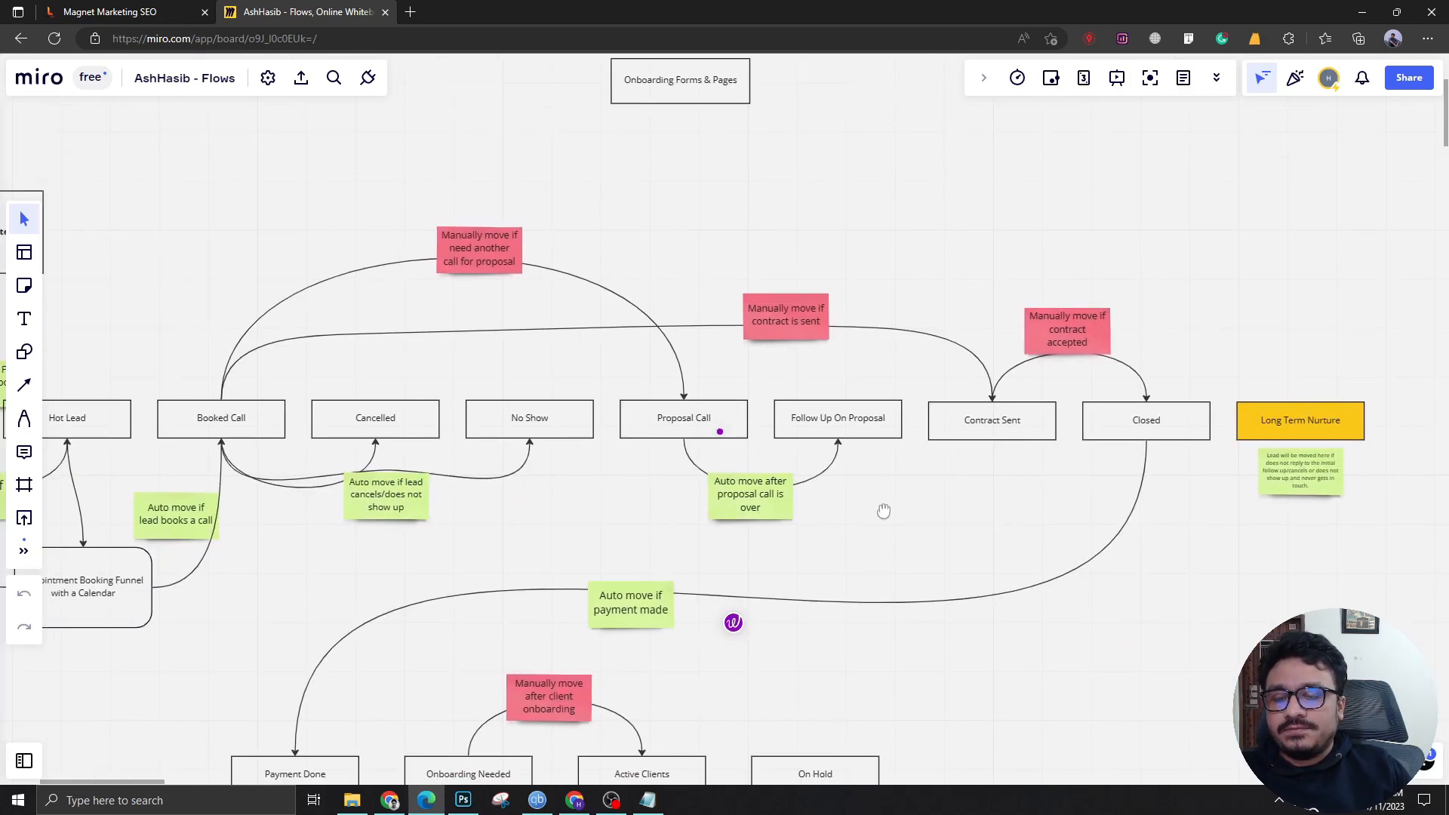
pyautogui.moveTo(892, 520)
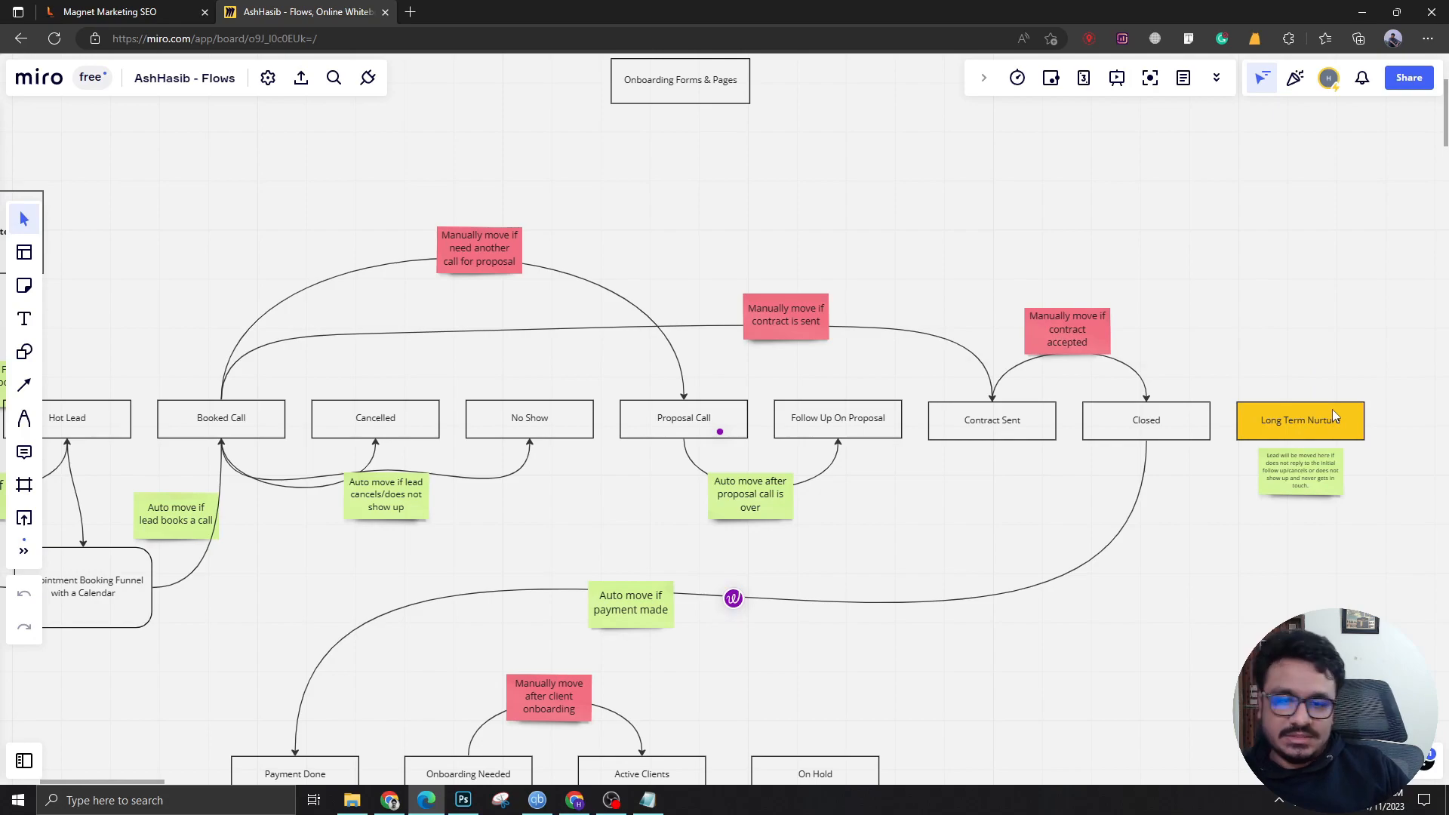
pyautogui.moveTo(1279, 435)
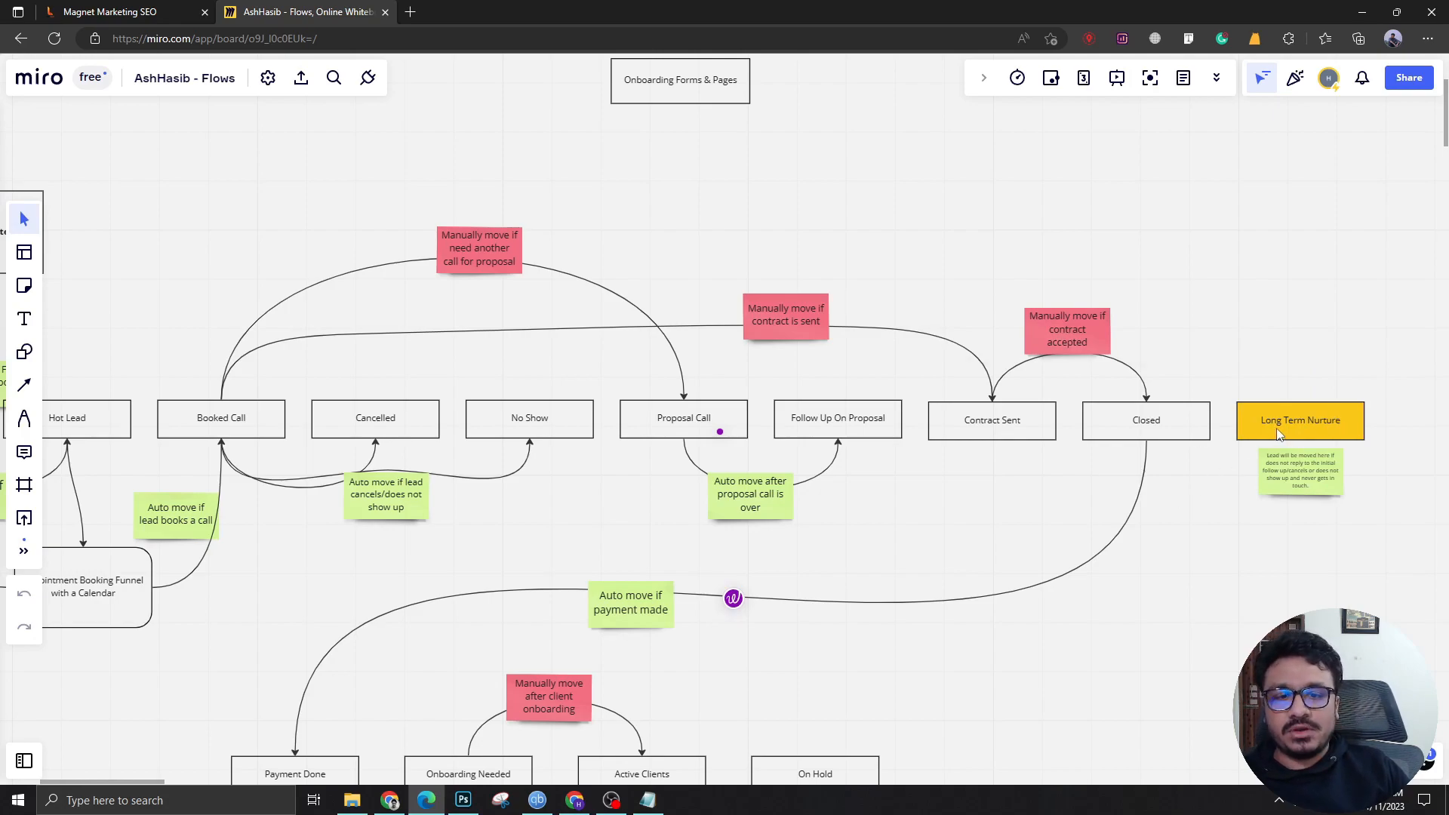
pyautogui.moveTo(1271, 388)
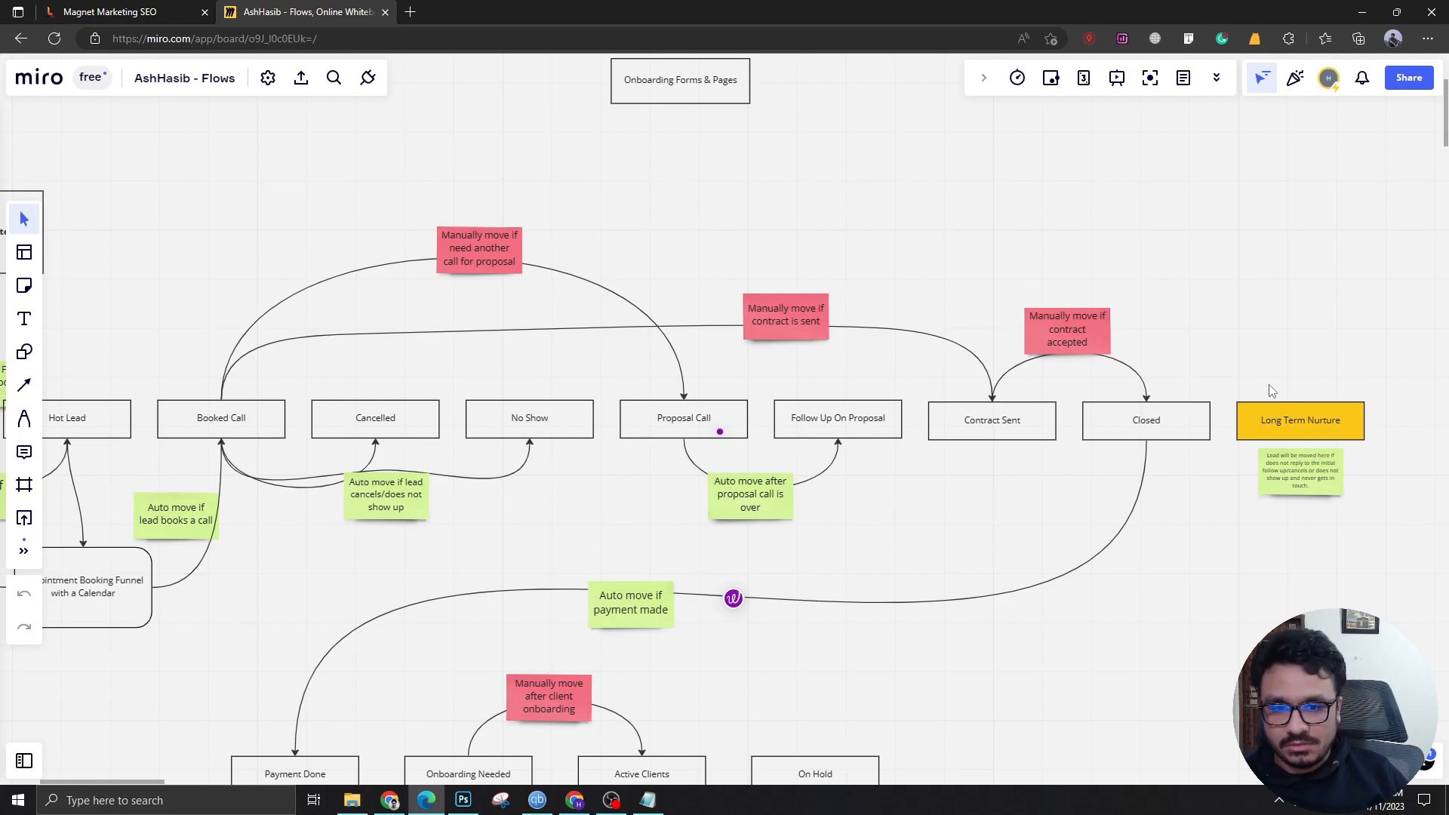
pyautogui.moveTo(1247, 382)
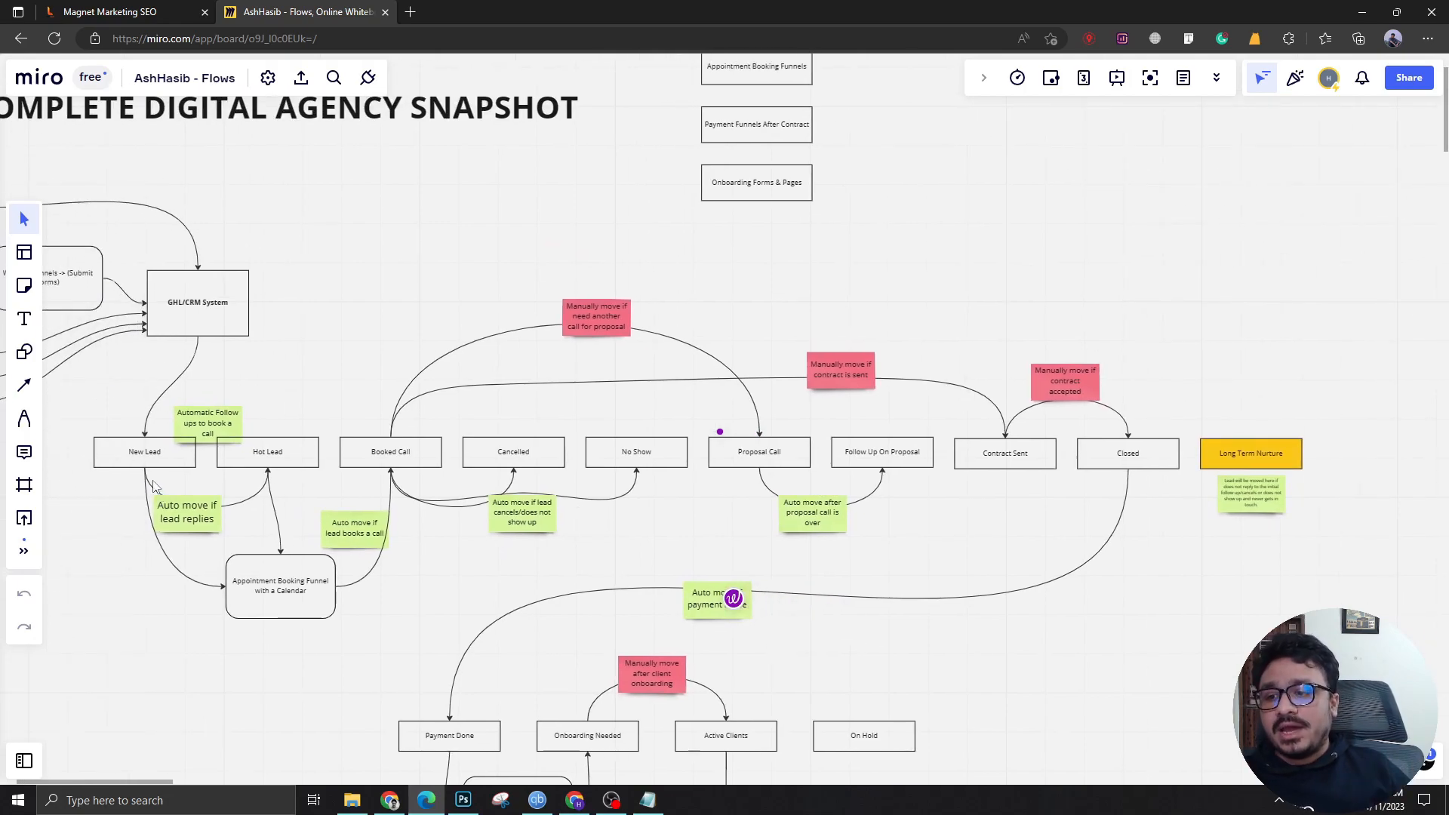
pyautogui.moveTo(203, 465)
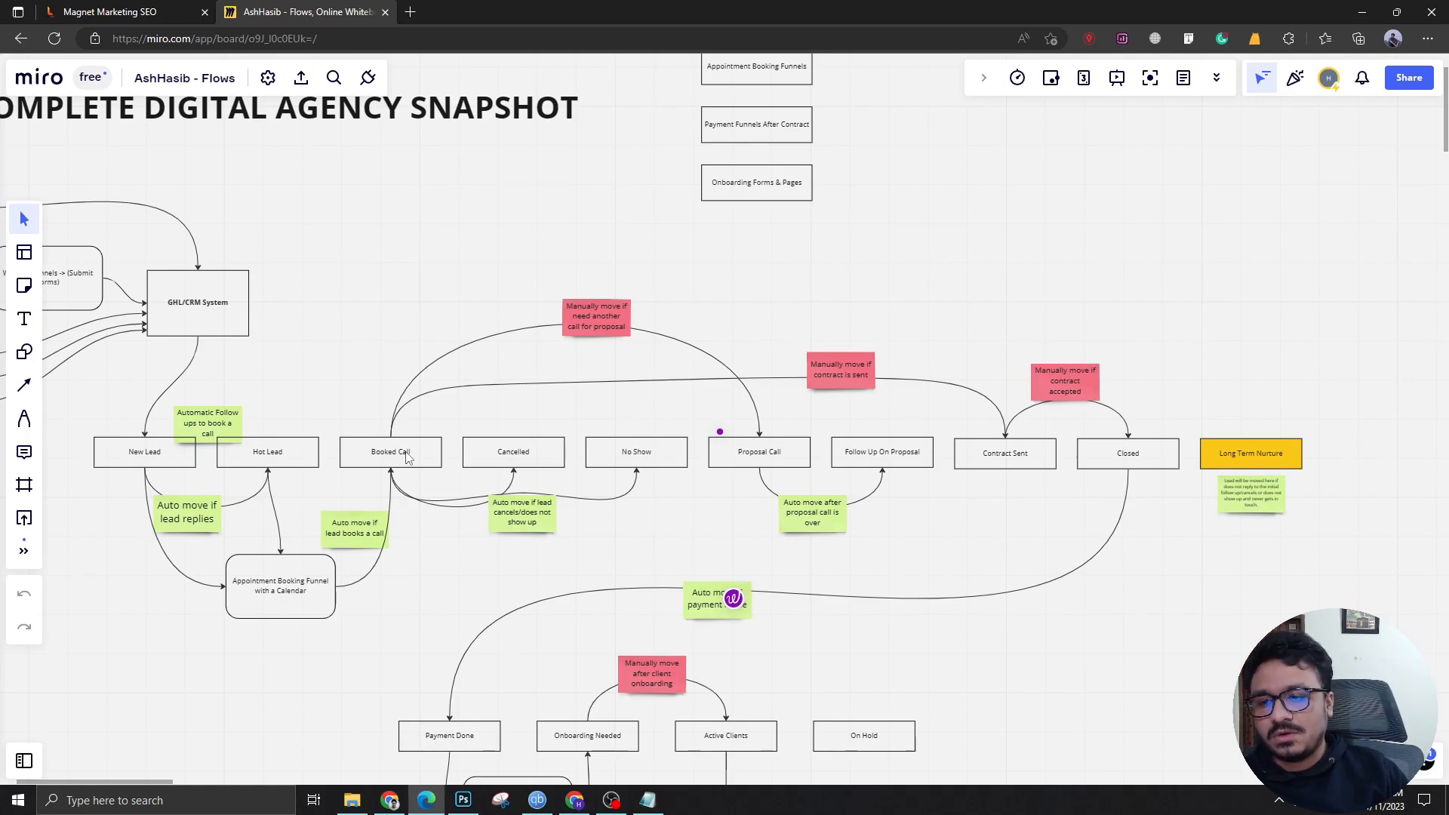
pyautogui.moveTo(409, 458)
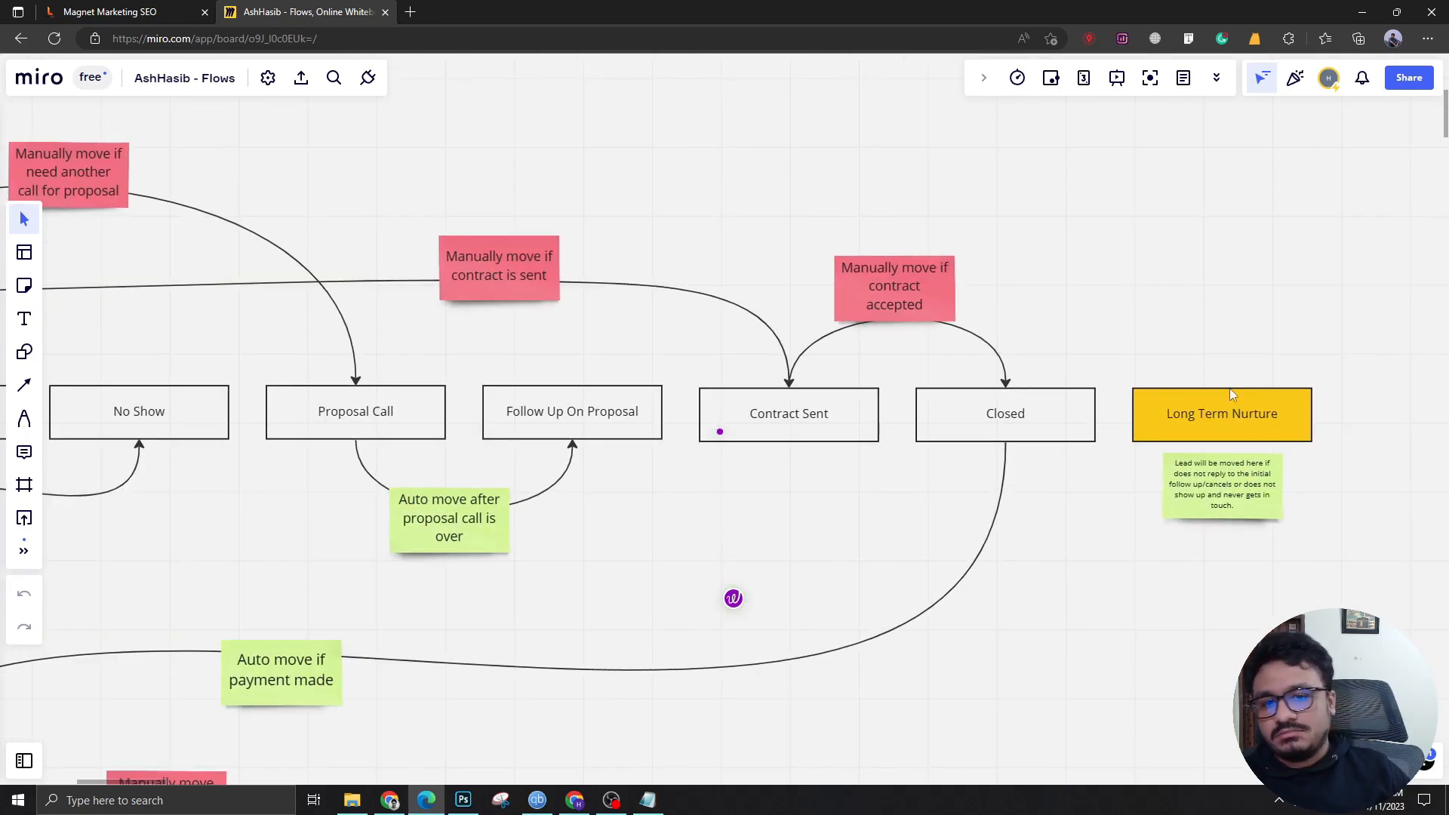
pyautogui.scroll(-3)
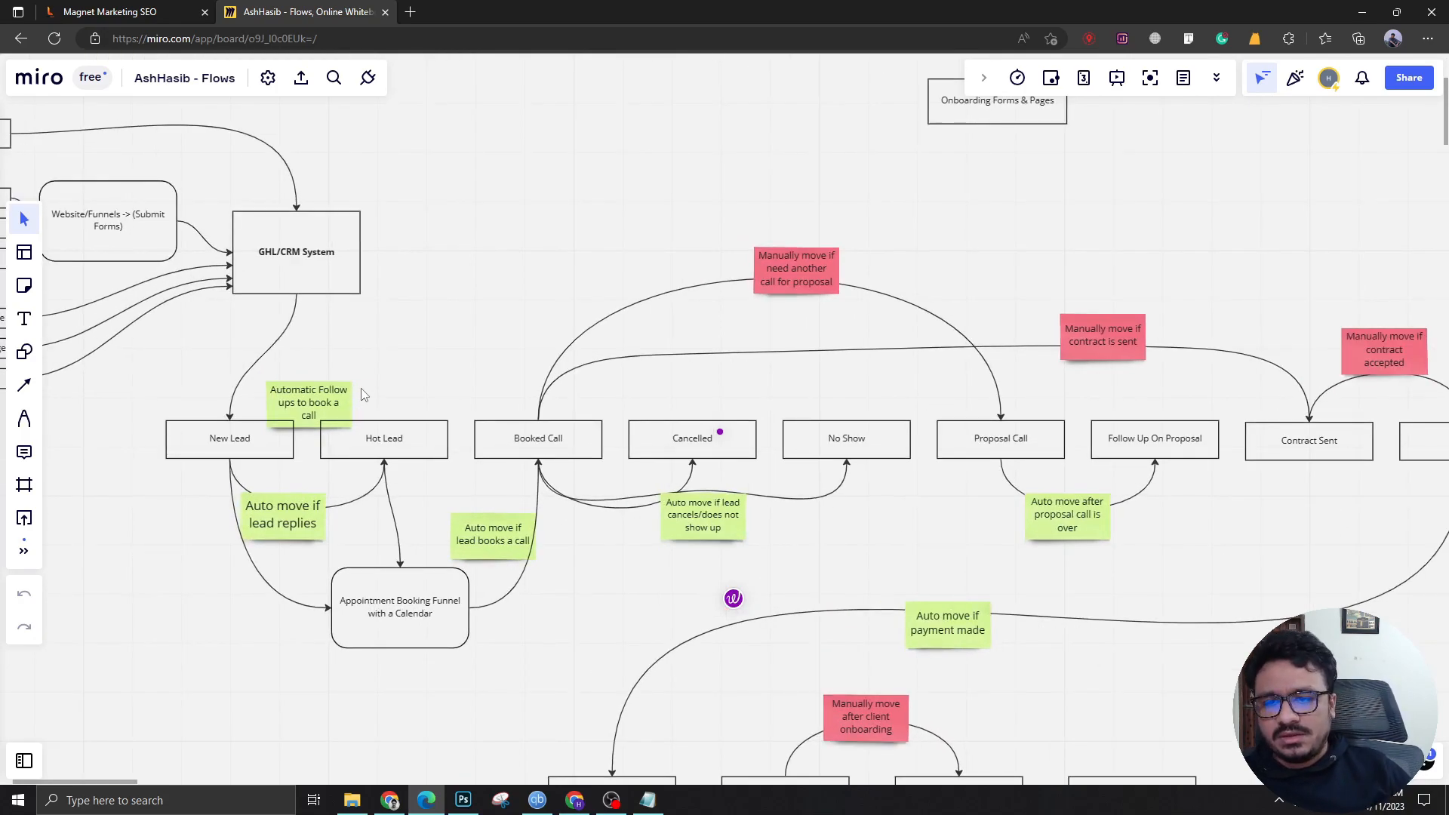
pyautogui.scroll(-3)
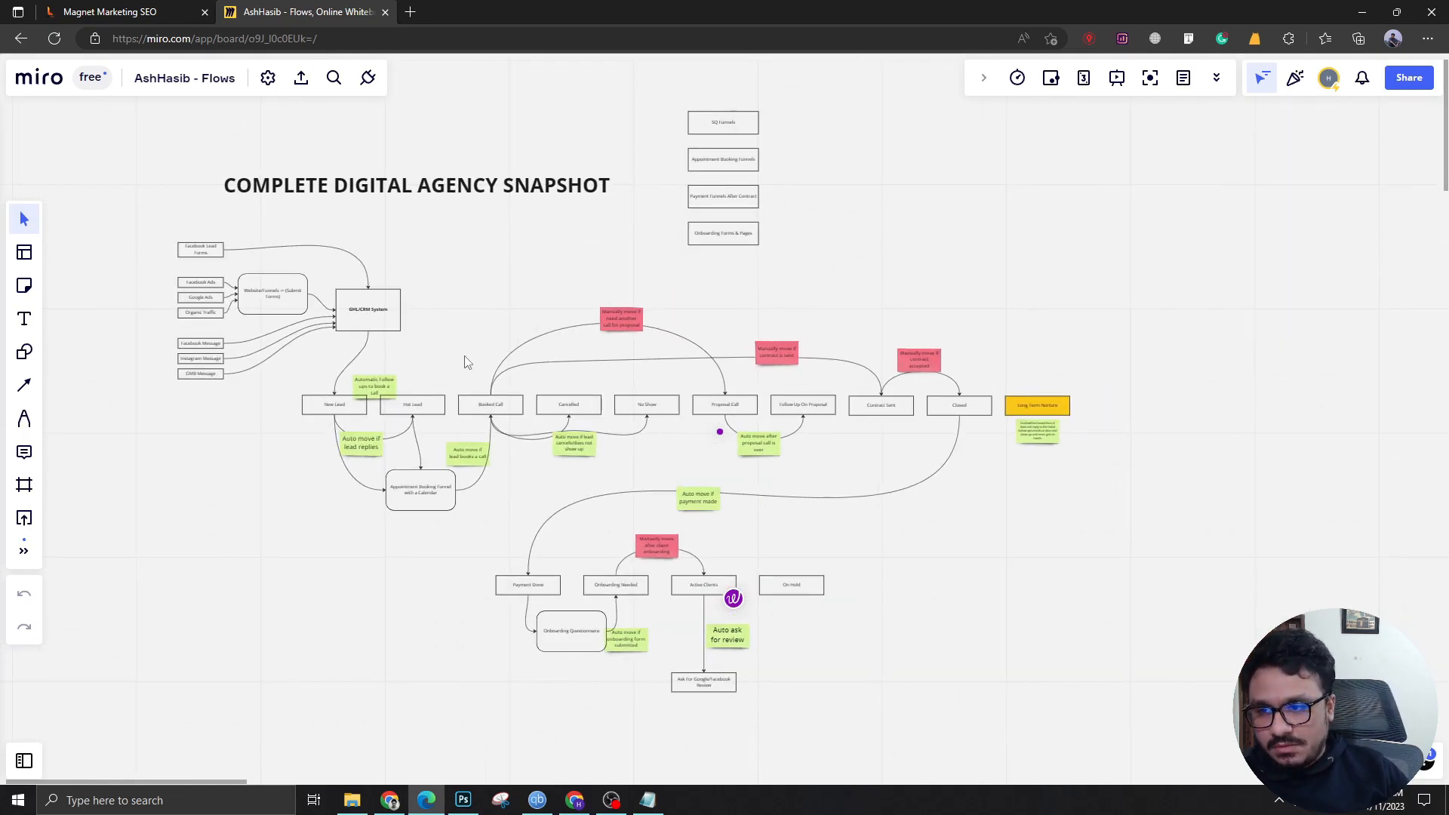
pyautogui.moveTo(635, 462)
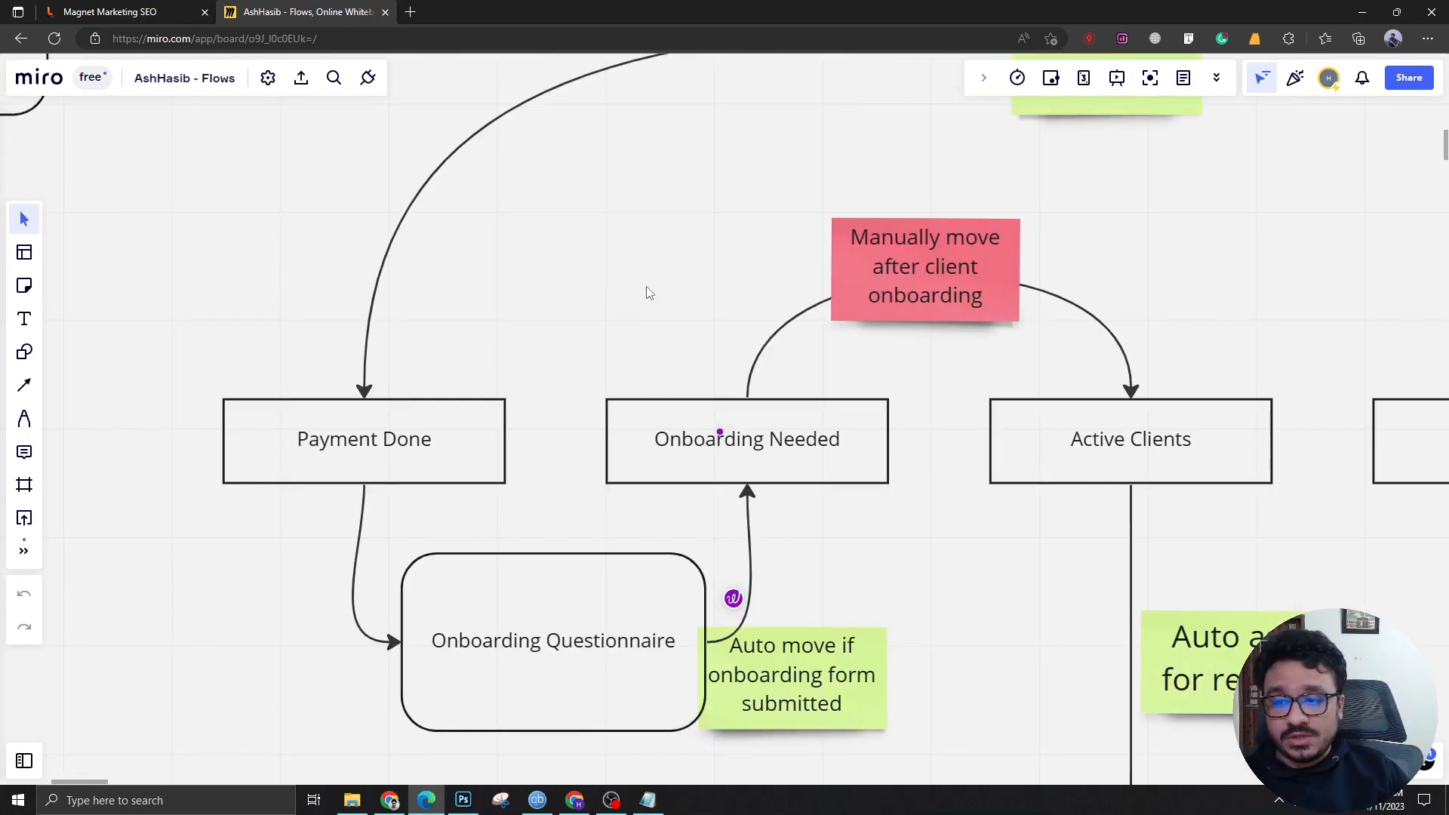
pyautogui.moveTo(625, 317)
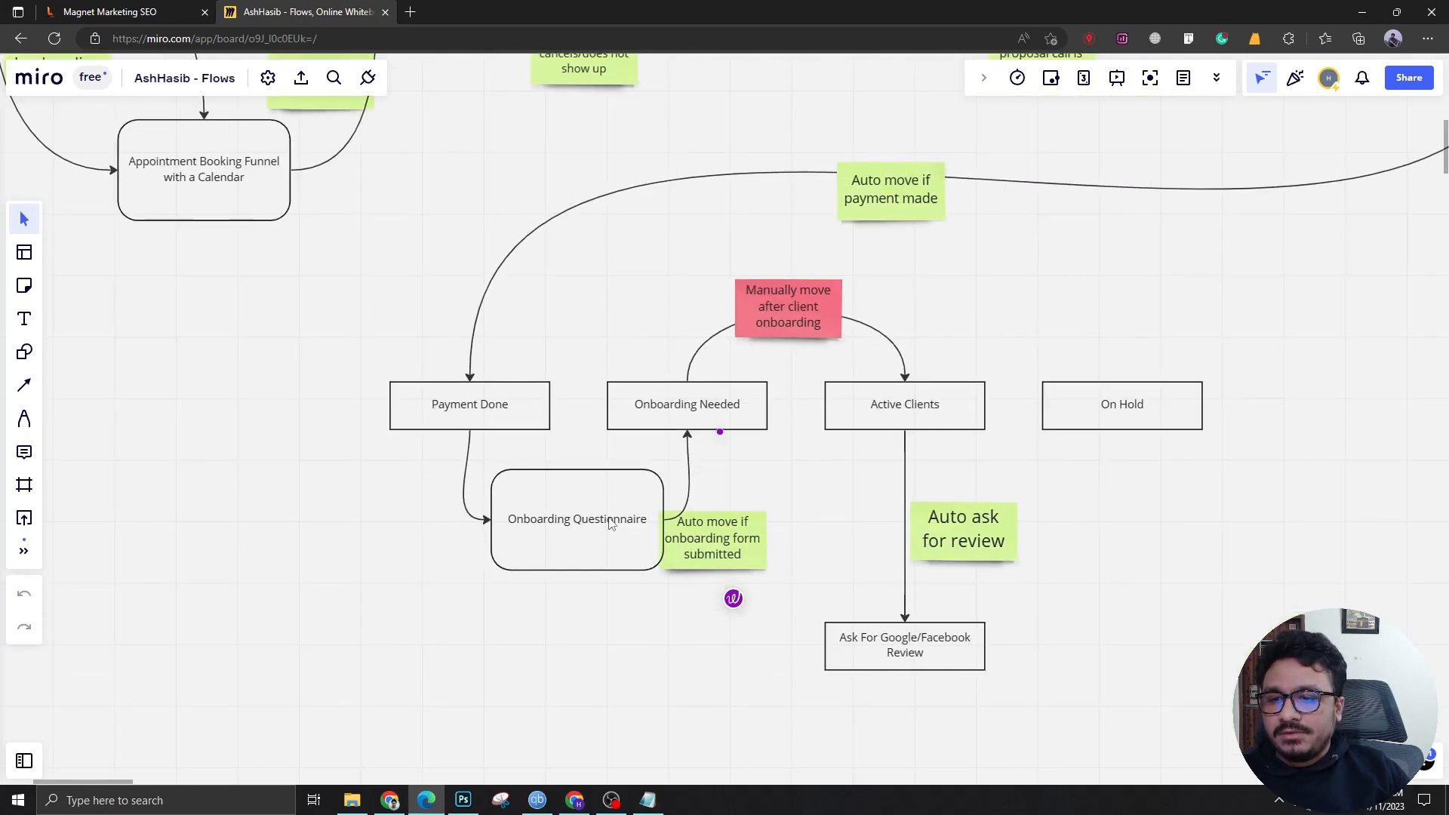
pyautogui.moveTo(978, 344)
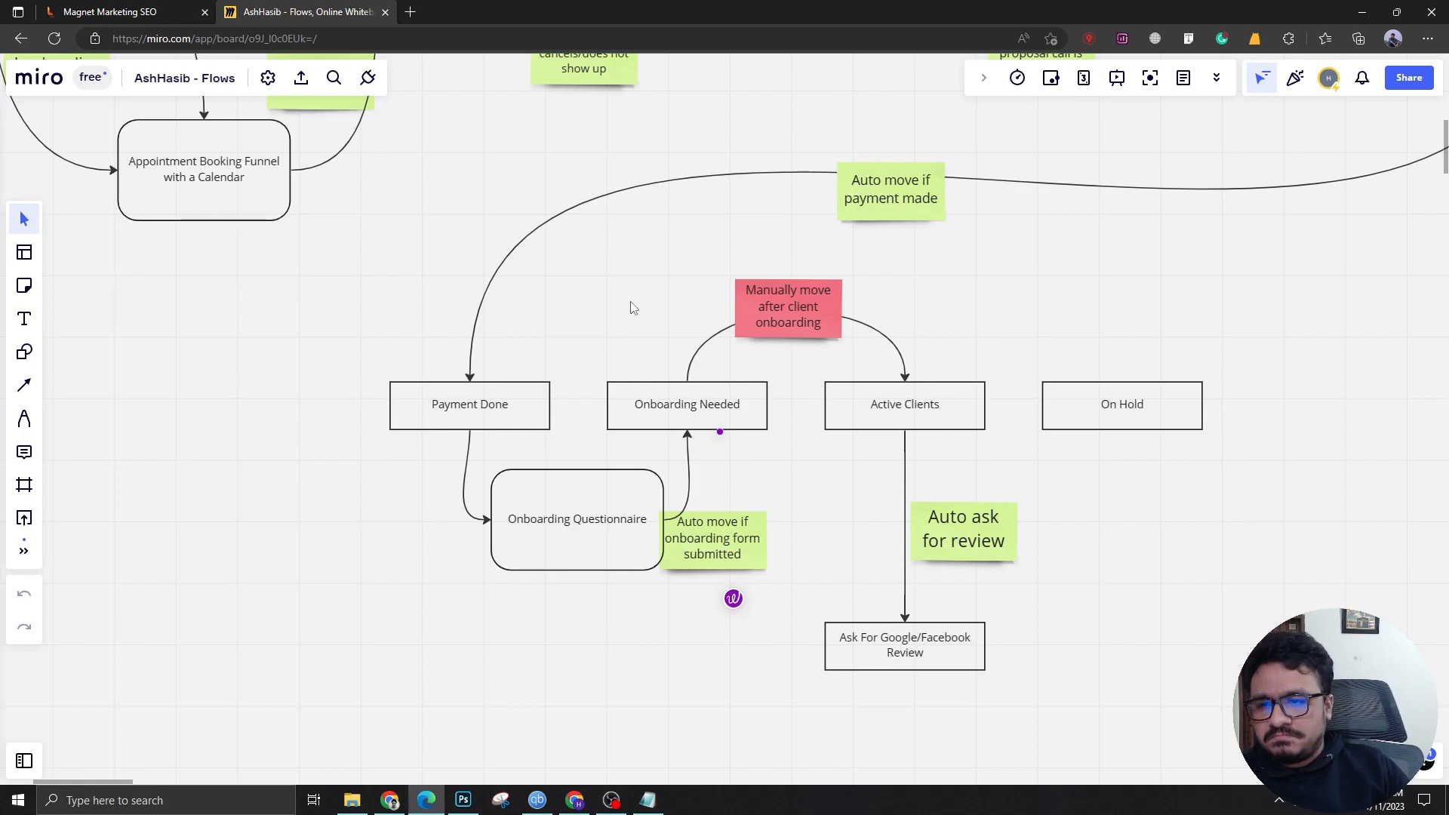
# Pick out the Payment Done stage at the start of the client onboarding row.
pyautogui.click(469, 404)
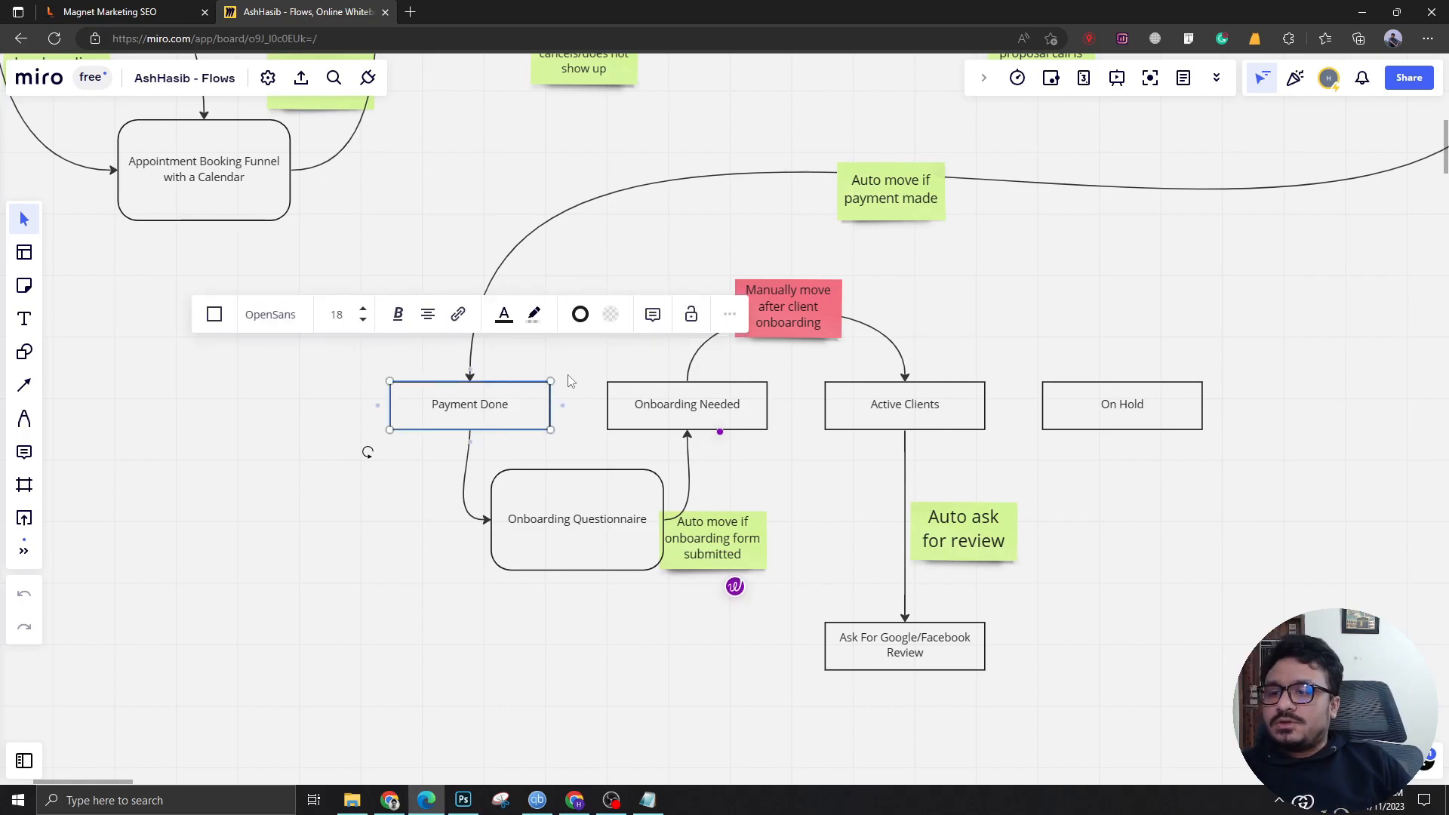
pyautogui.moveTo(305, 460)
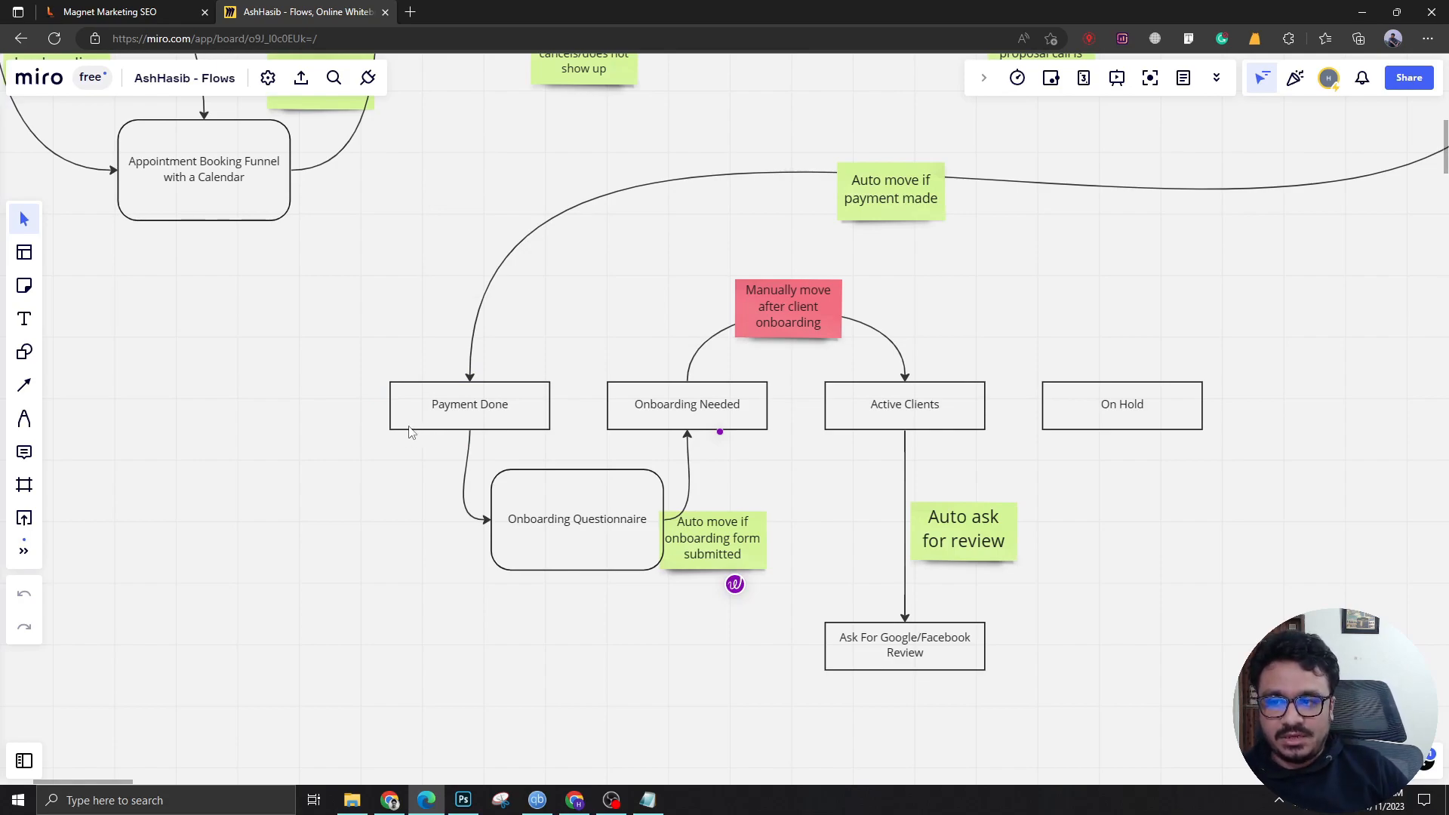
pyautogui.click(576, 519)
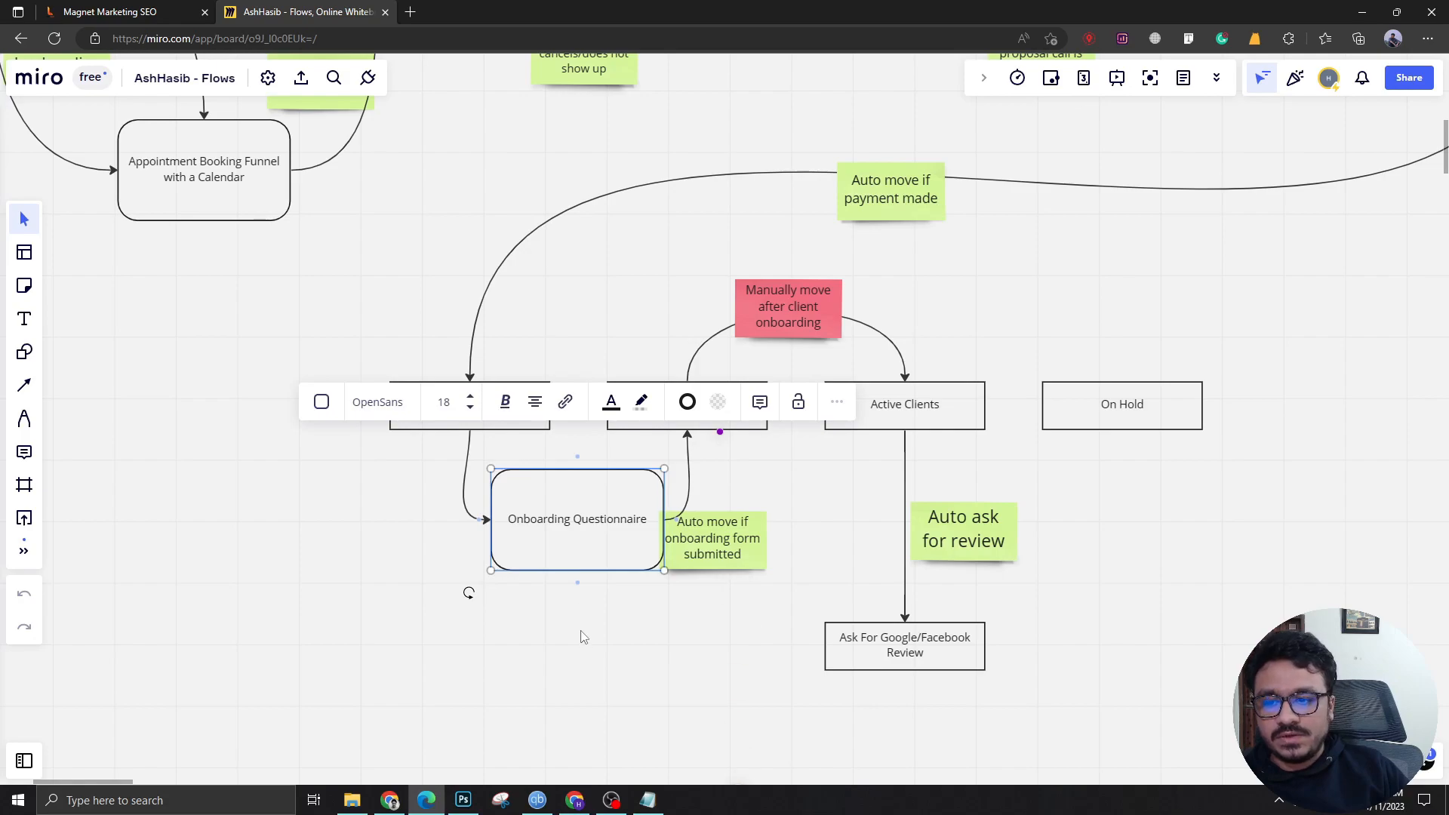
pyautogui.moveTo(580, 634)
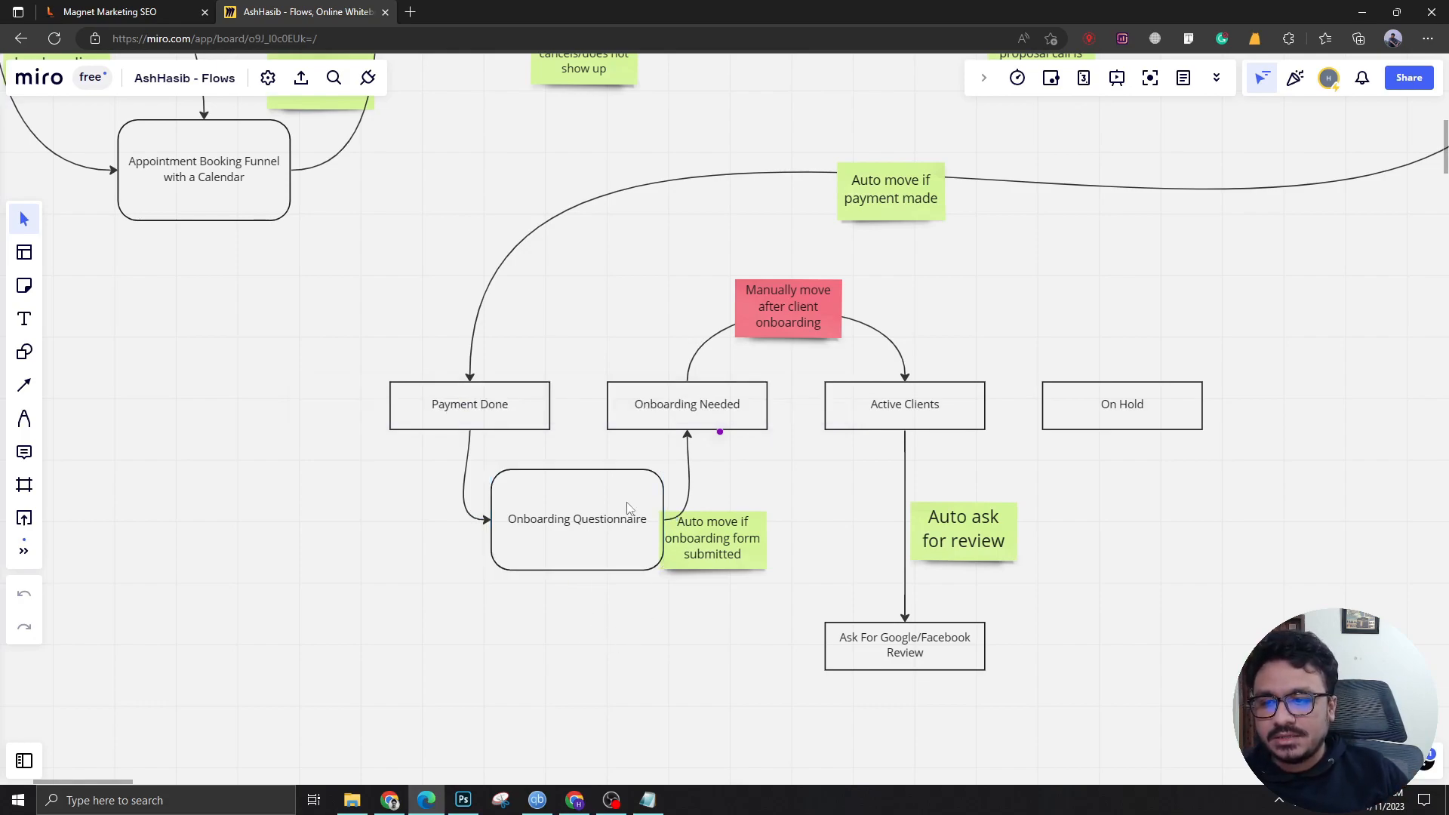
pyautogui.moveTo(544, 647)
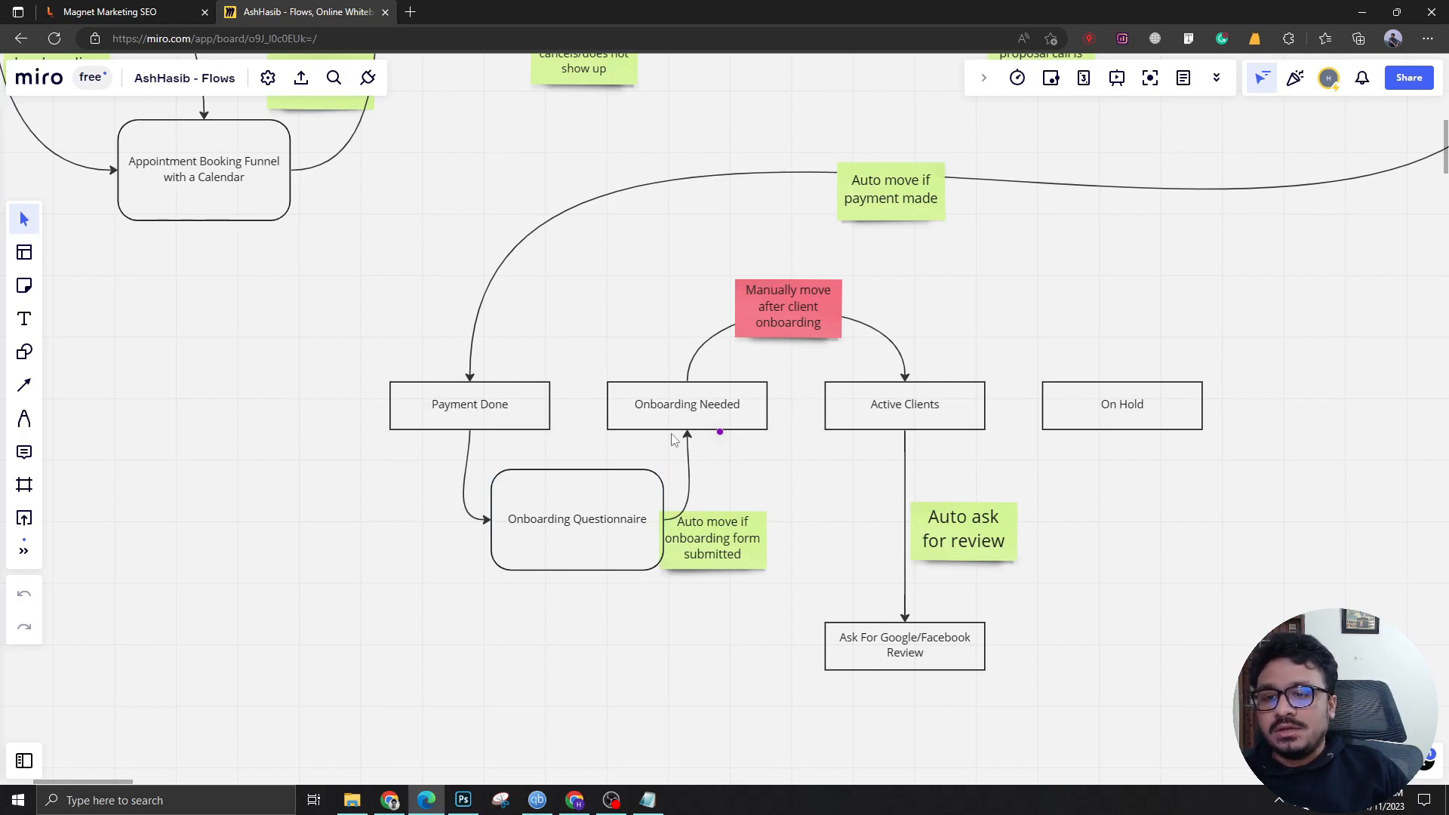
pyautogui.click(686, 404)
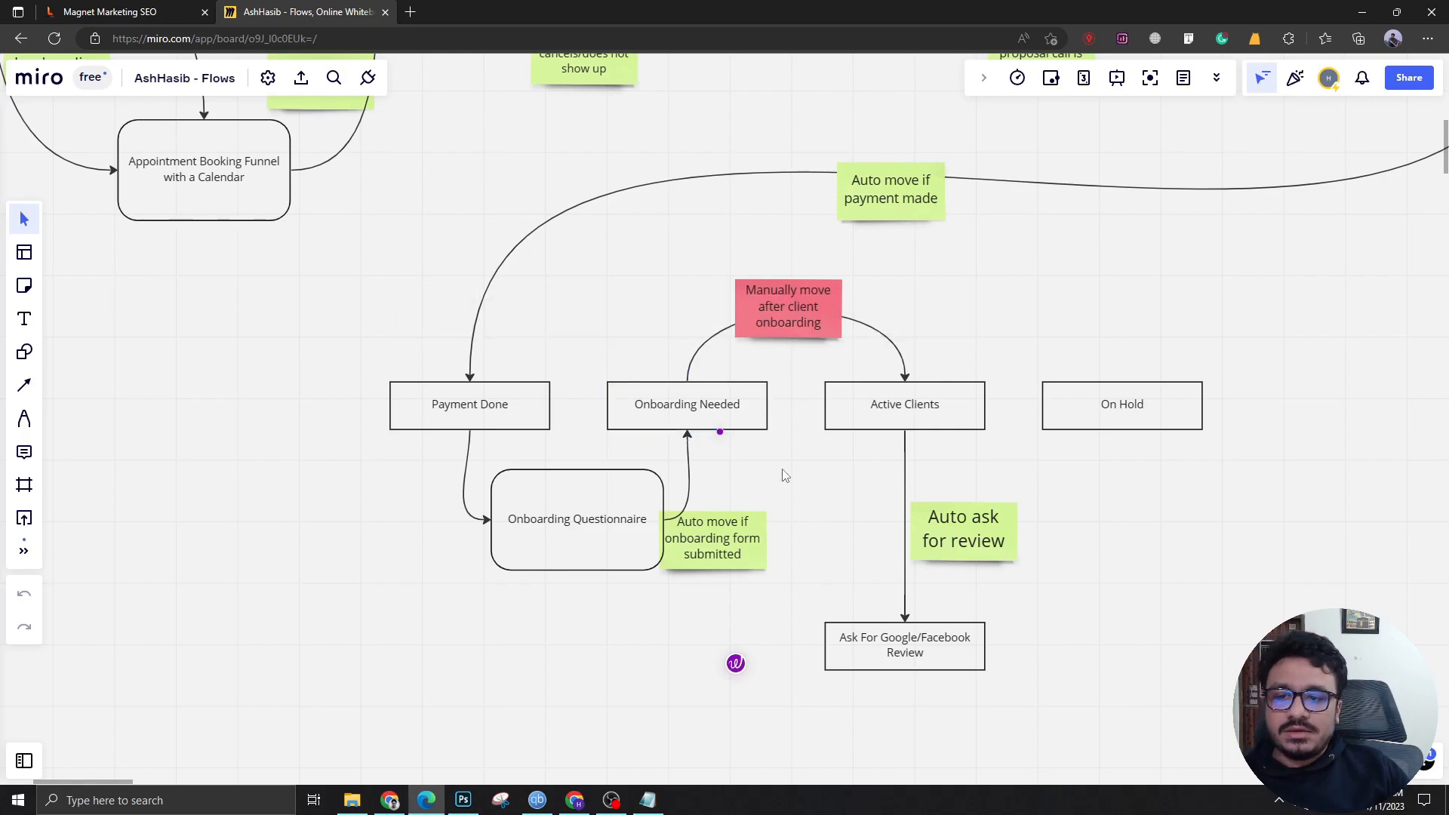
pyautogui.click(687, 404)
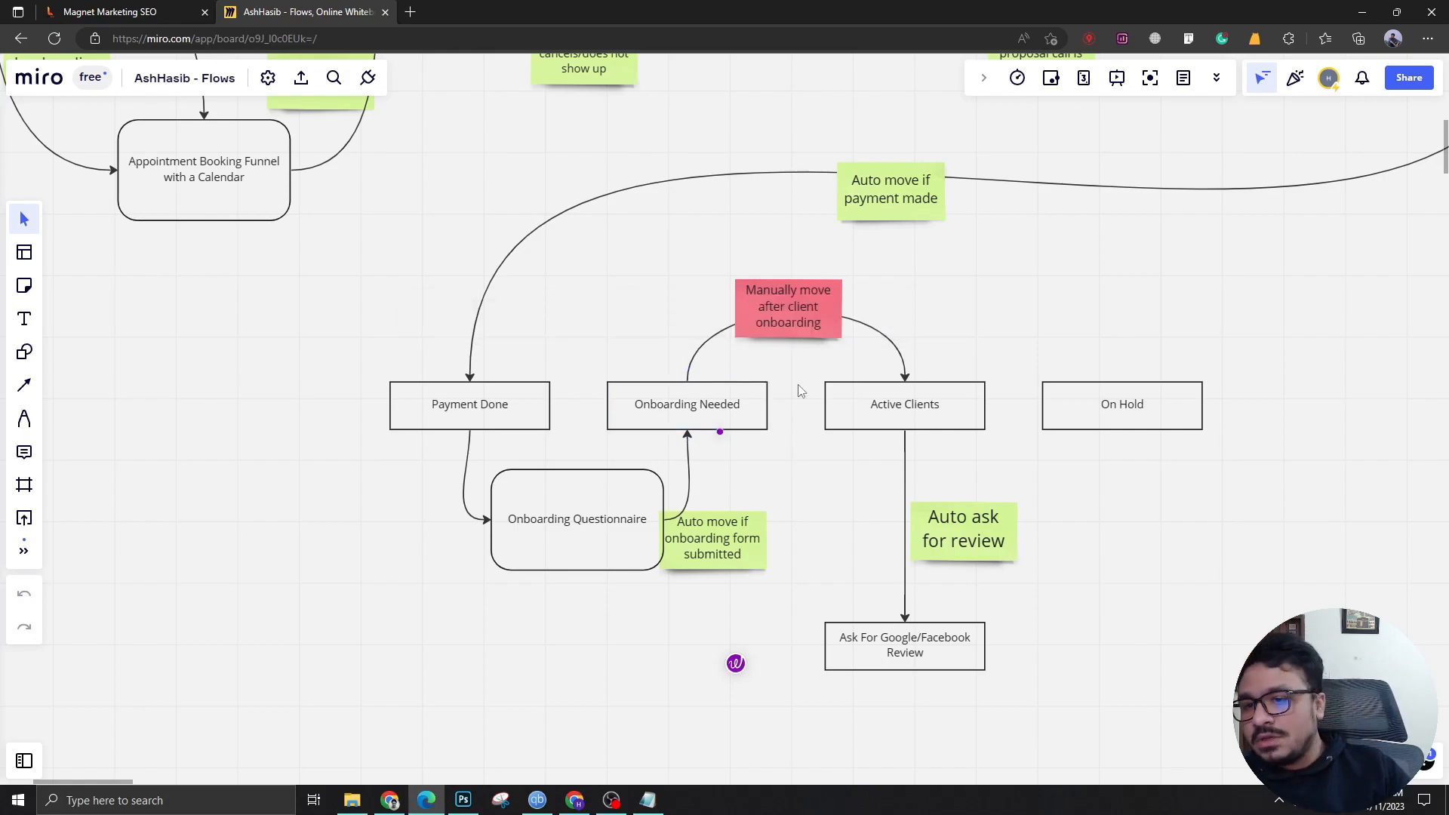
pyautogui.moveTo(670, 382)
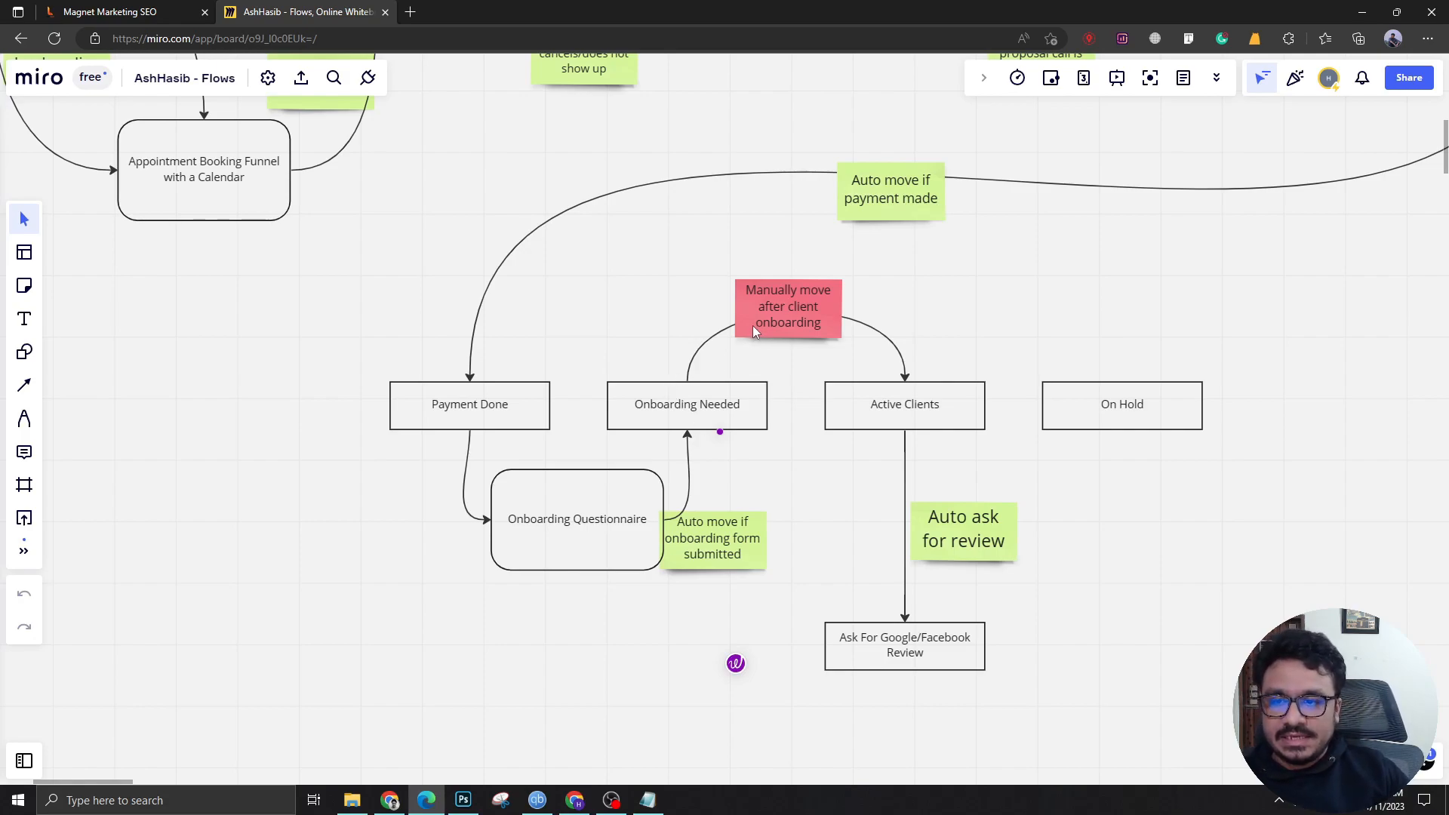
pyautogui.moveTo(893, 355)
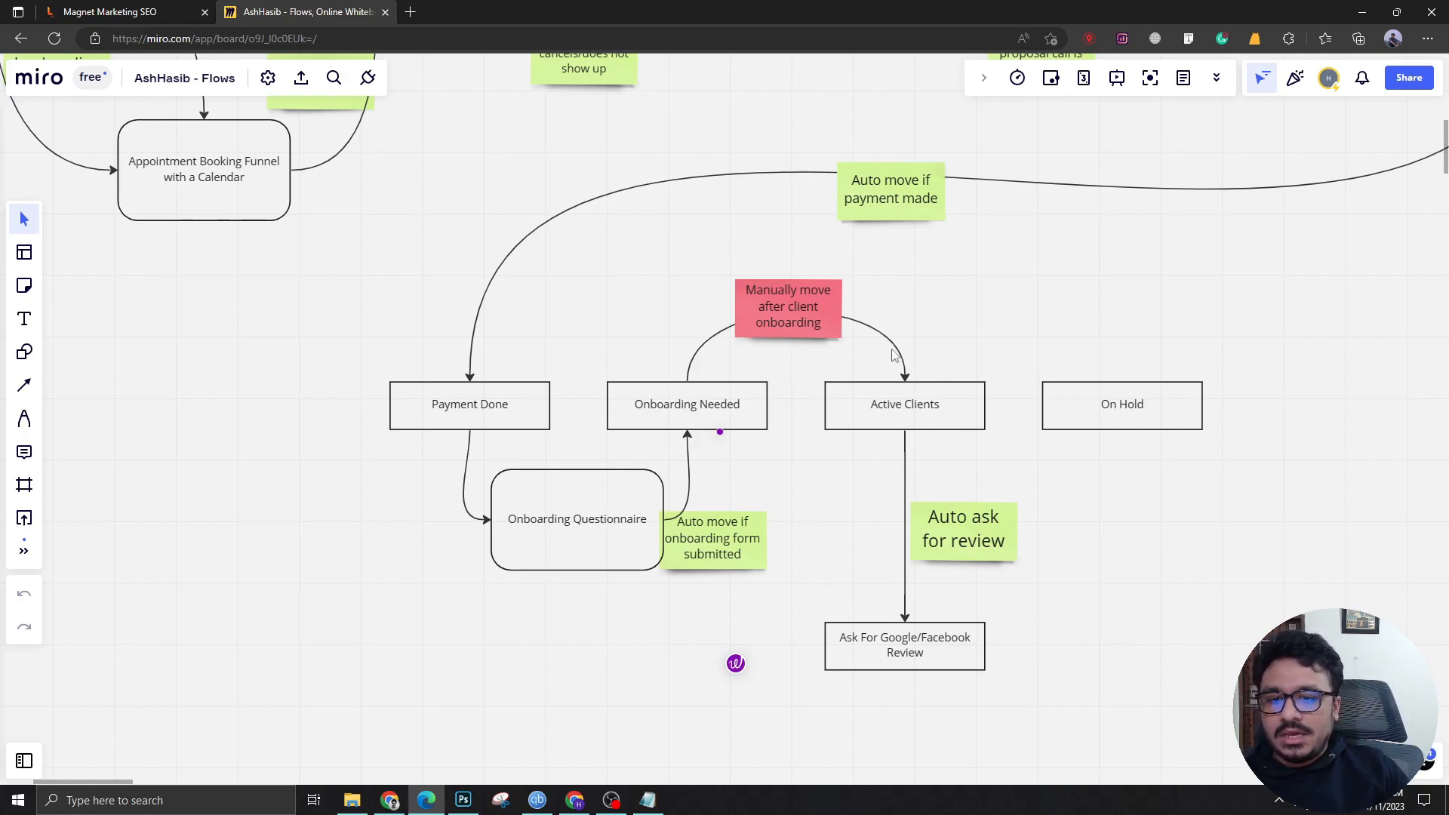
pyautogui.moveTo(758, 340)
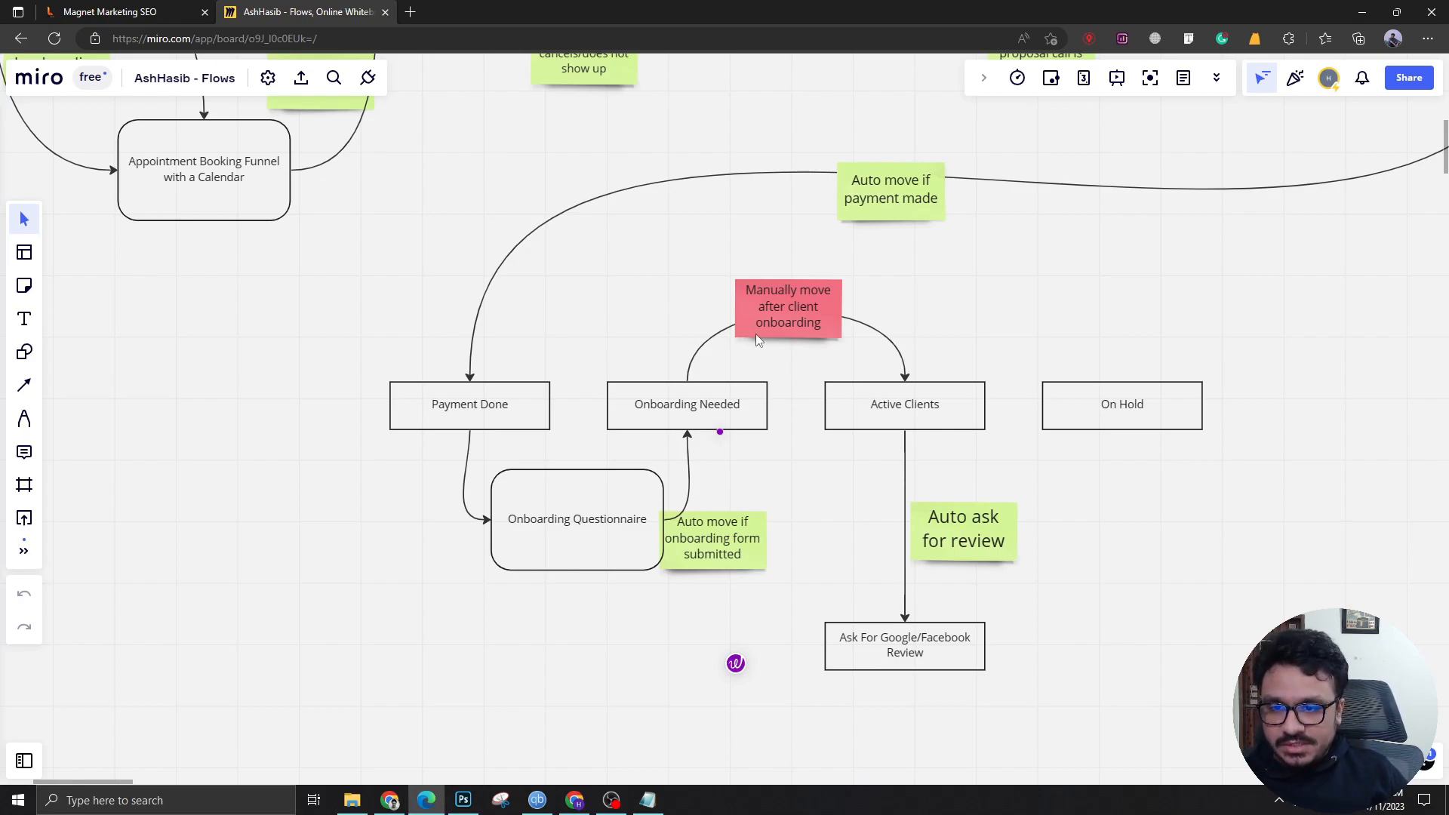
pyautogui.moveTo(890, 302)
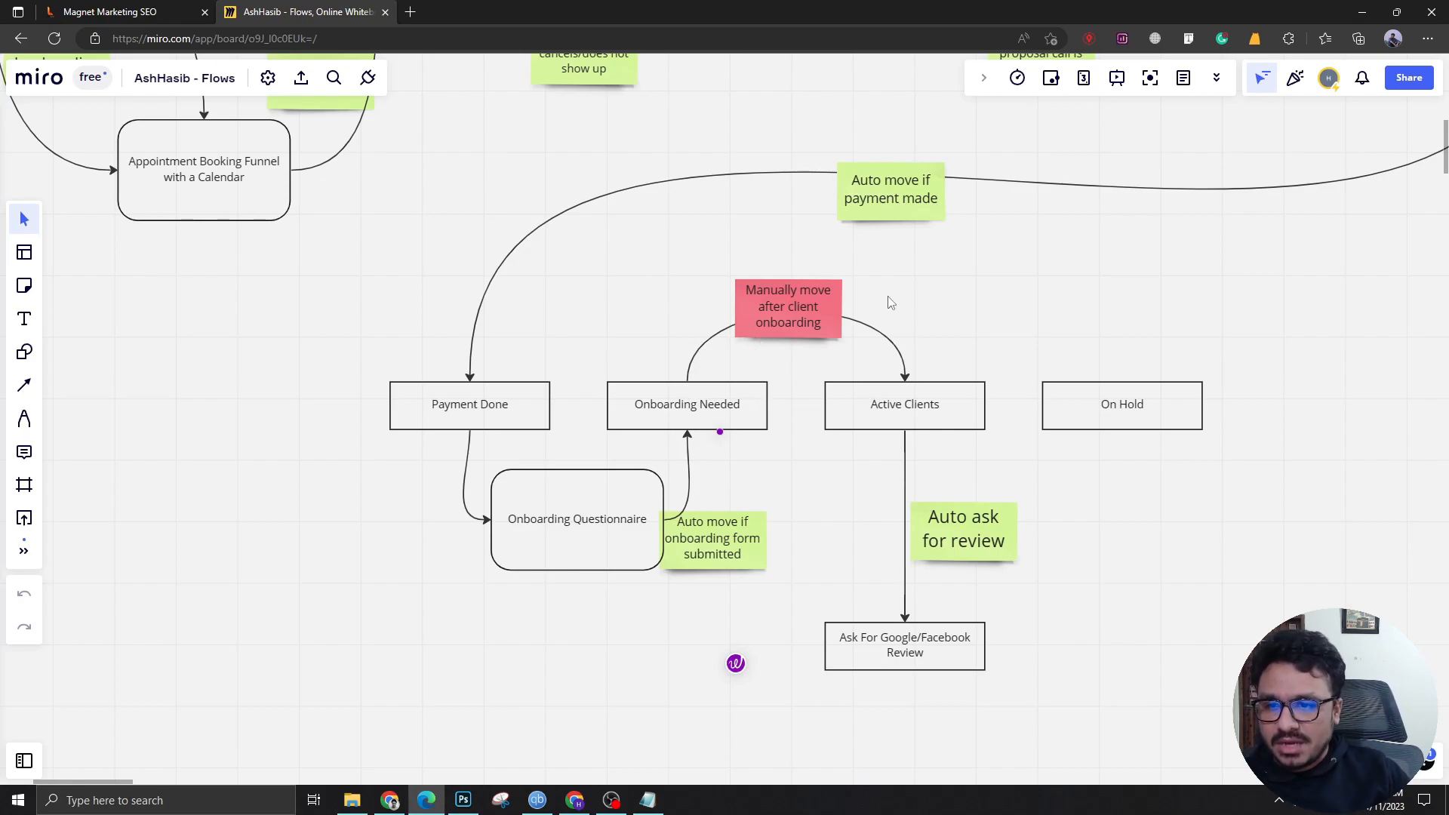
pyautogui.moveTo(938, 413)
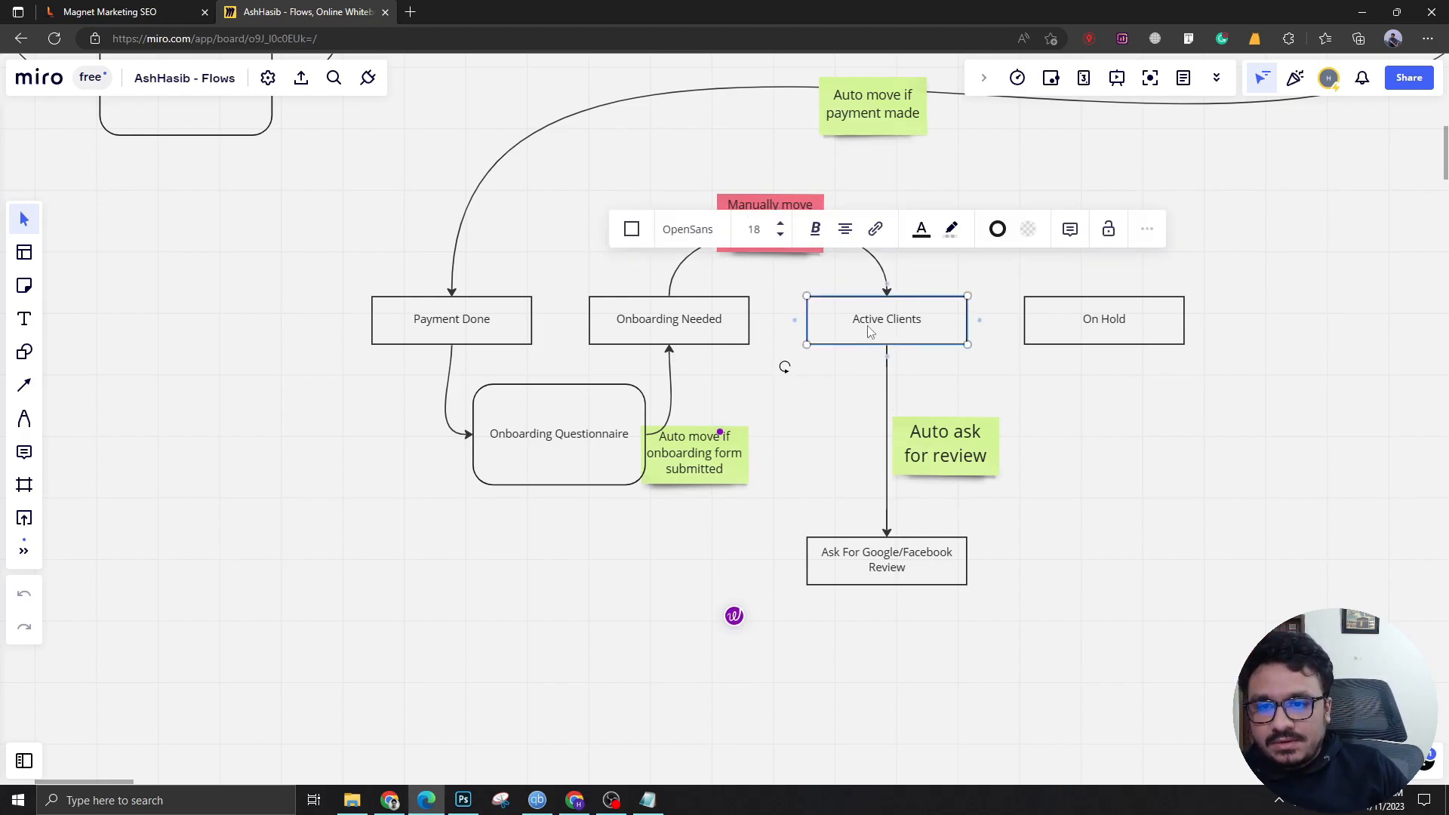
# Review Active Clients and the Ask For Google/Facebook Review step, then select the On Hold box to duplicate it.
pyautogui.write('after client onboarding')
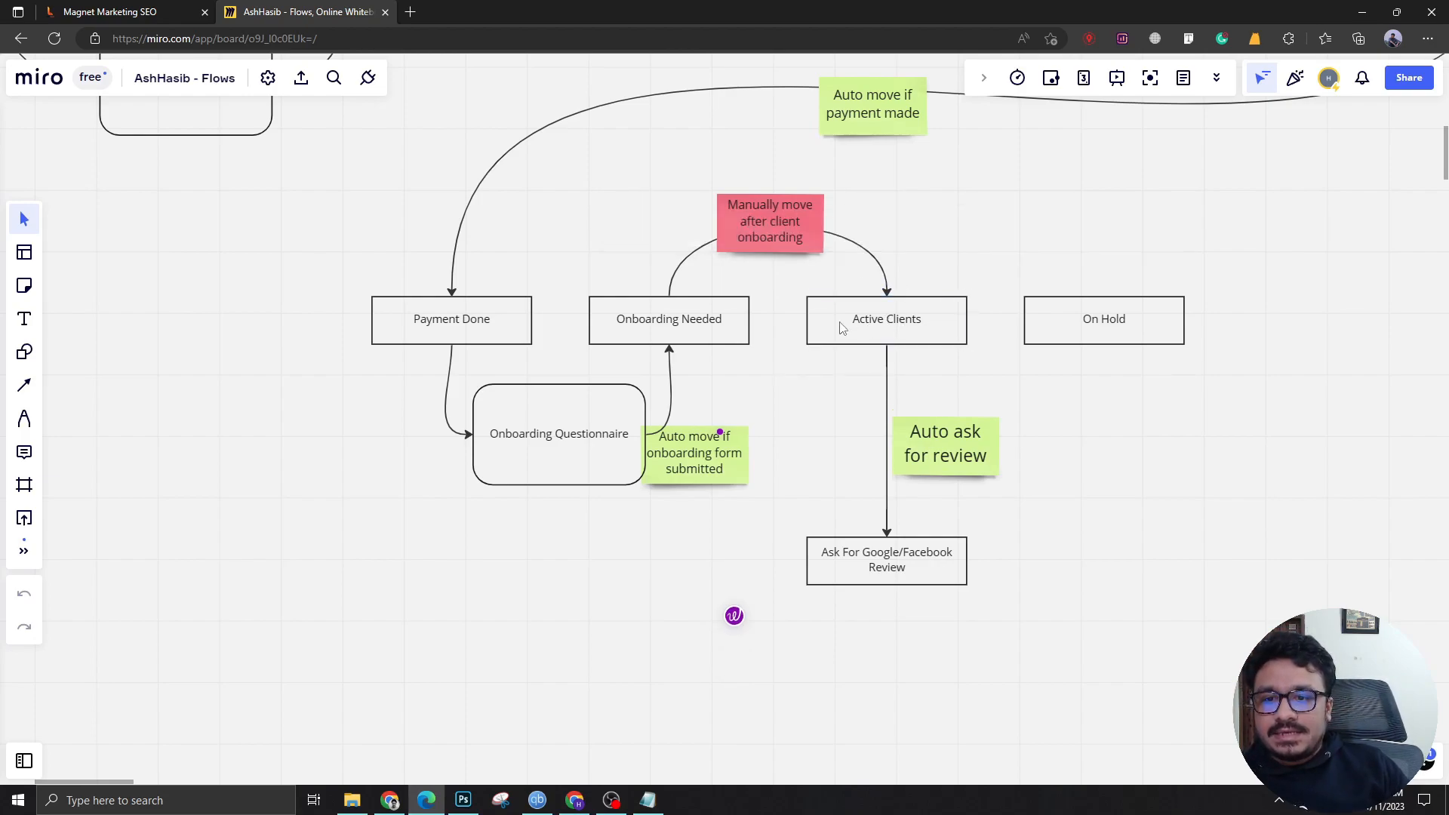
pyautogui.click(886, 318)
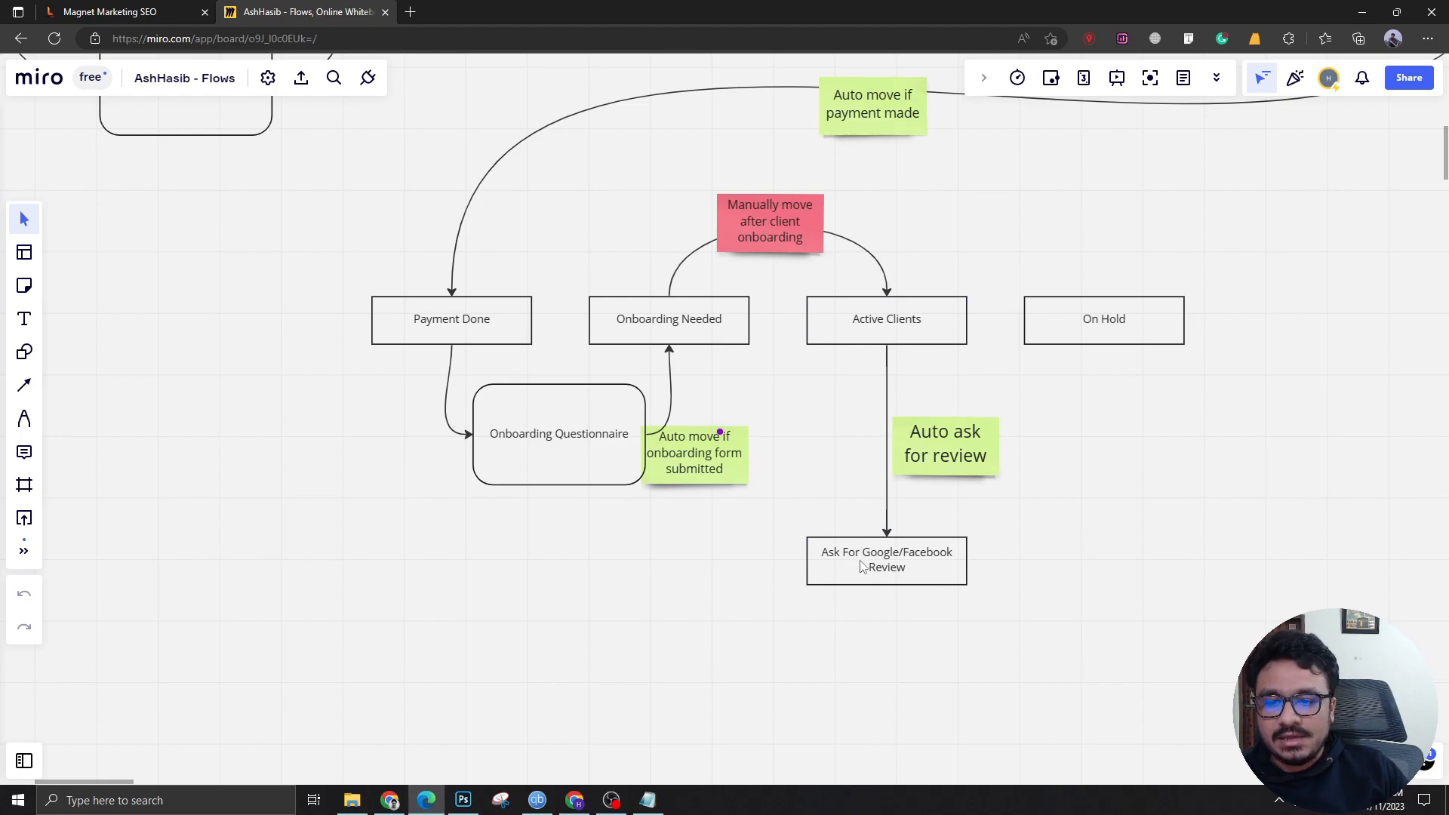
pyautogui.click(885, 559)
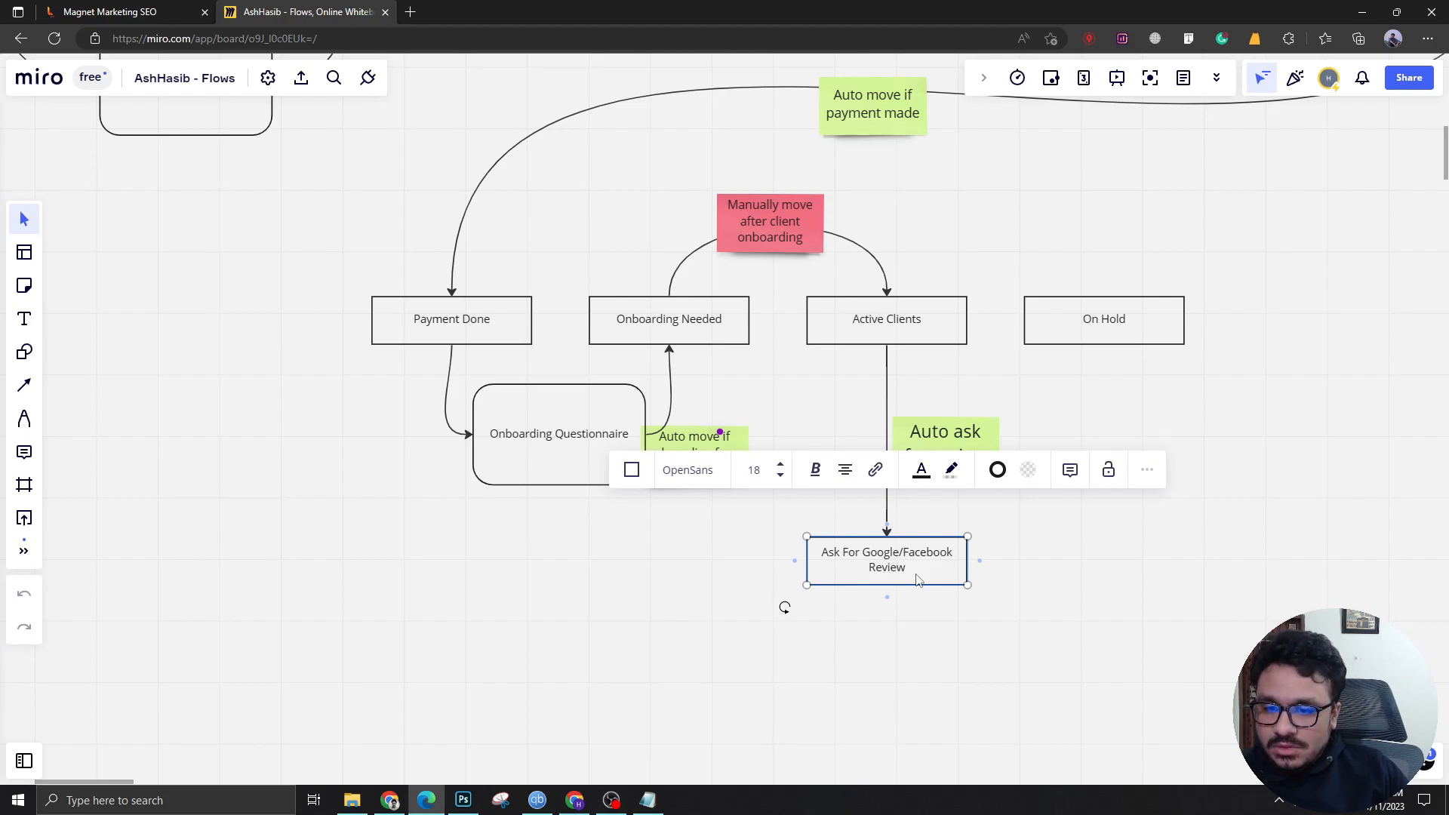
pyautogui.moveTo(842, 341)
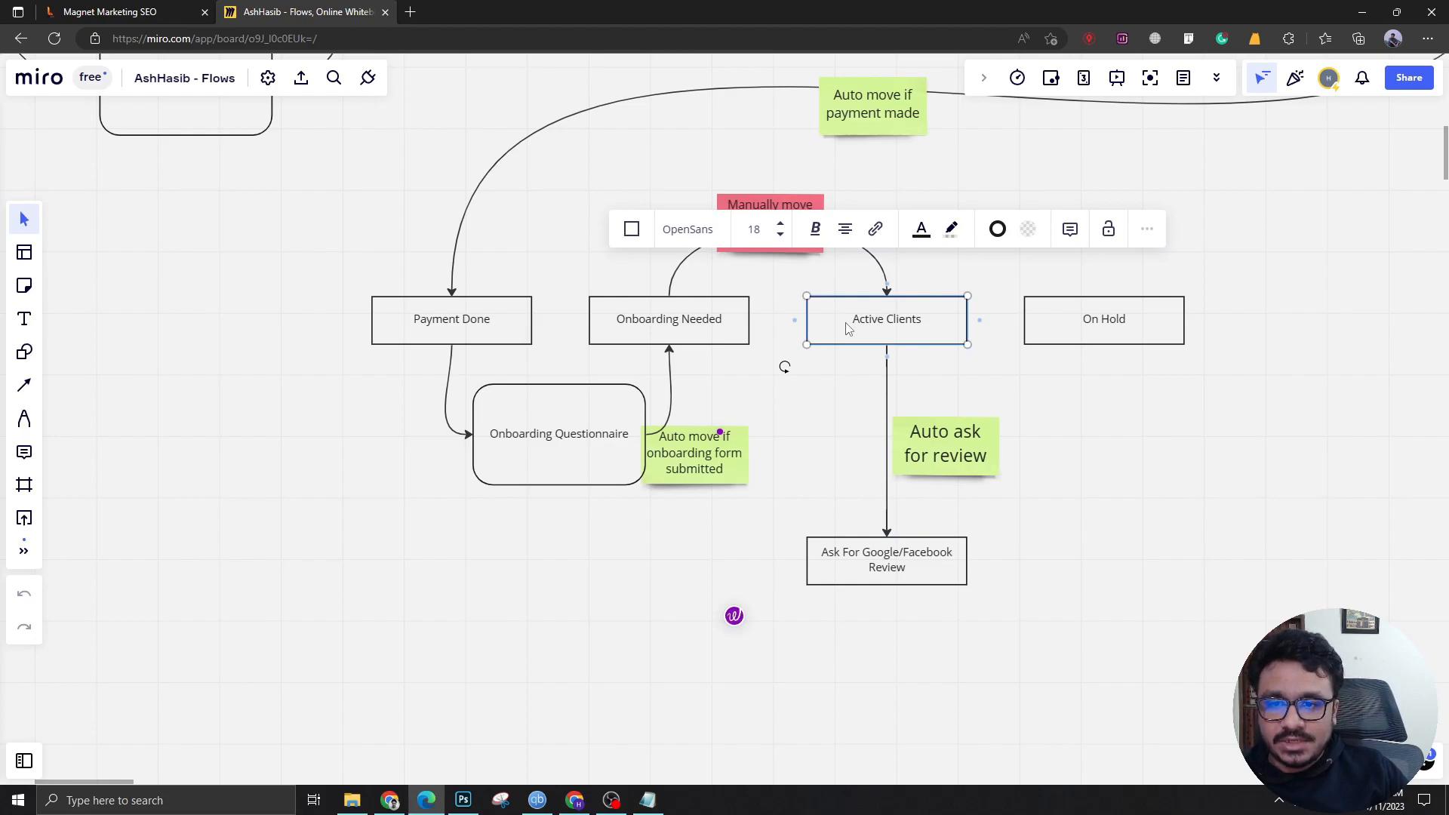
pyautogui.moveTo(892, 584)
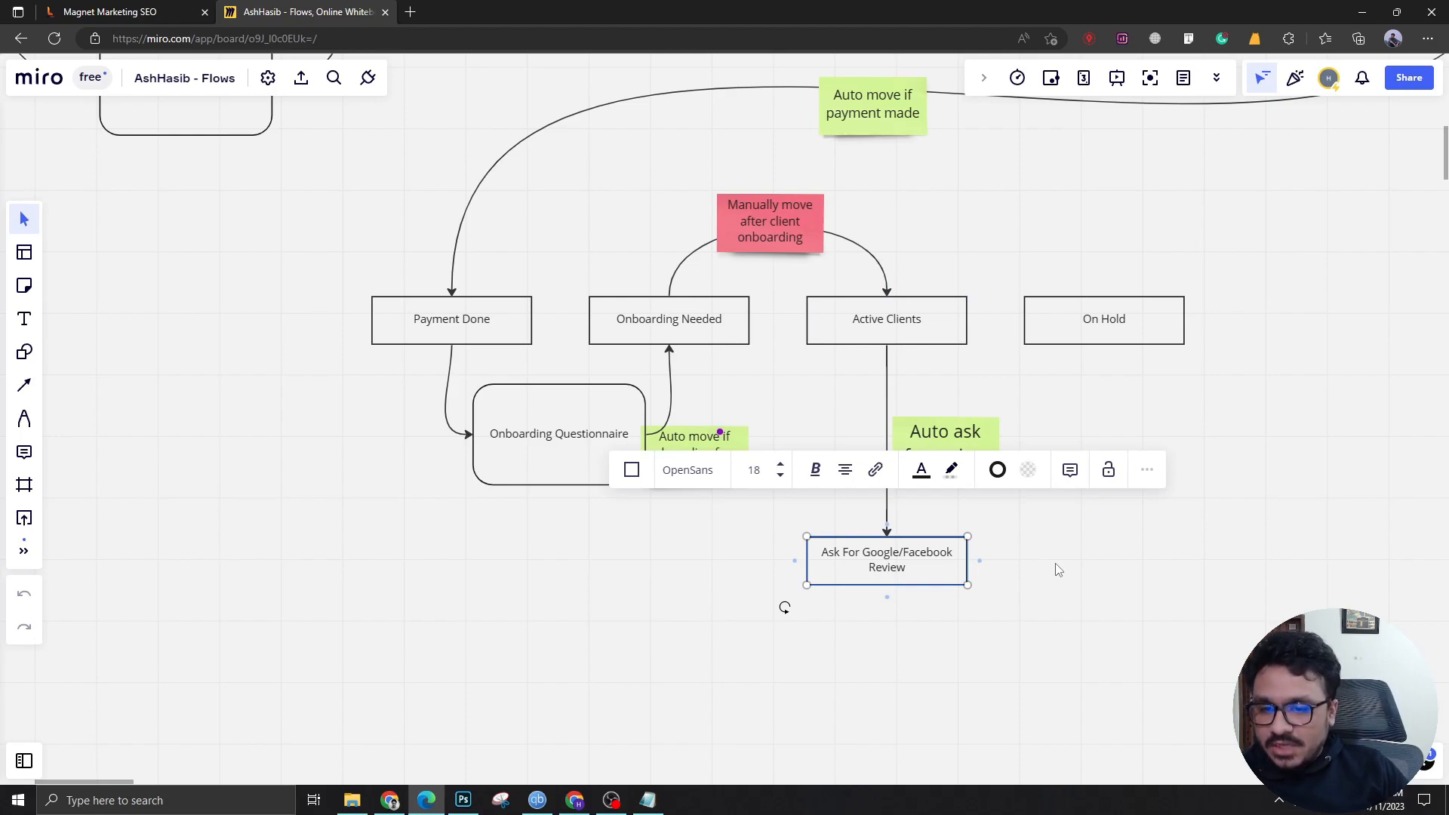
pyautogui.click(1044, 561)
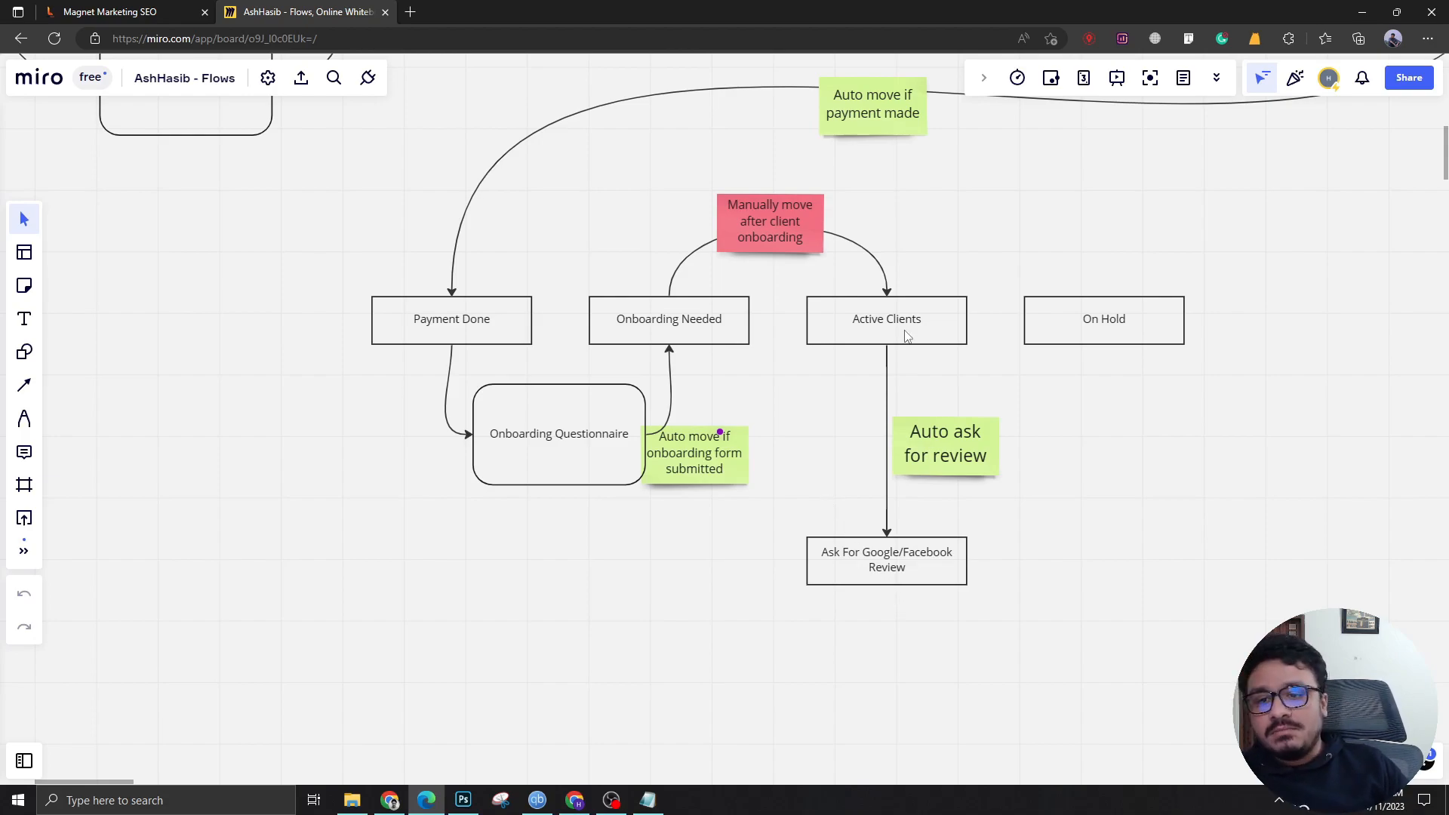
pyautogui.moveTo(853, 437)
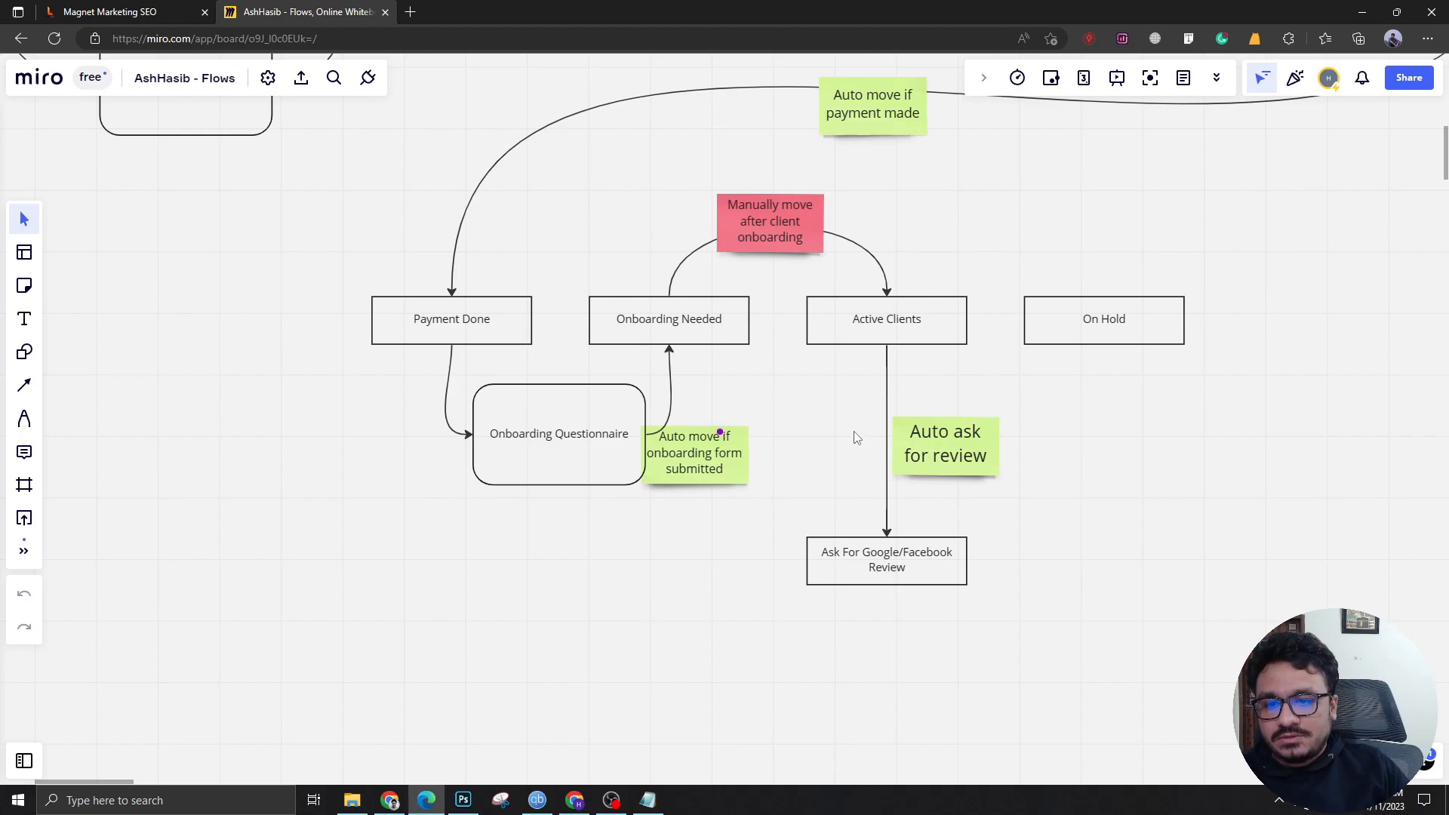
pyautogui.moveTo(927, 370)
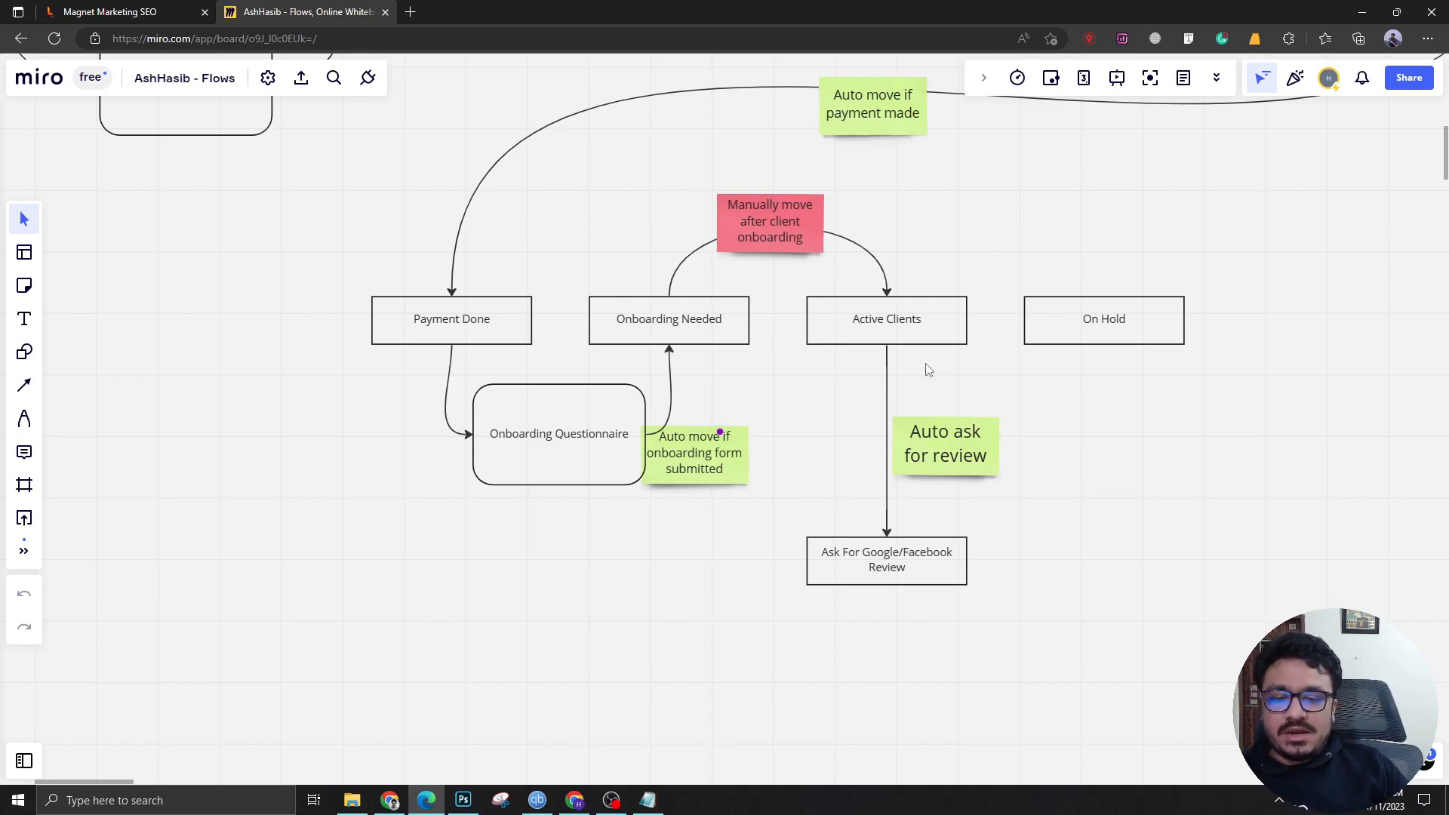
pyautogui.moveTo(901, 342)
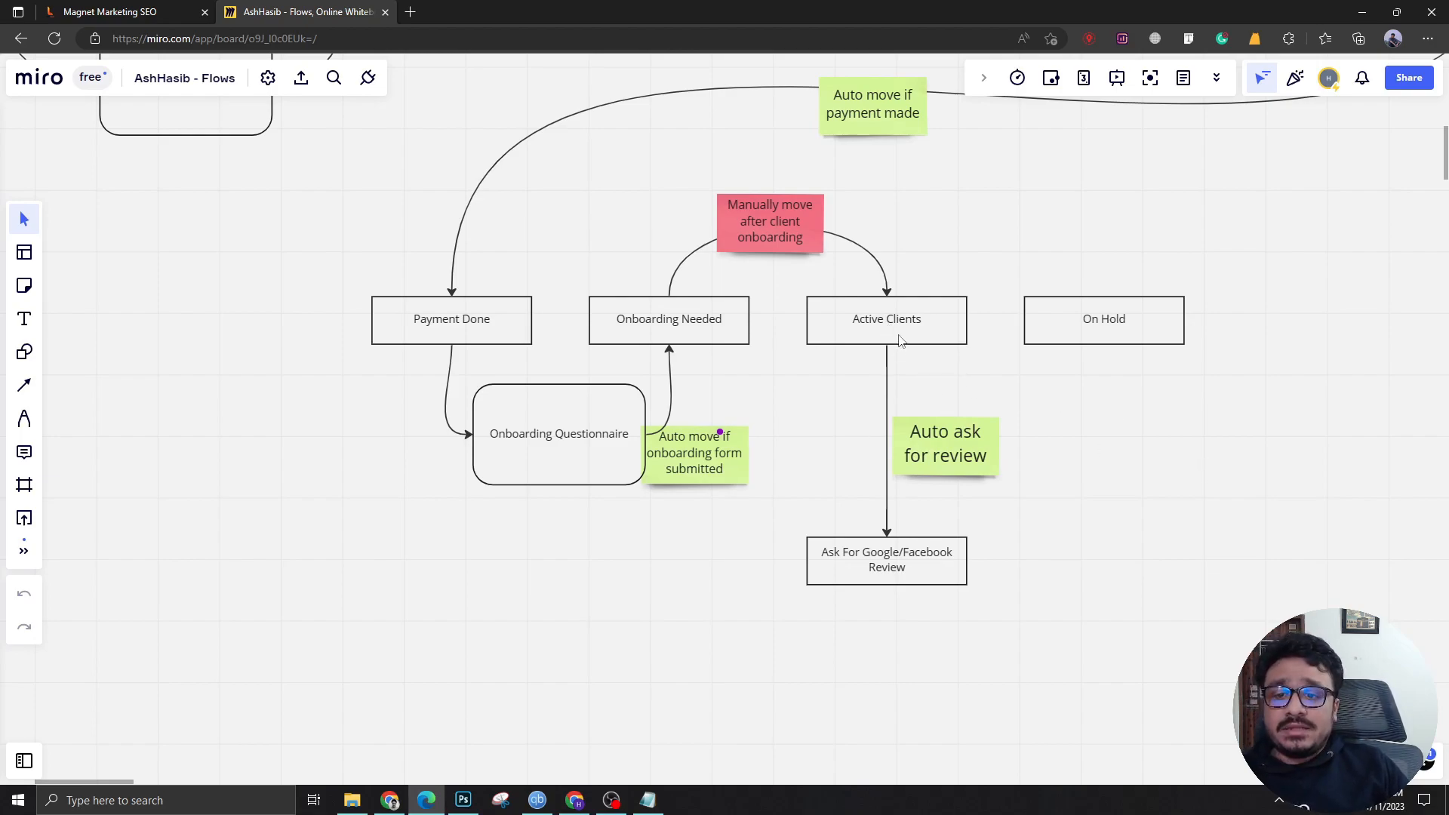
pyautogui.moveTo(904, 340)
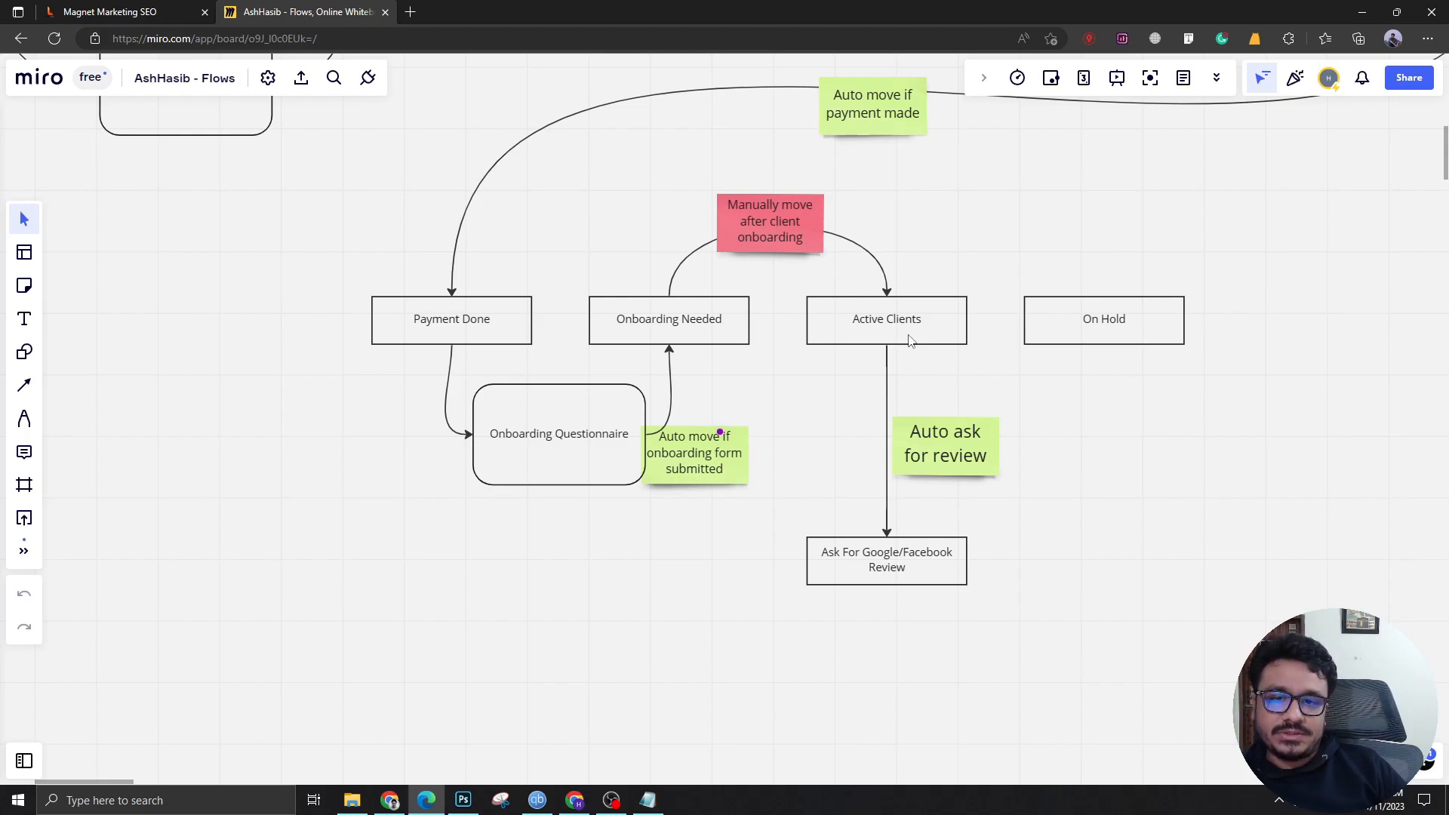
pyautogui.moveTo(886, 313)
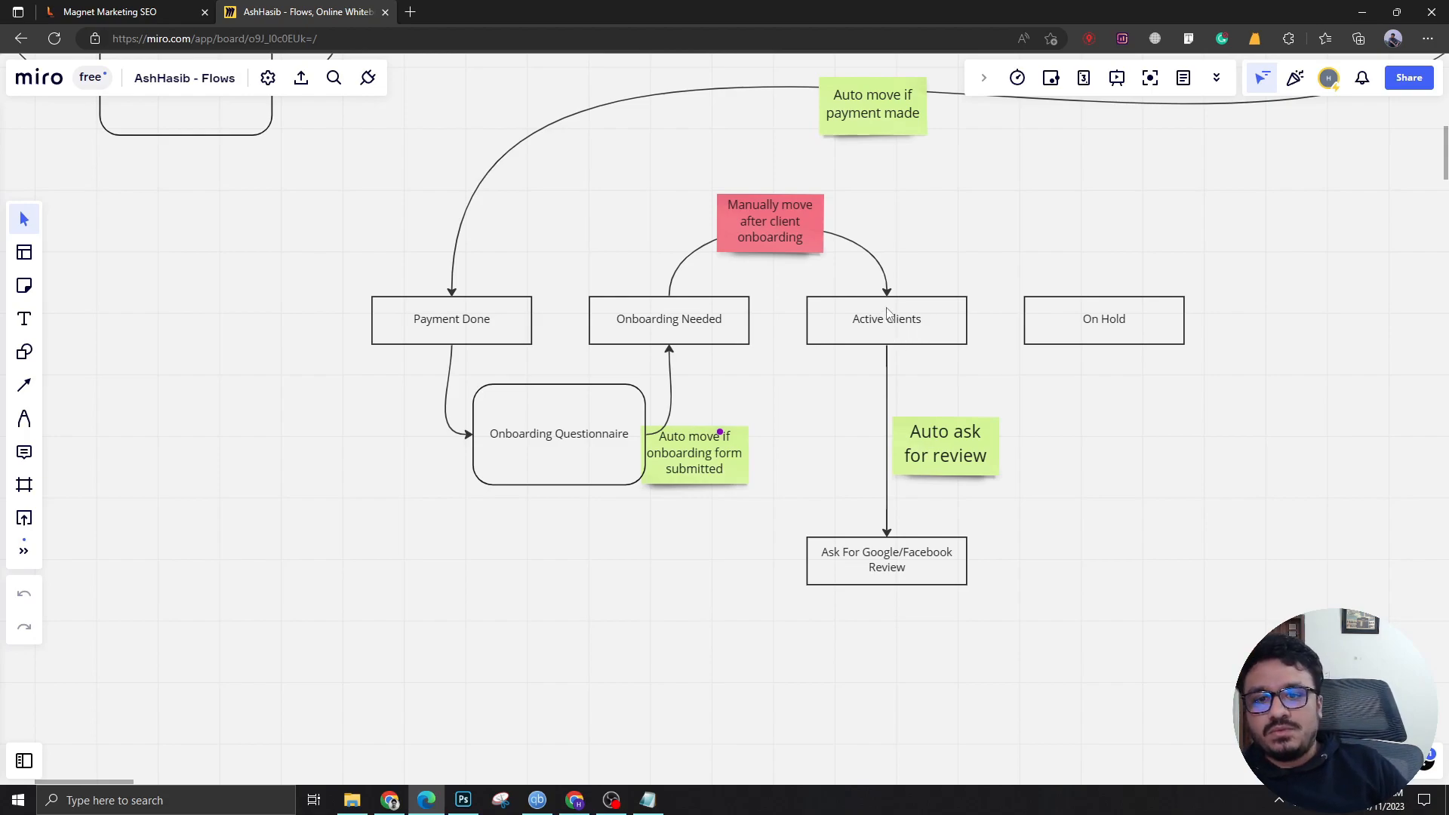
pyautogui.click(1104, 318)
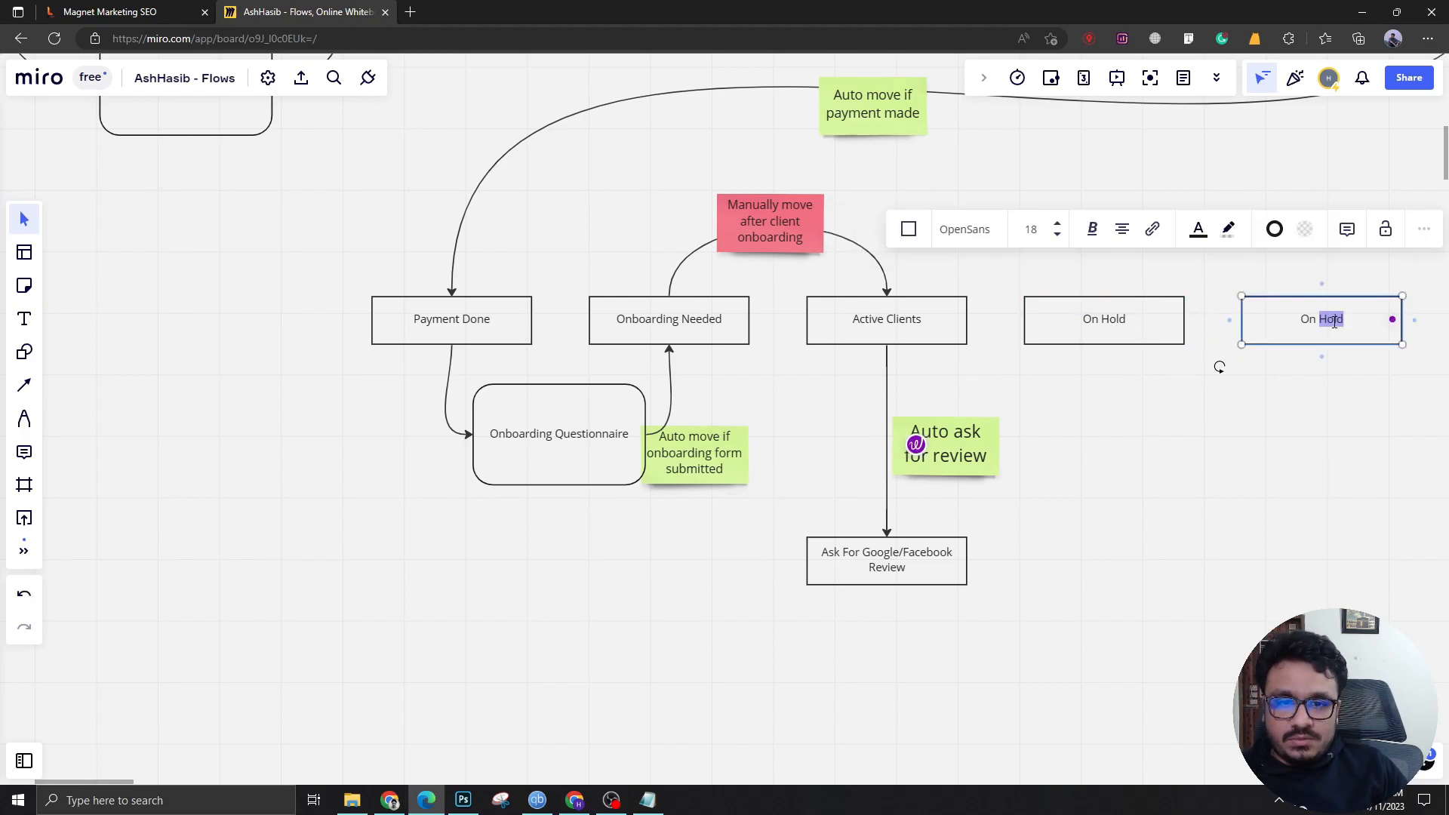
# Relabel the duplicated stage box as Cancelled beside On Hold.
pyautogui.write('Cancelled')
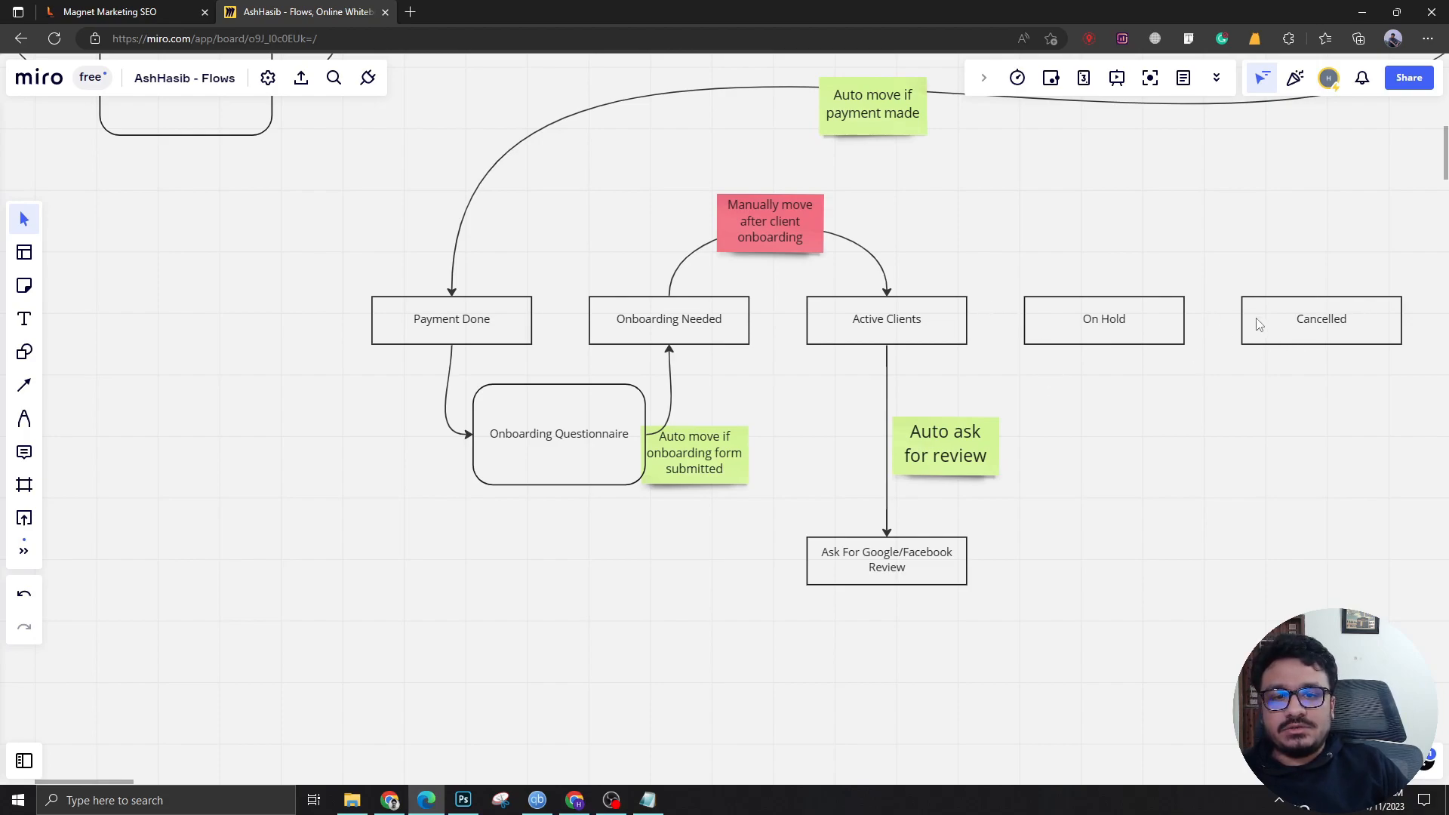
pyautogui.moveTo(1184, 437)
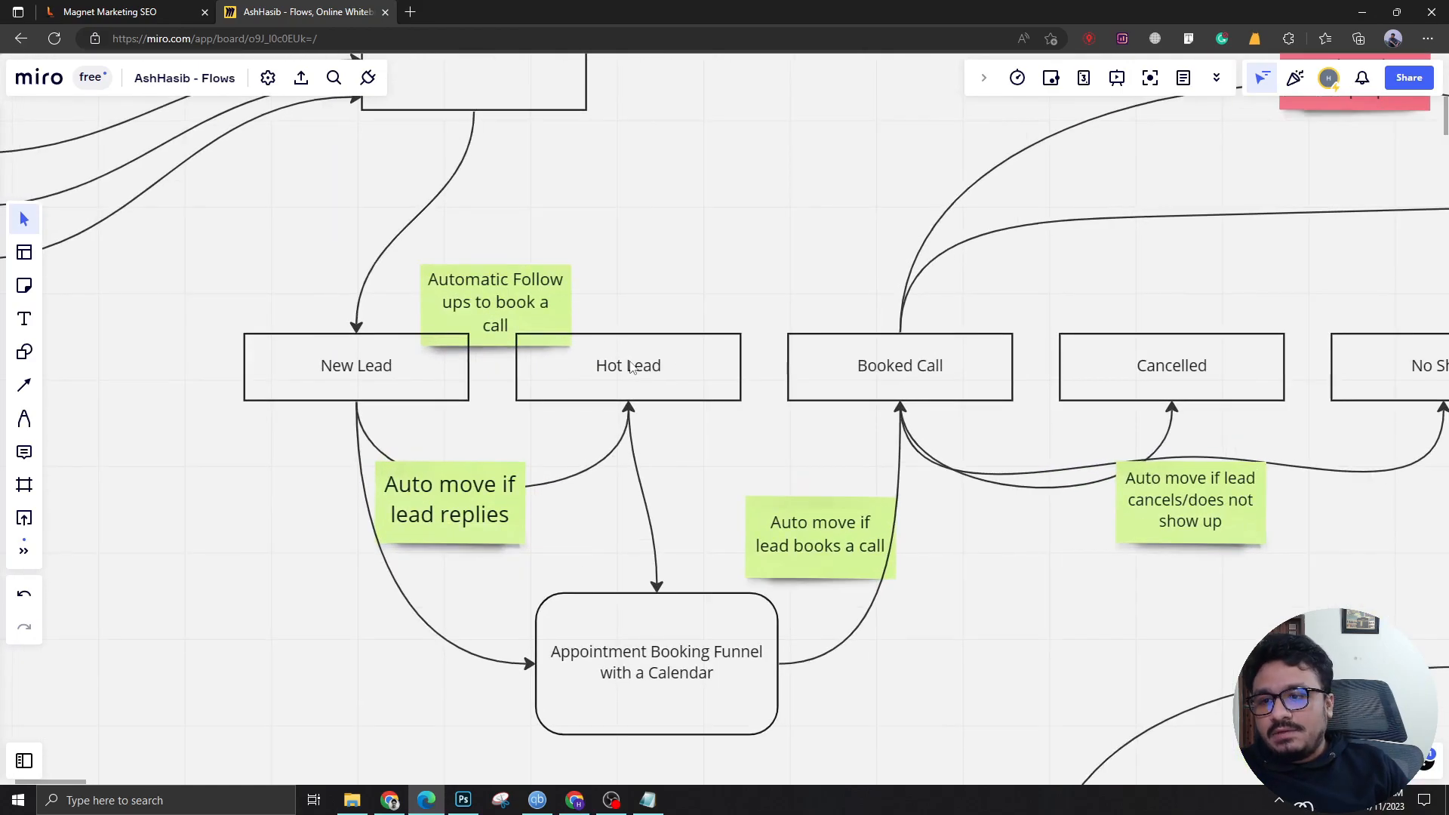
# Sweep the view back across the lead pipeline toward the SQ Funnels list near the title.
pyautogui.scroll(-3)
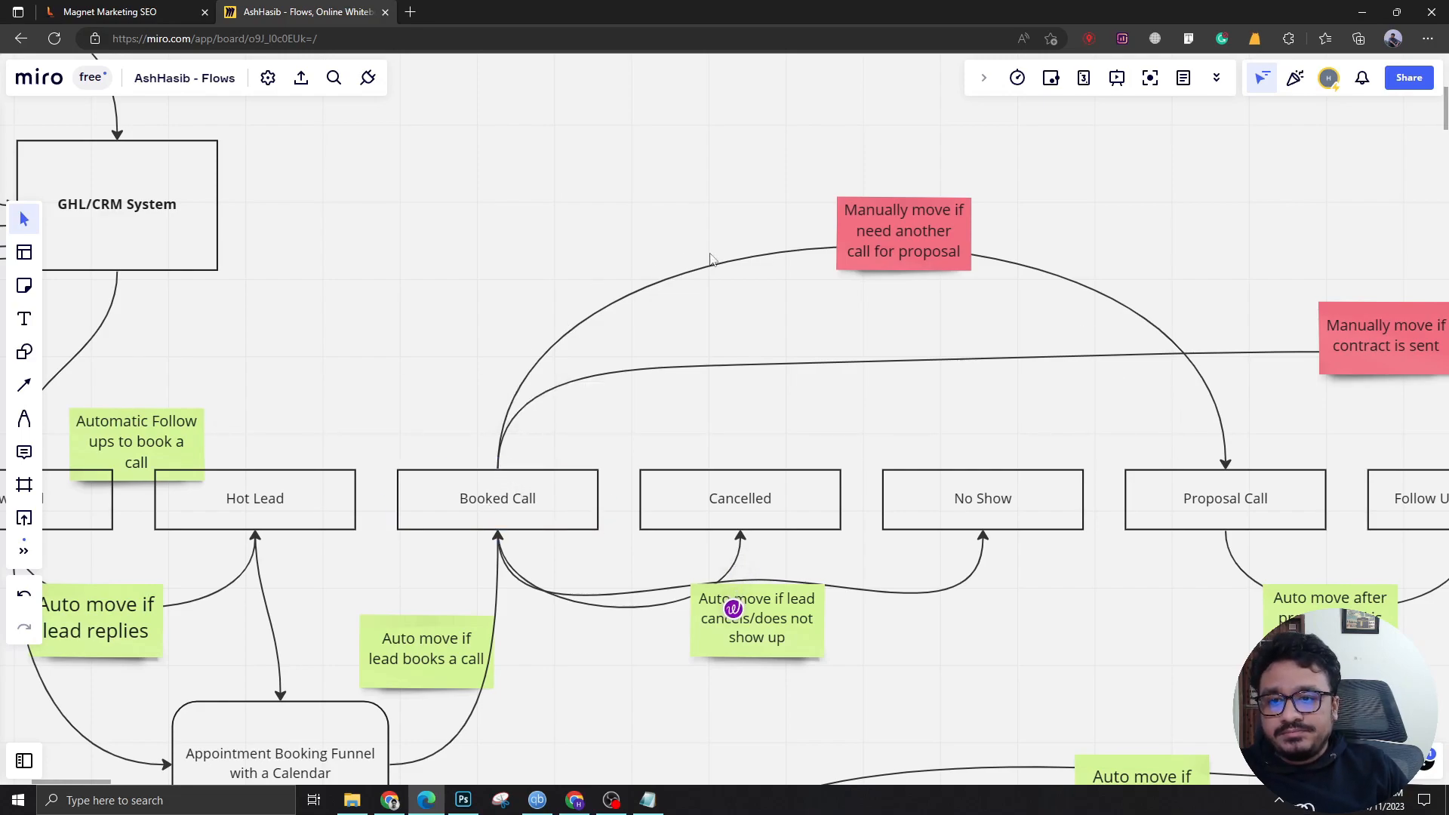
pyautogui.moveTo(1221, 441)
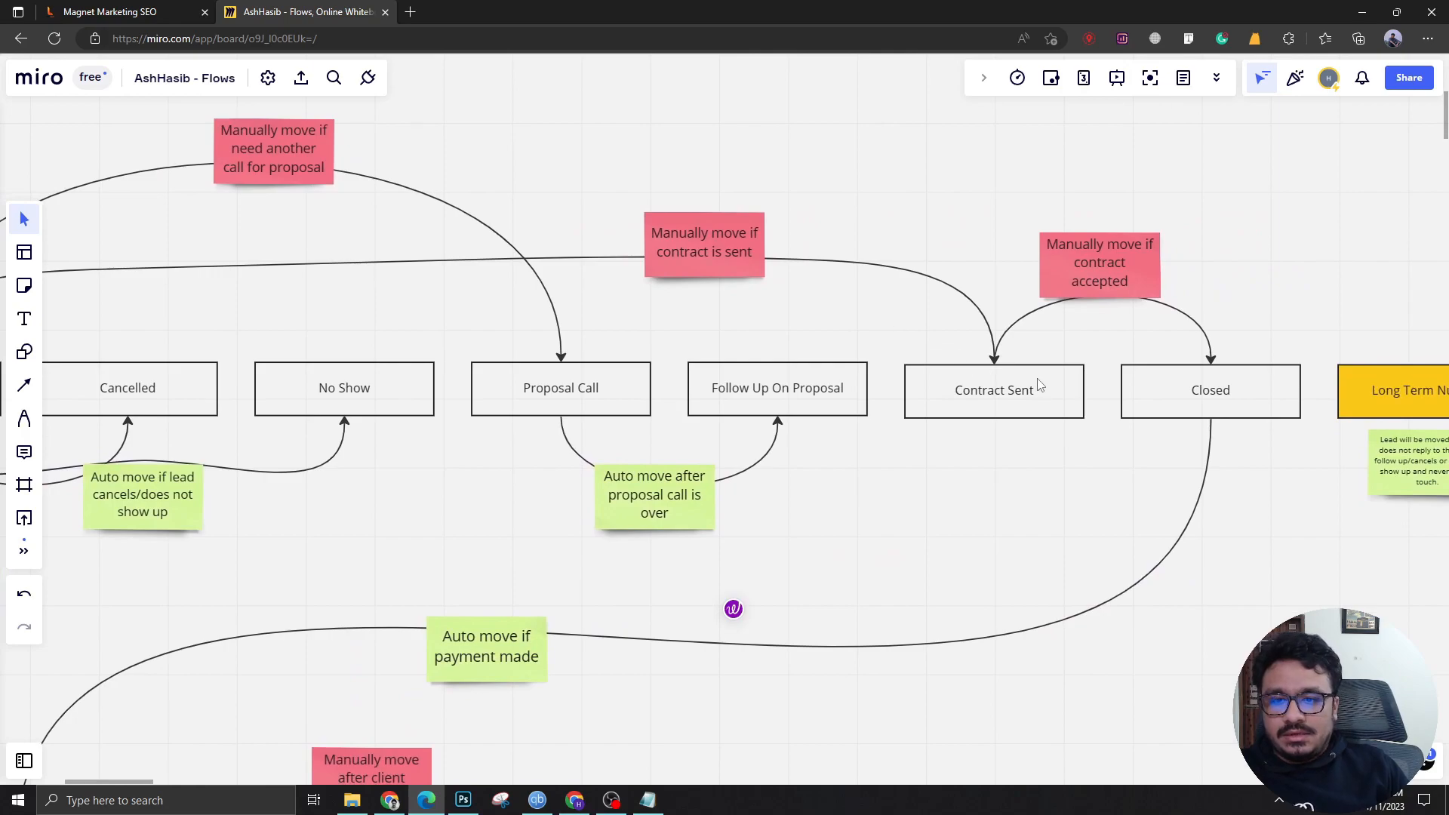
pyautogui.click(993, 390)
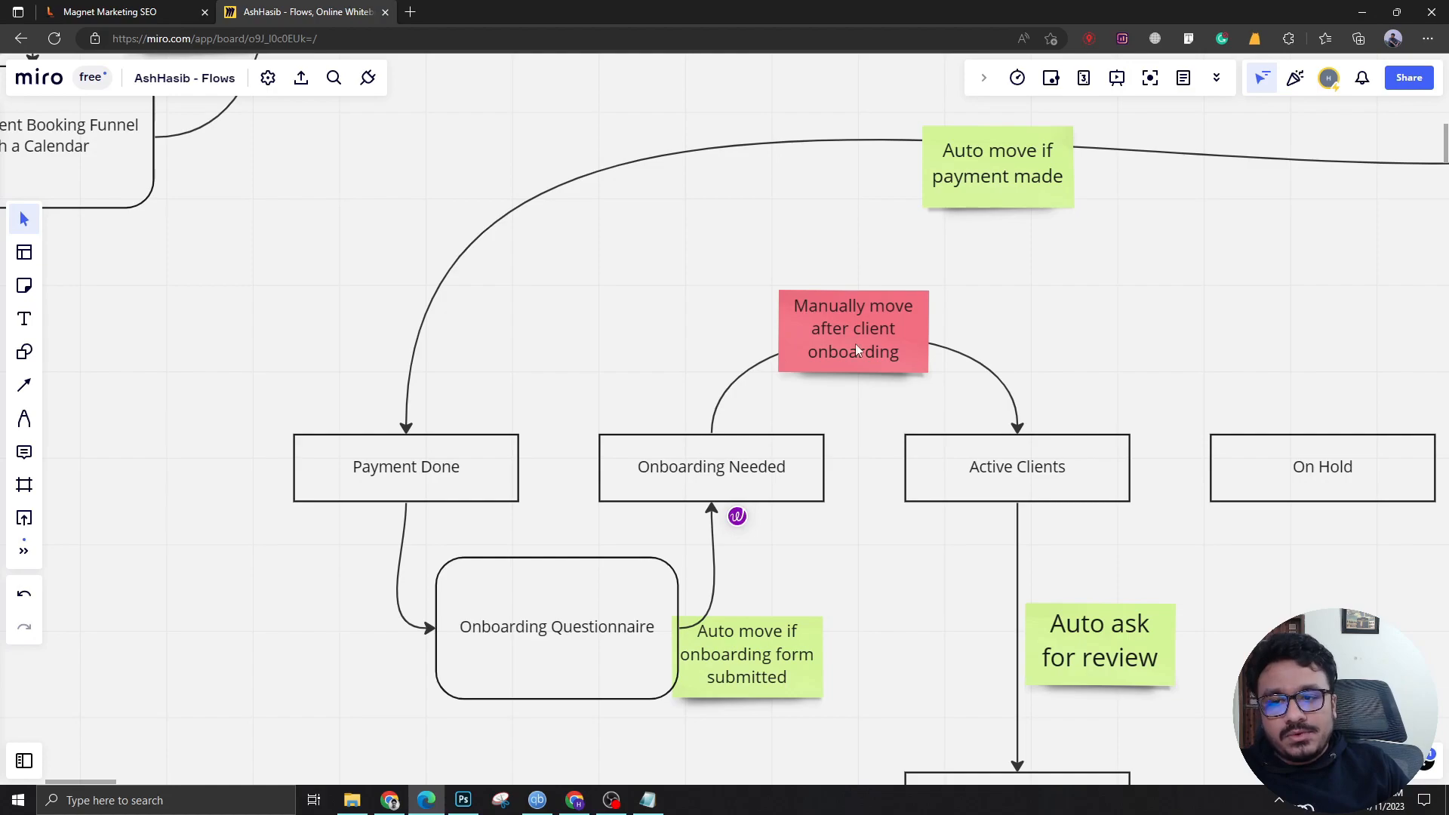
pyautogui.moveTo(761, 405)
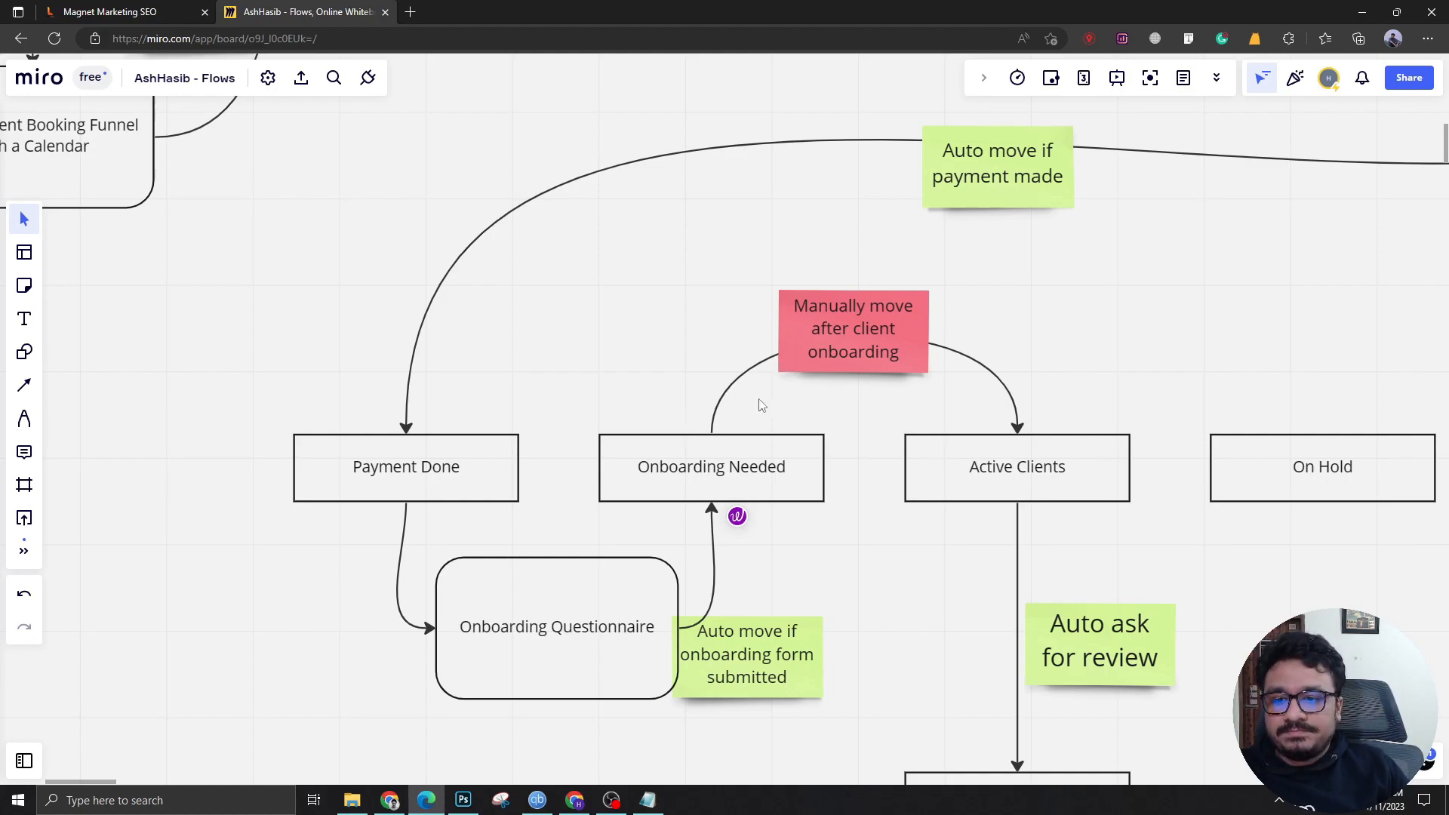
pyautogui.moveTo(1008, 440)
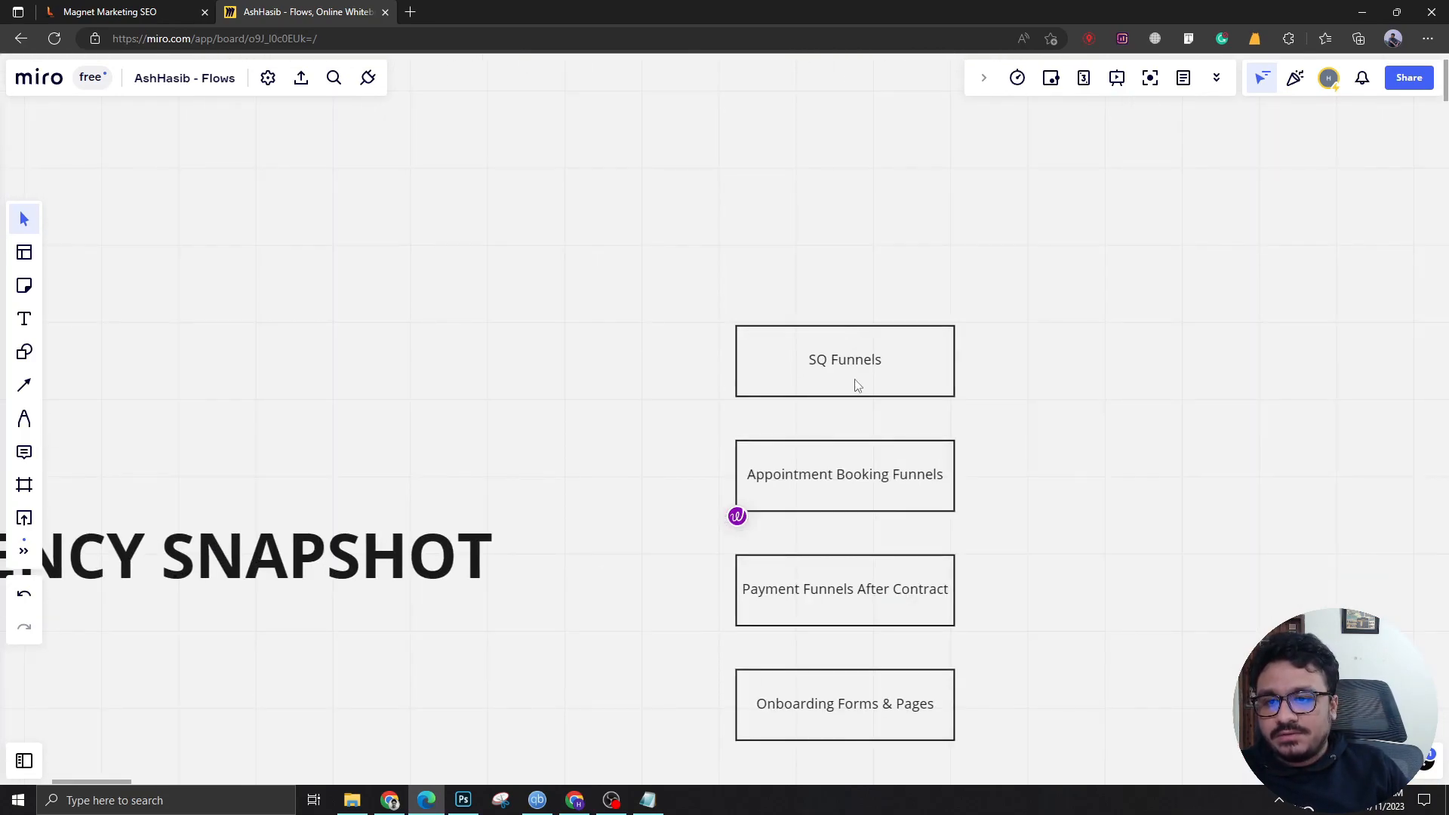
pyautogui.scroll(-3)
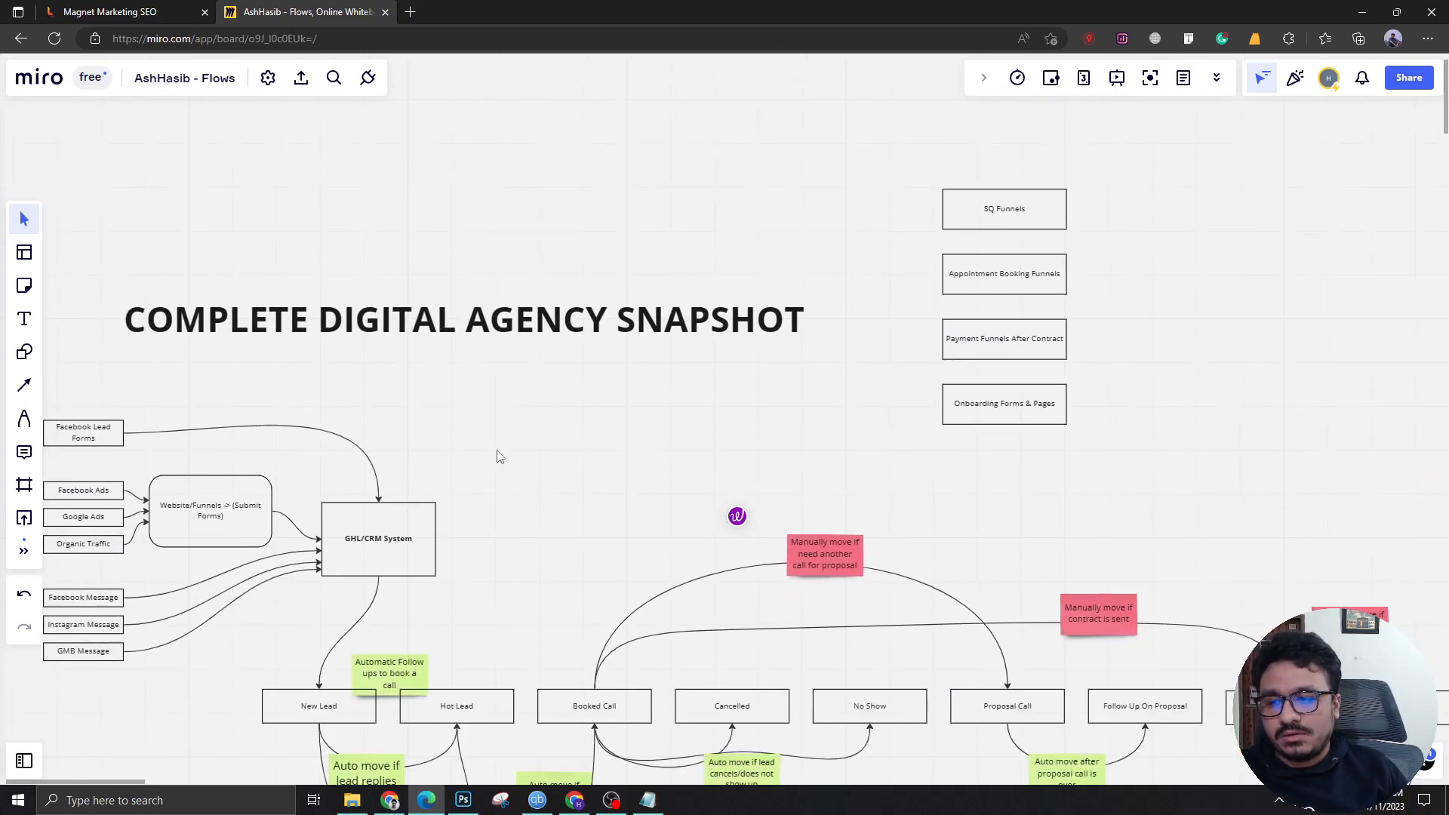
pyautogui.moveTo(1047, 194)
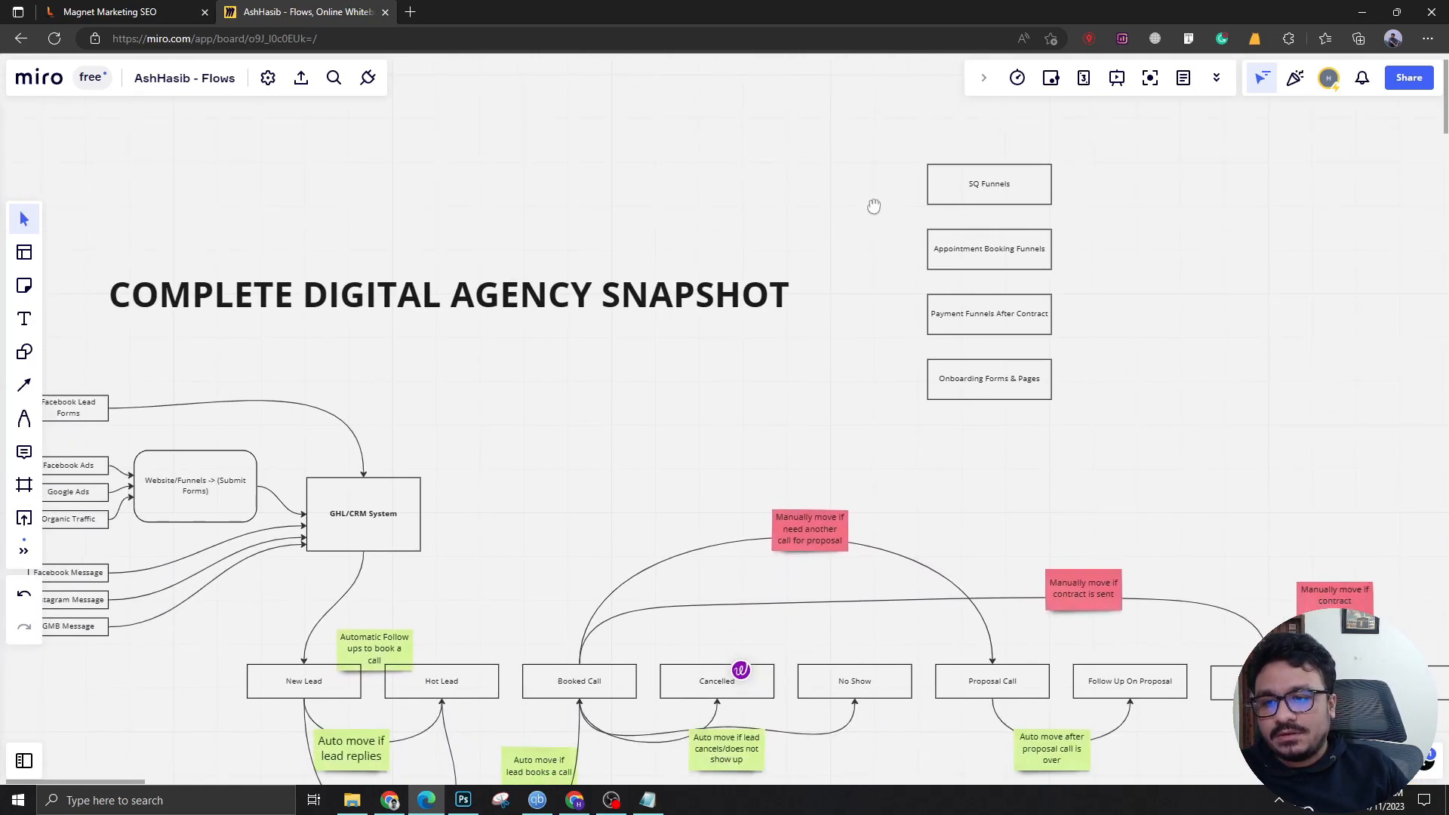
pyautogui.click(194, 487)
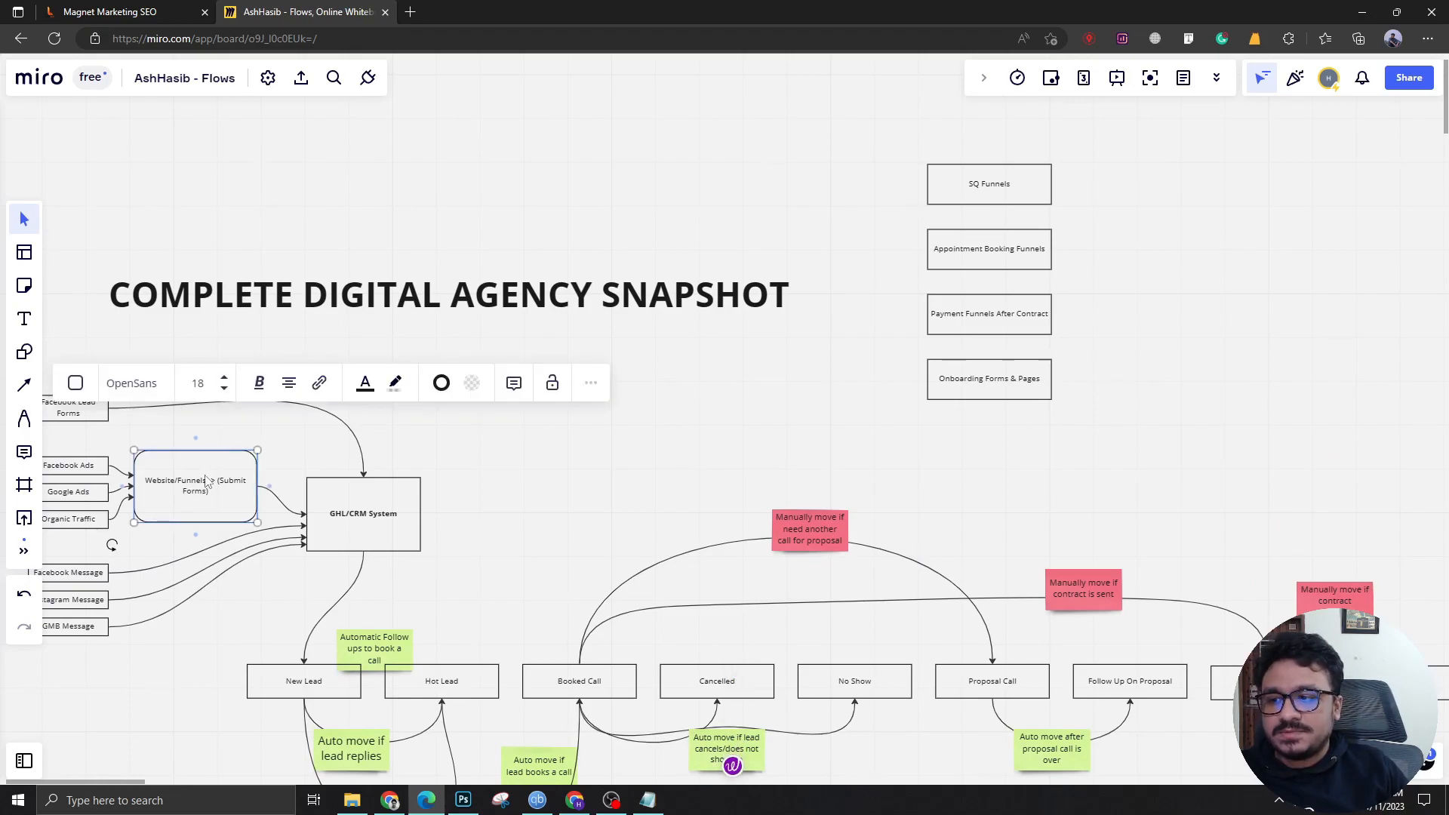
pyautogui.click(222, 434)
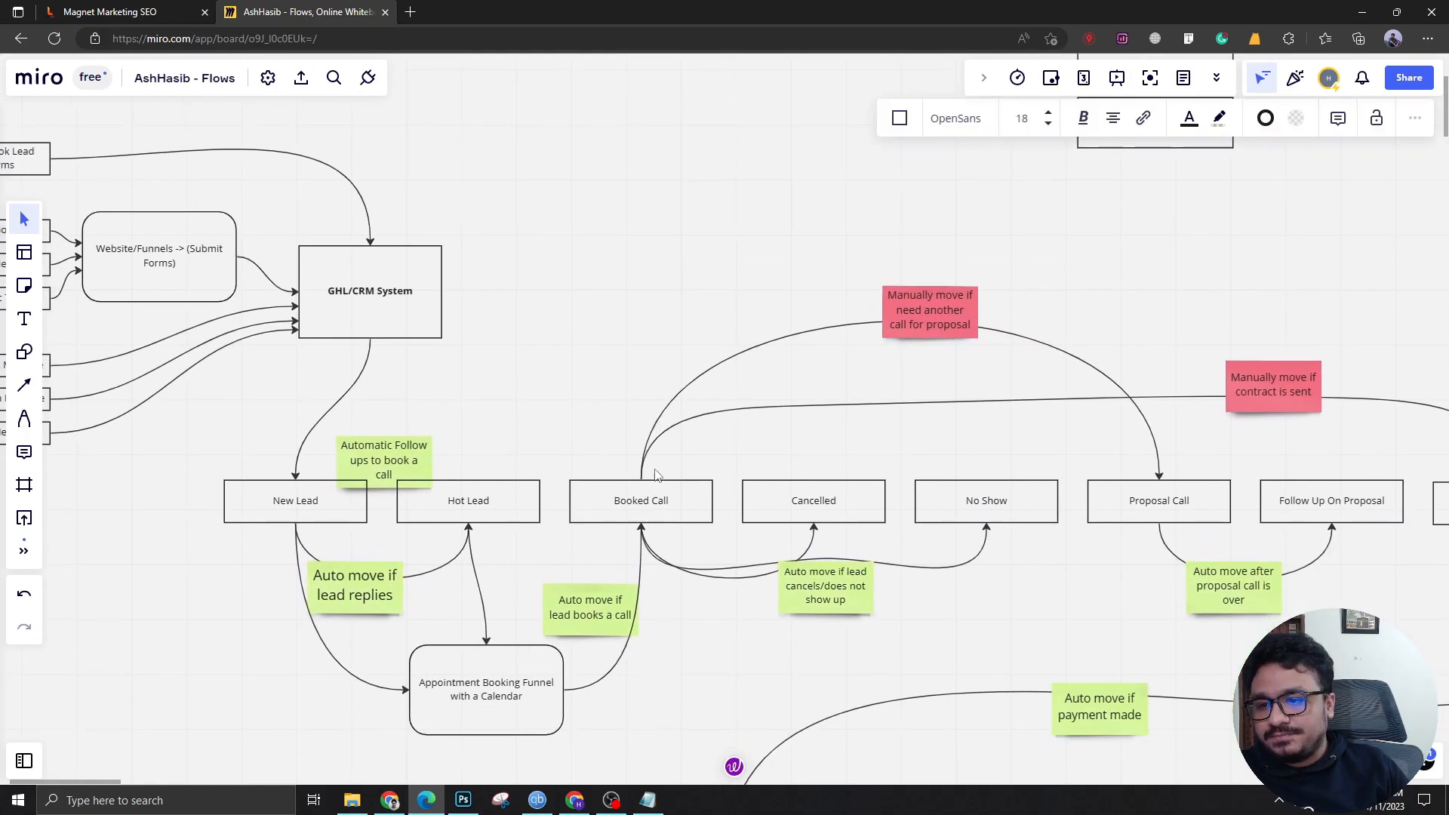
pyautogui.moveTo(642, 487)
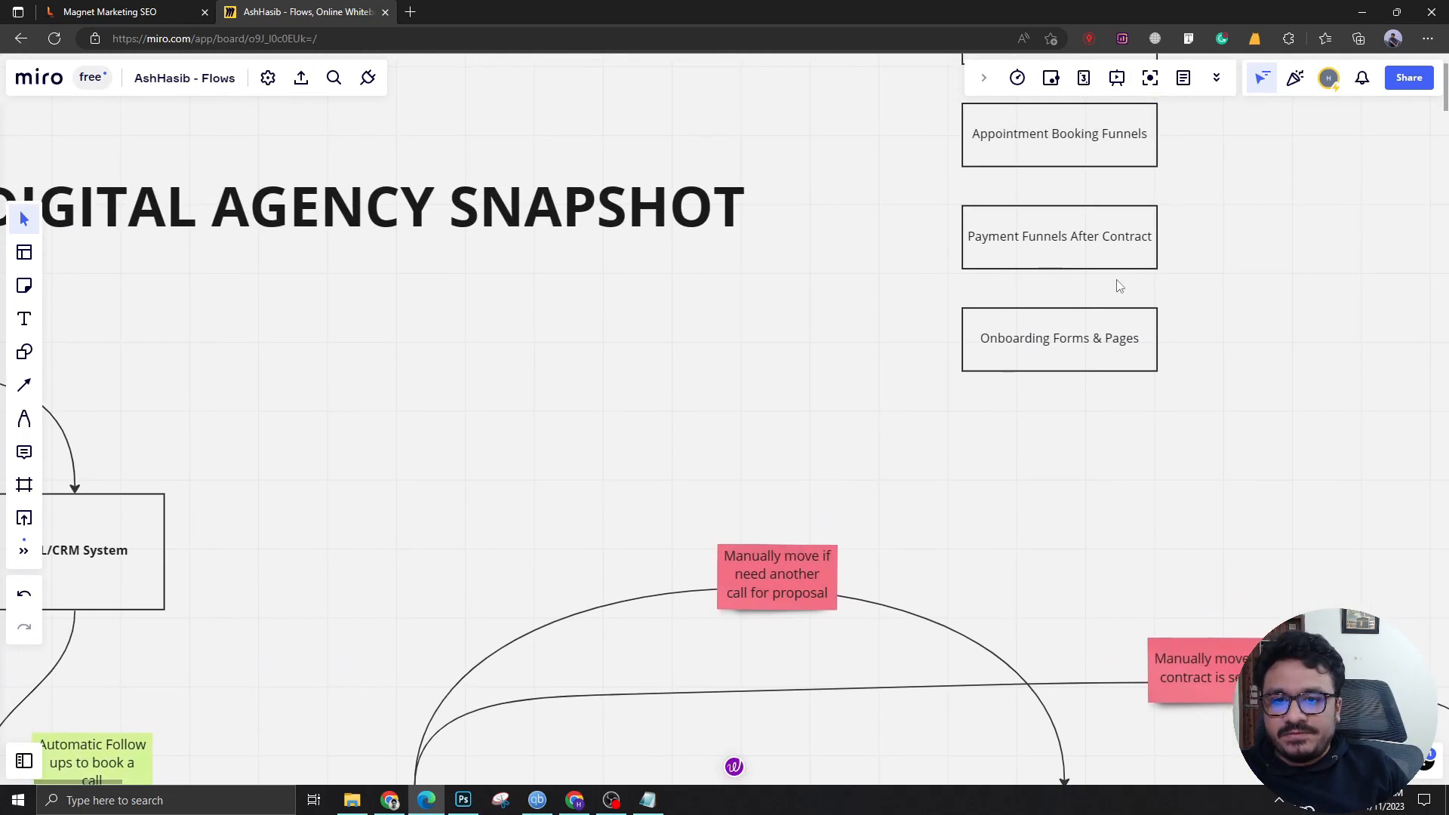
# Zoom out until the whole flowchart and the funnel list fit on screen together.
pyautogui.scroll(-3)
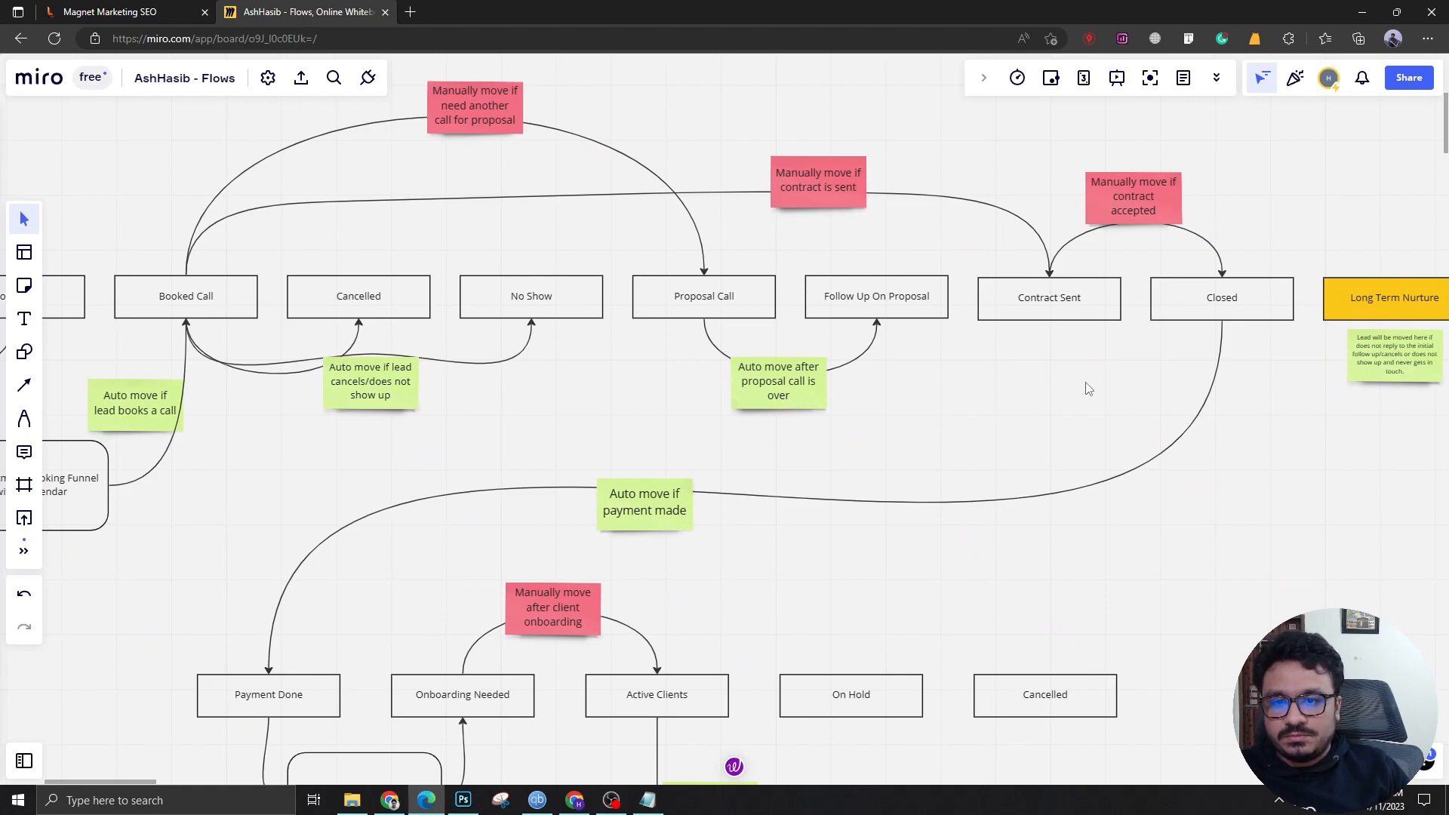
pyautogui.moveTo(467, 565)
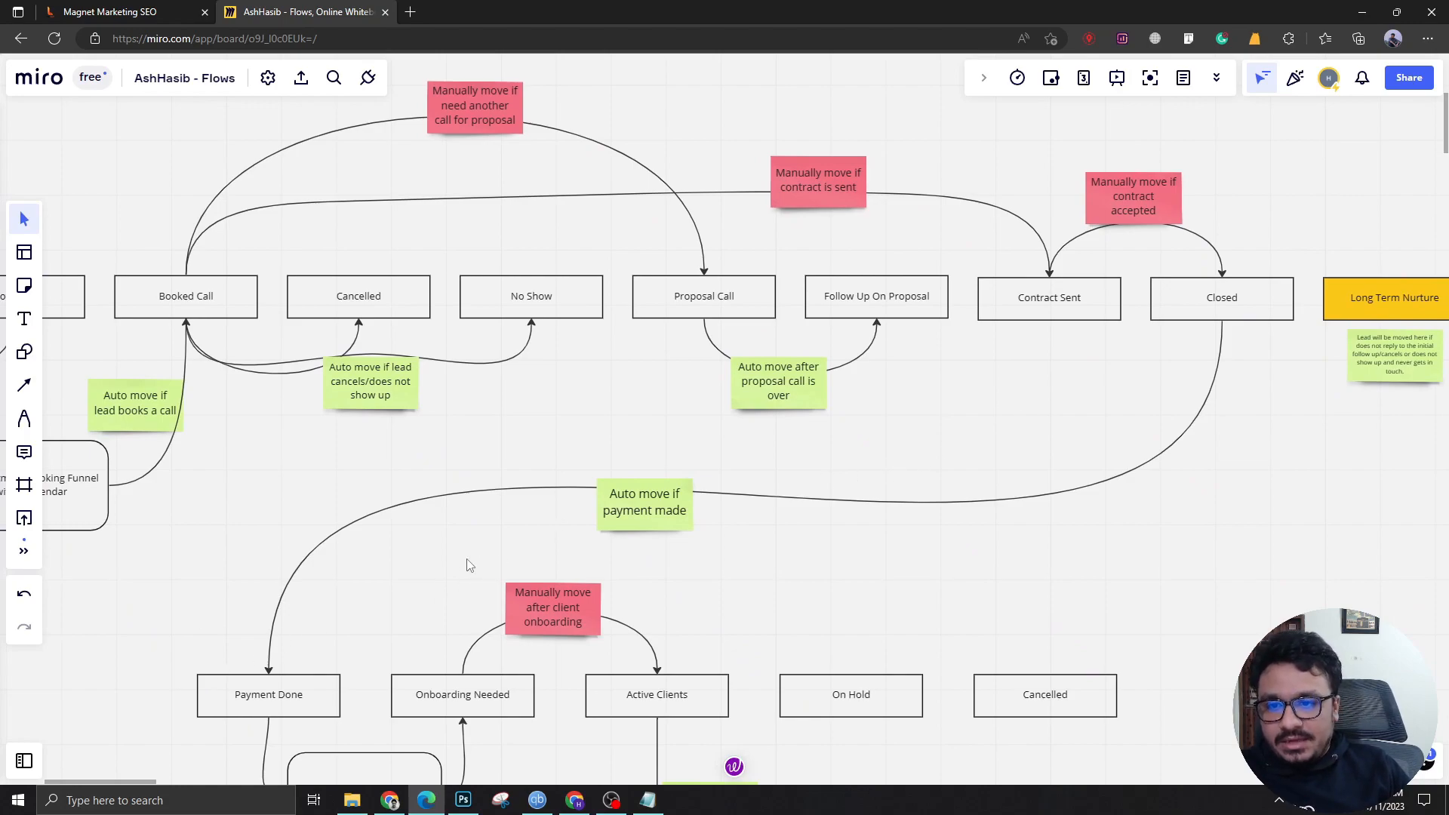
pyautogui.moveTo(465, 548)
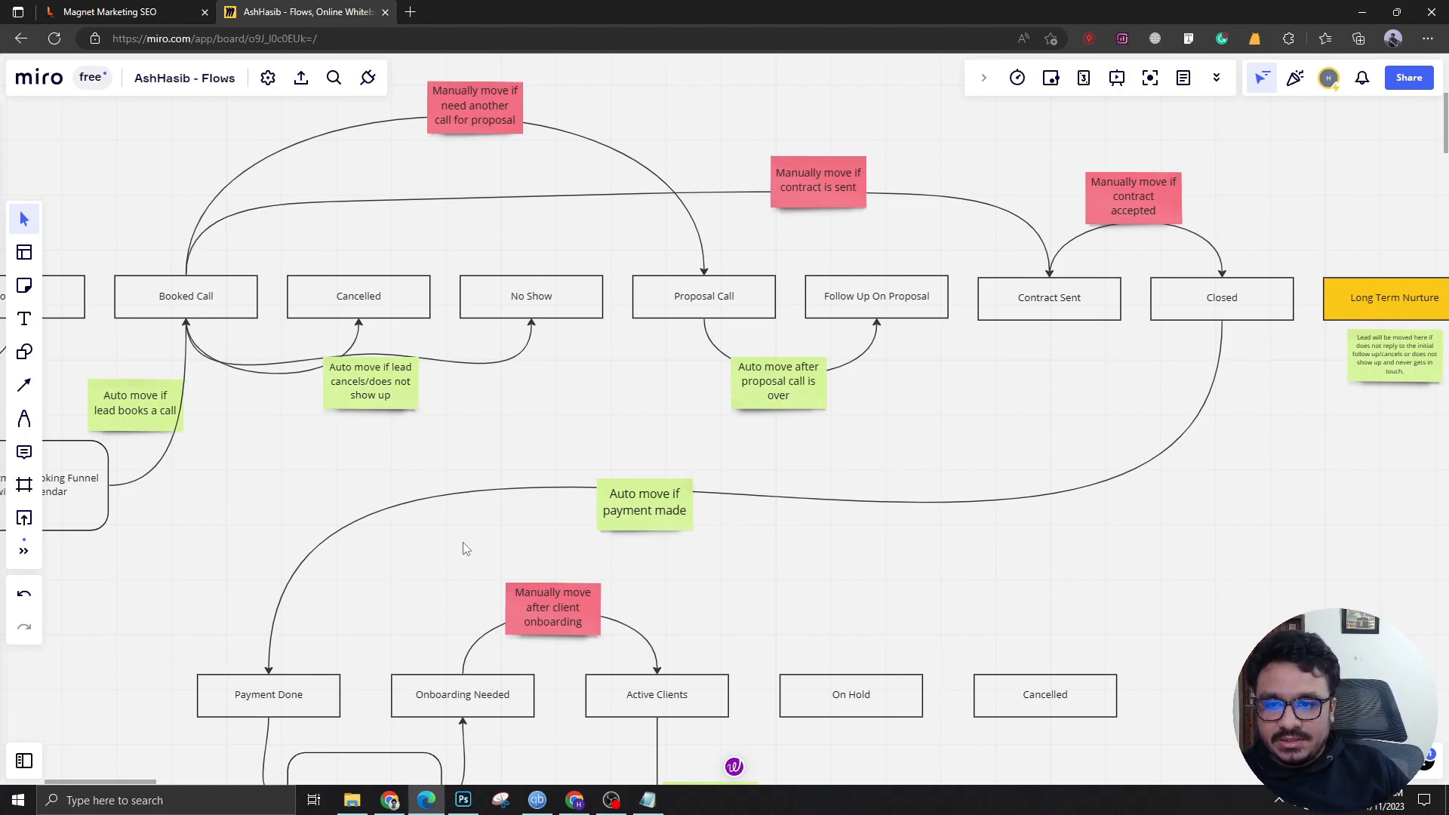
pyautogui.scroll(-3)
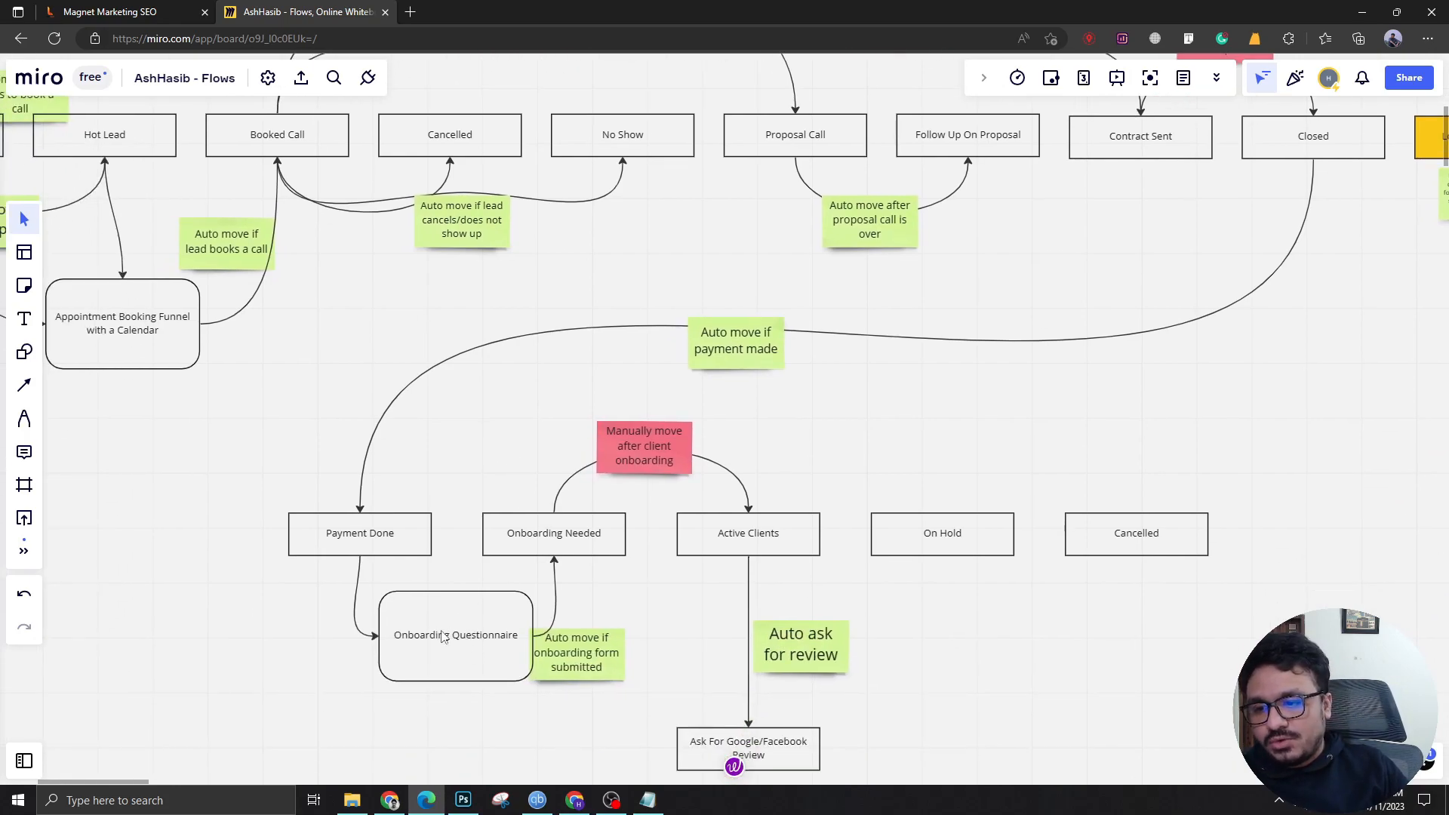
pyautogui.scroll(-3)
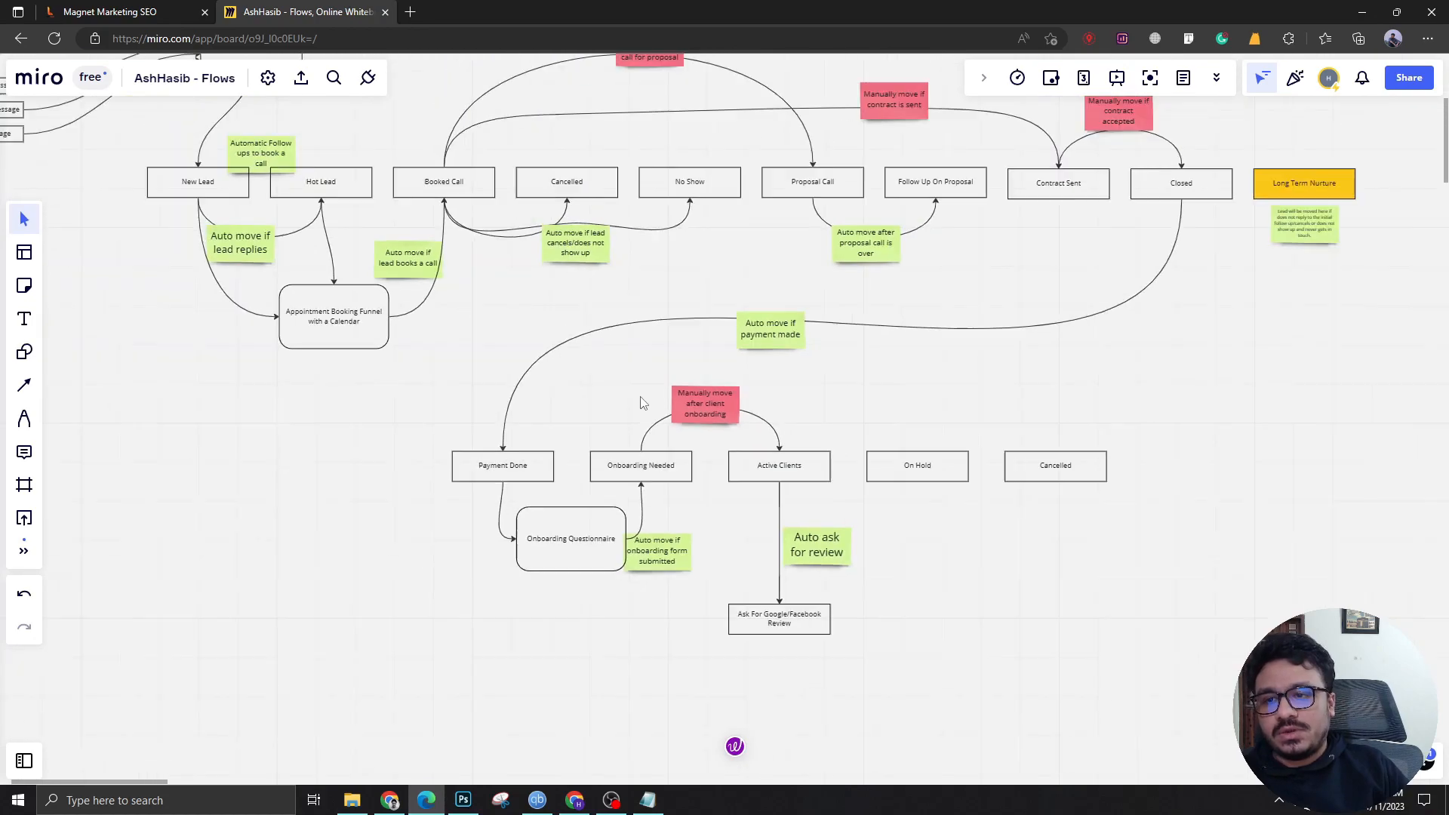
pyautogui.scroll(-3)
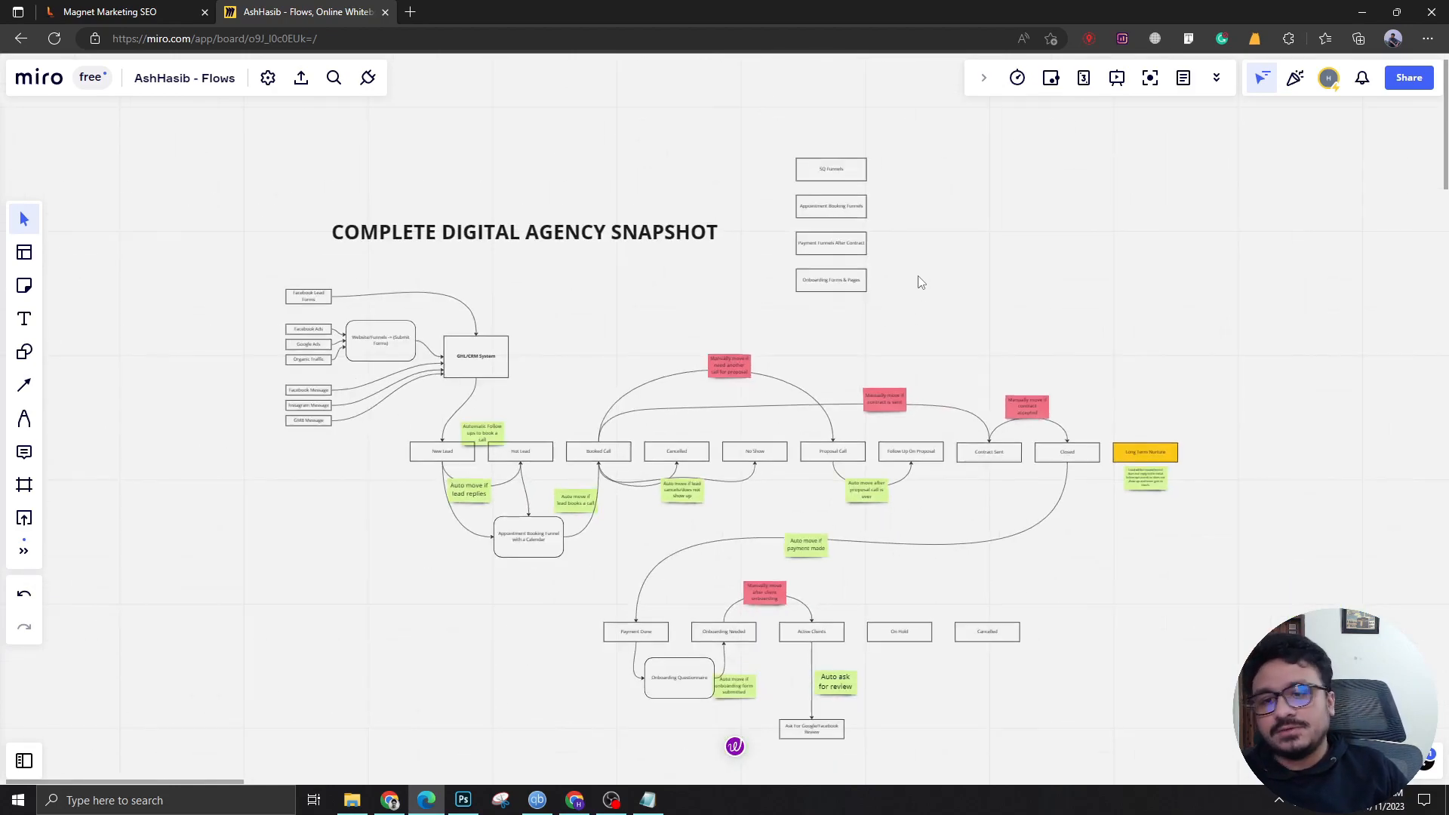
pyautogui.moveTo(669, 398)
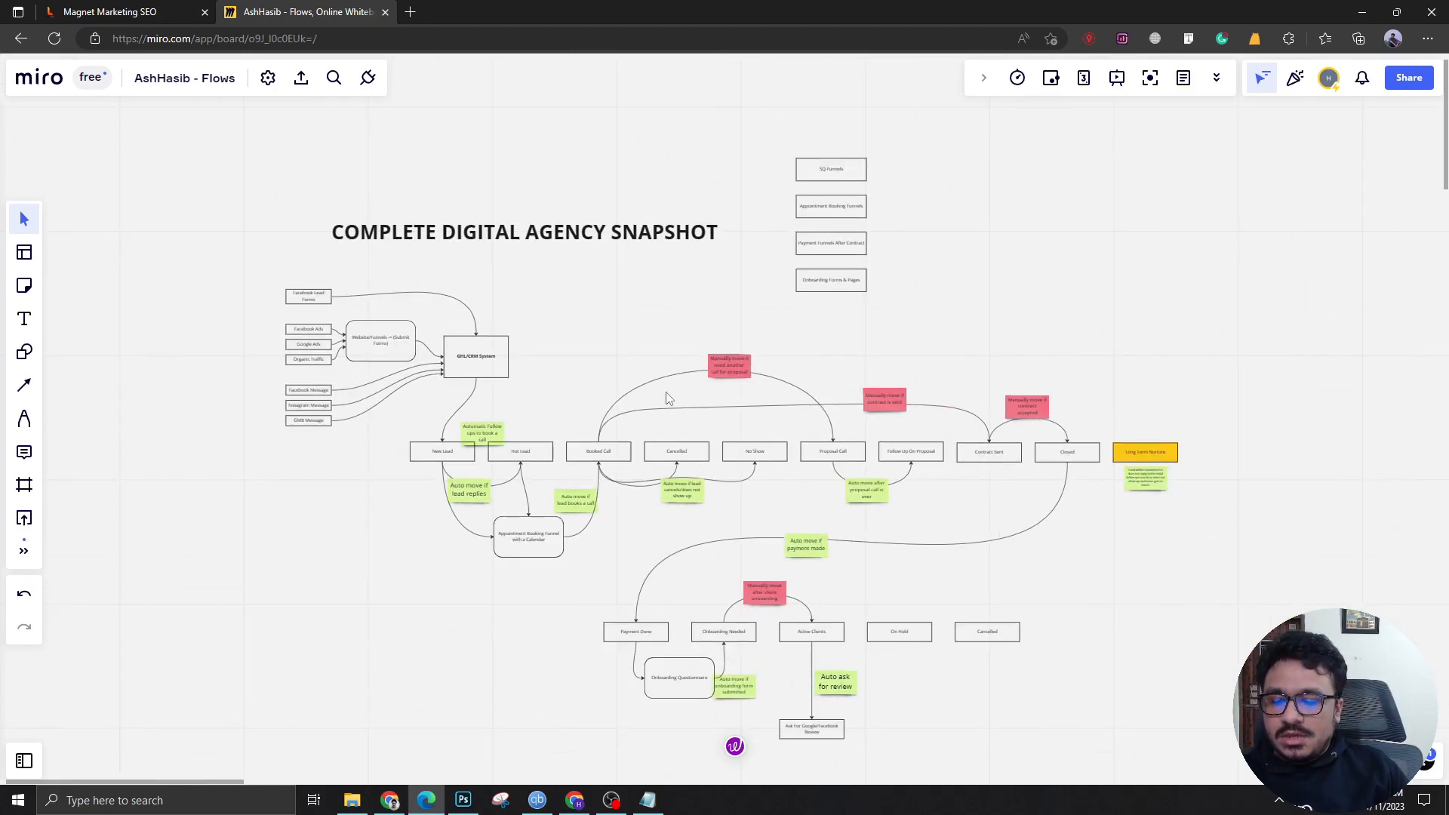